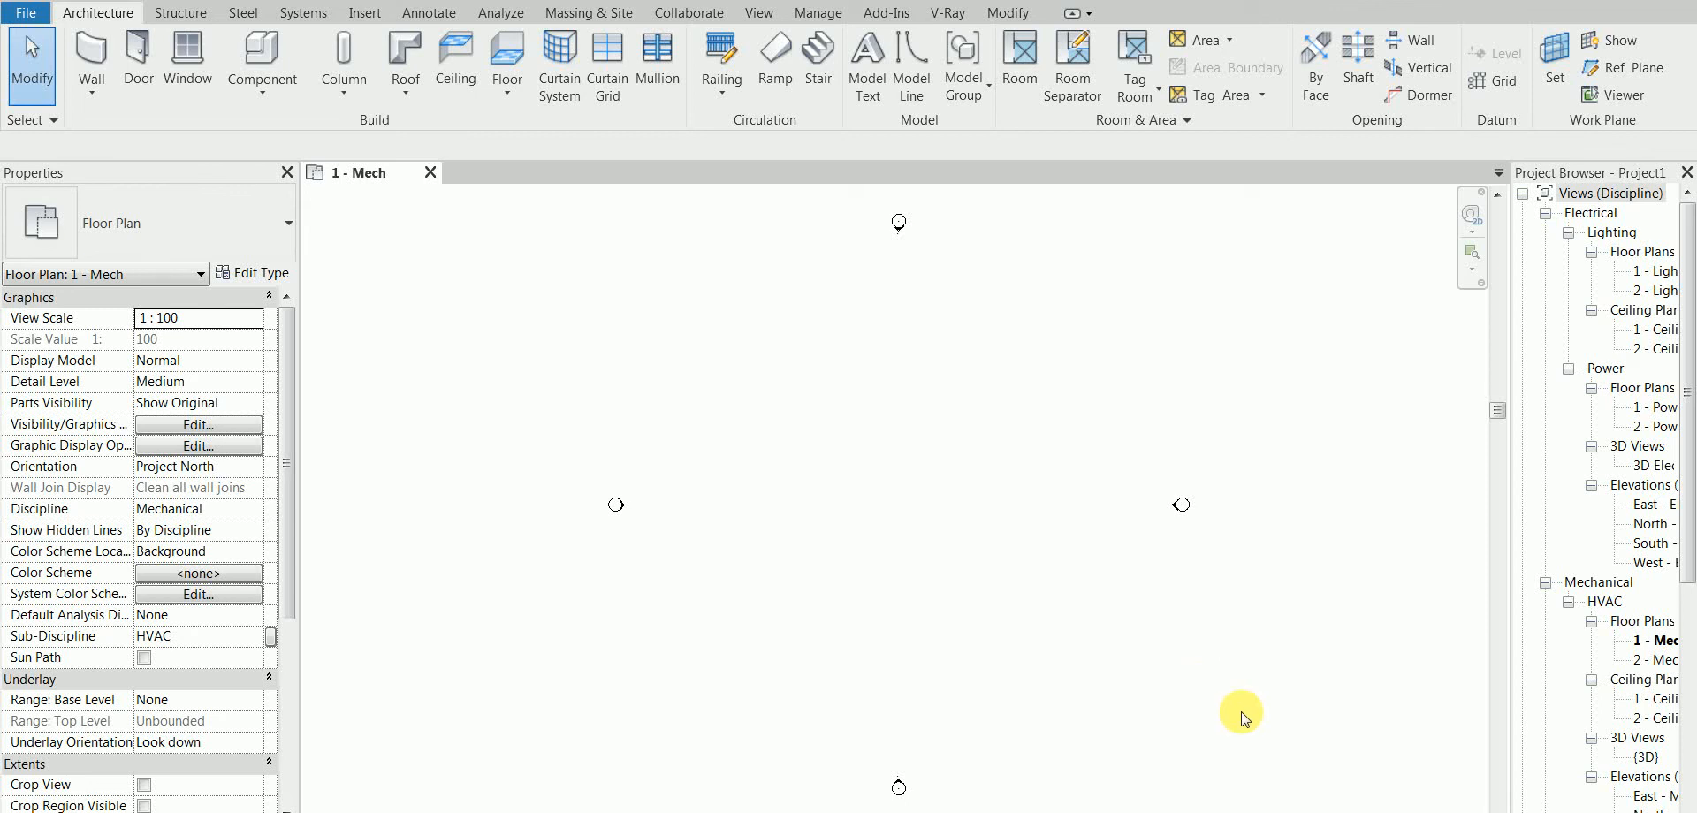
mouse_move(1237, 715)
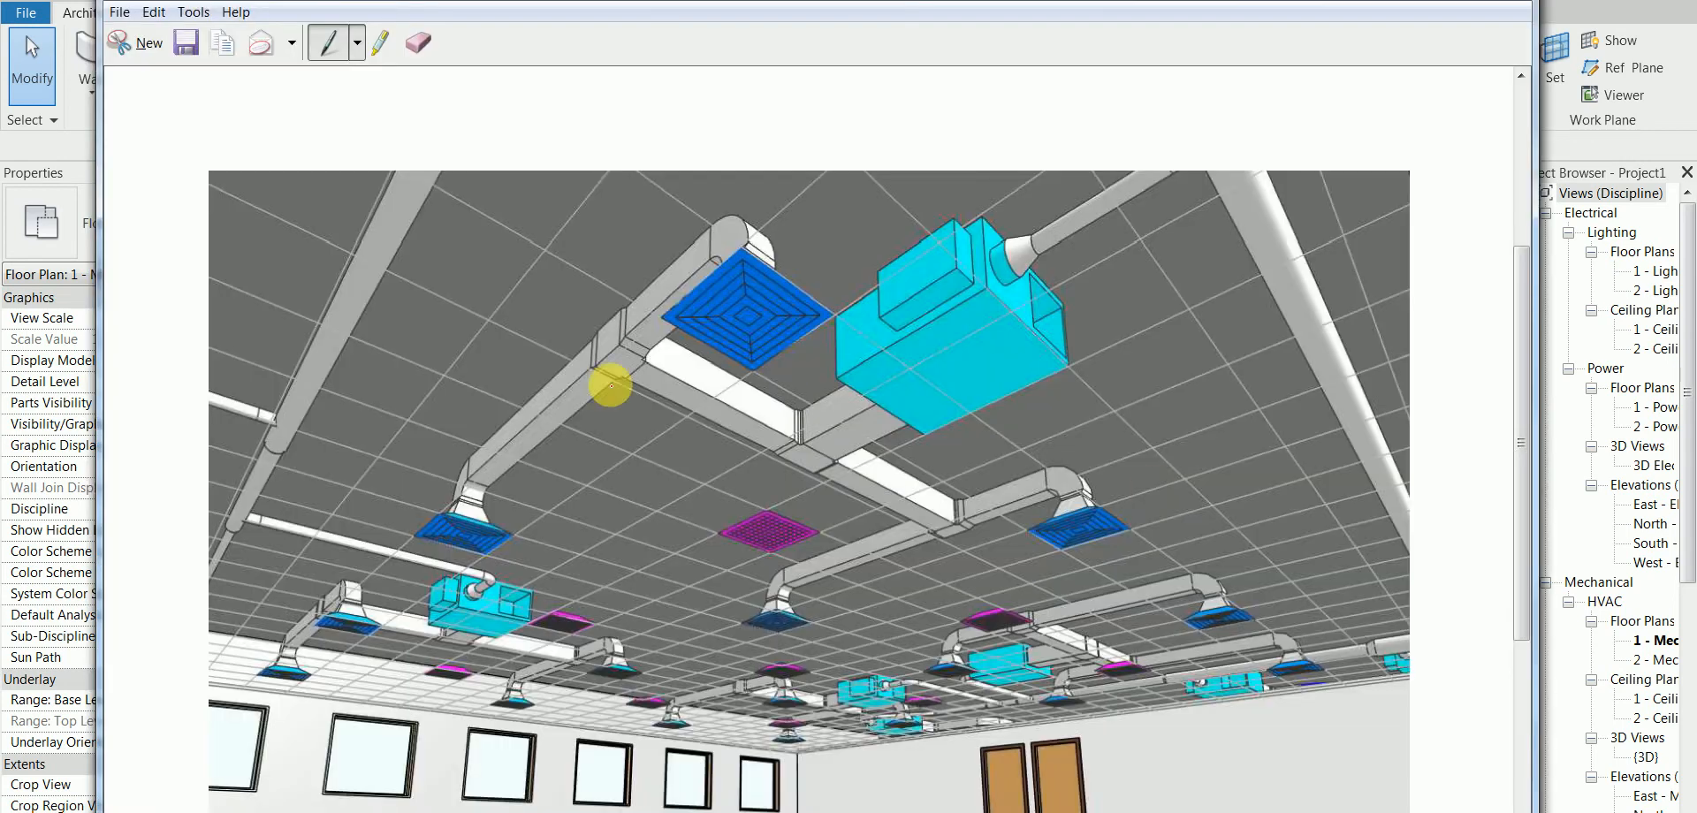
mouse_move(988, 494)
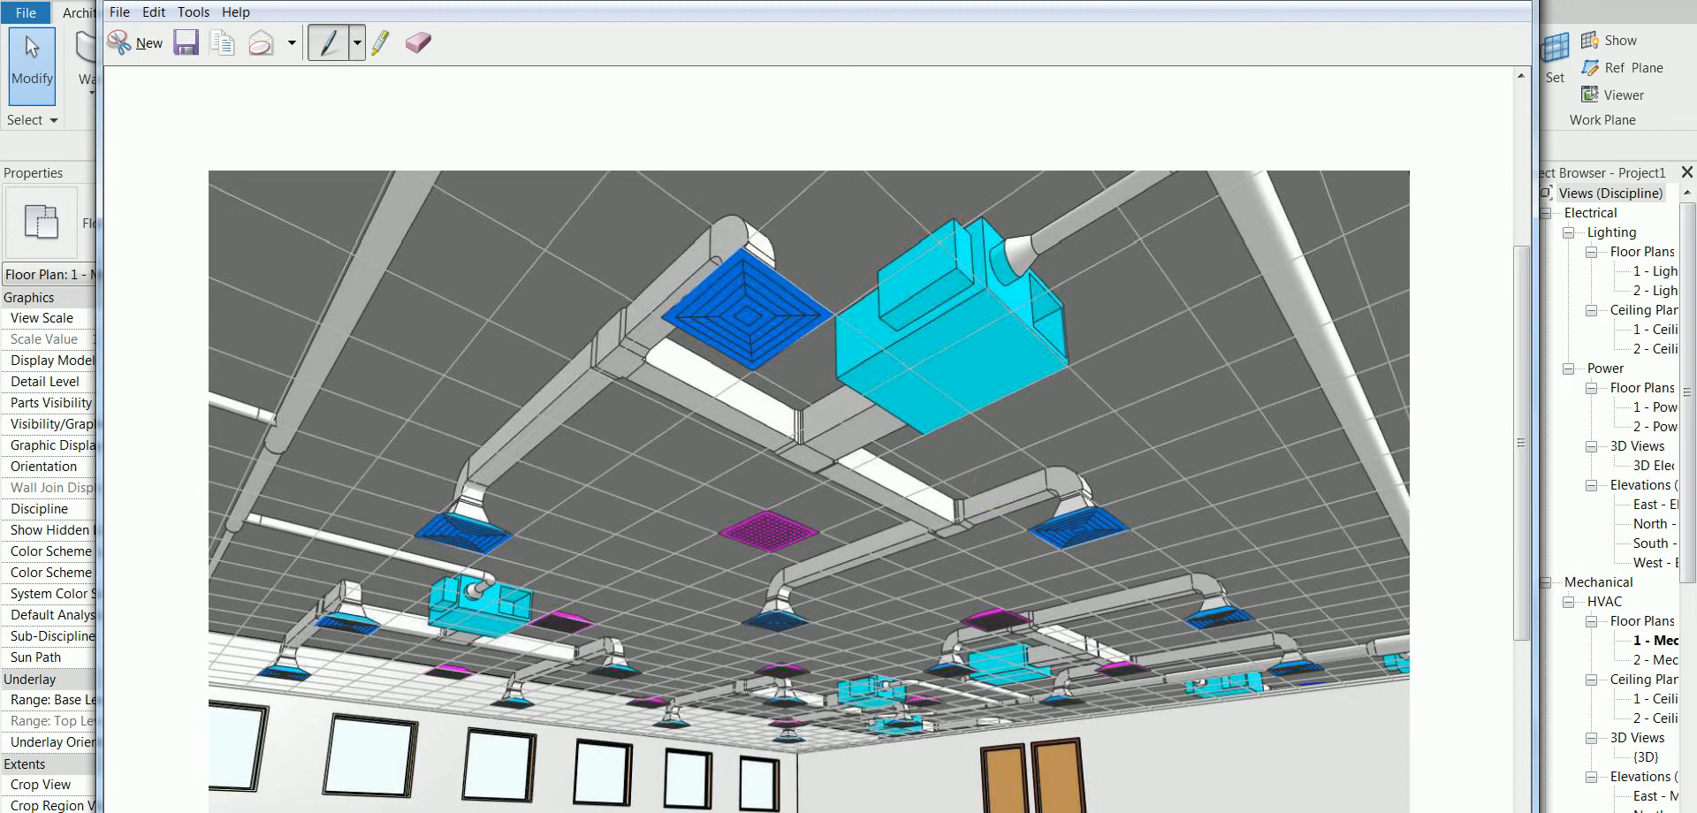
mouse_move(1123, 583)
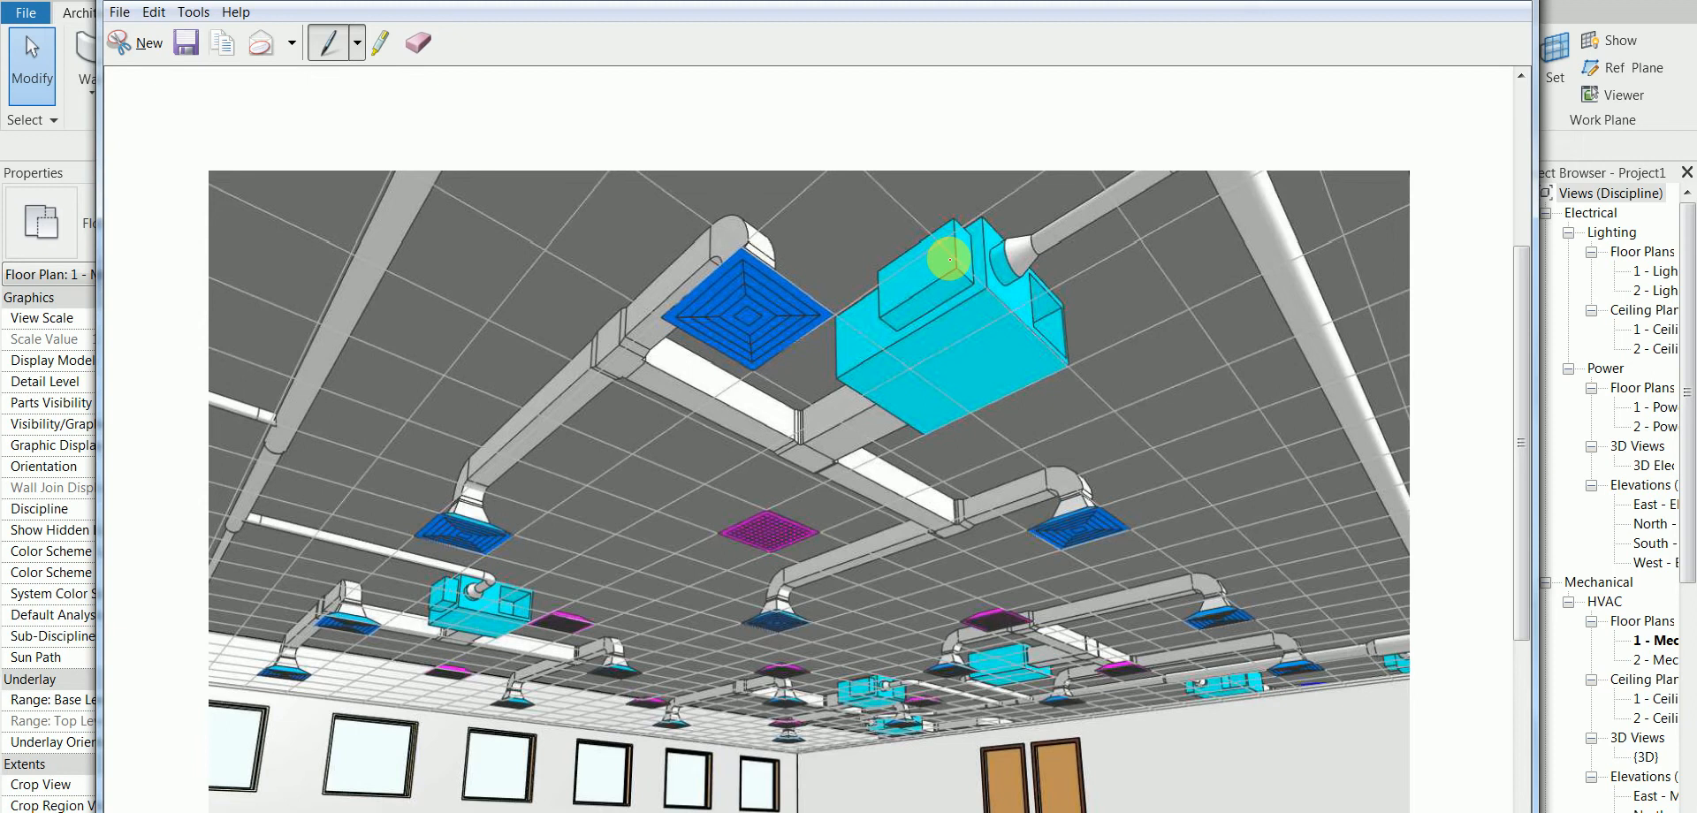
mouse_move(999, 184)
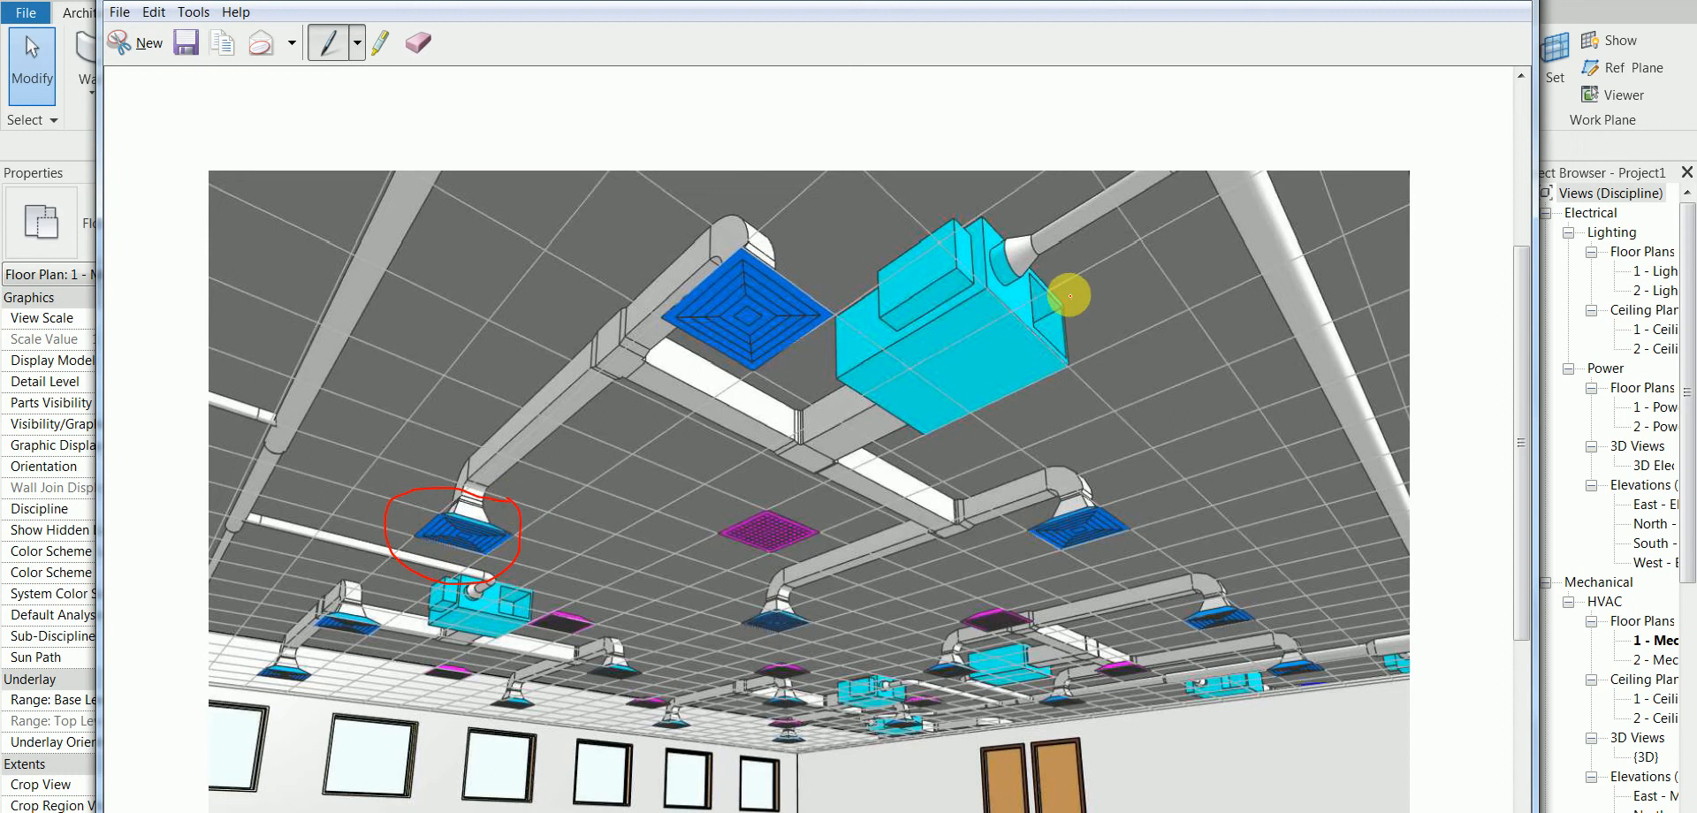
mouse_move(655, 384)
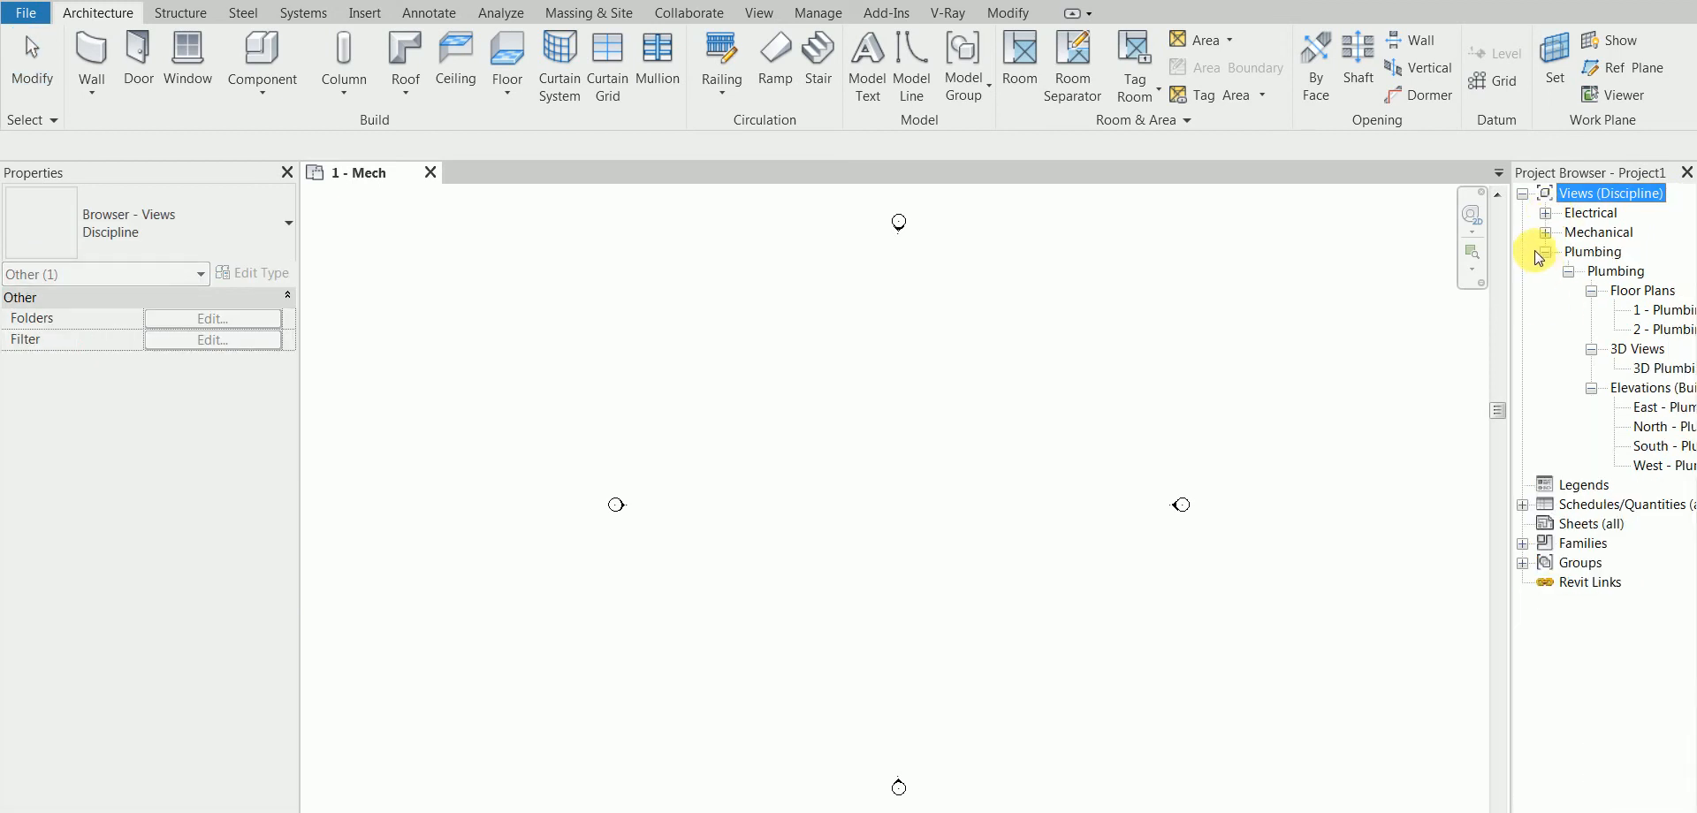
Step: Collapse Plumbing, close 1 - Mech, and create a Systems-Default_Metric project
left_click(1527, 252)
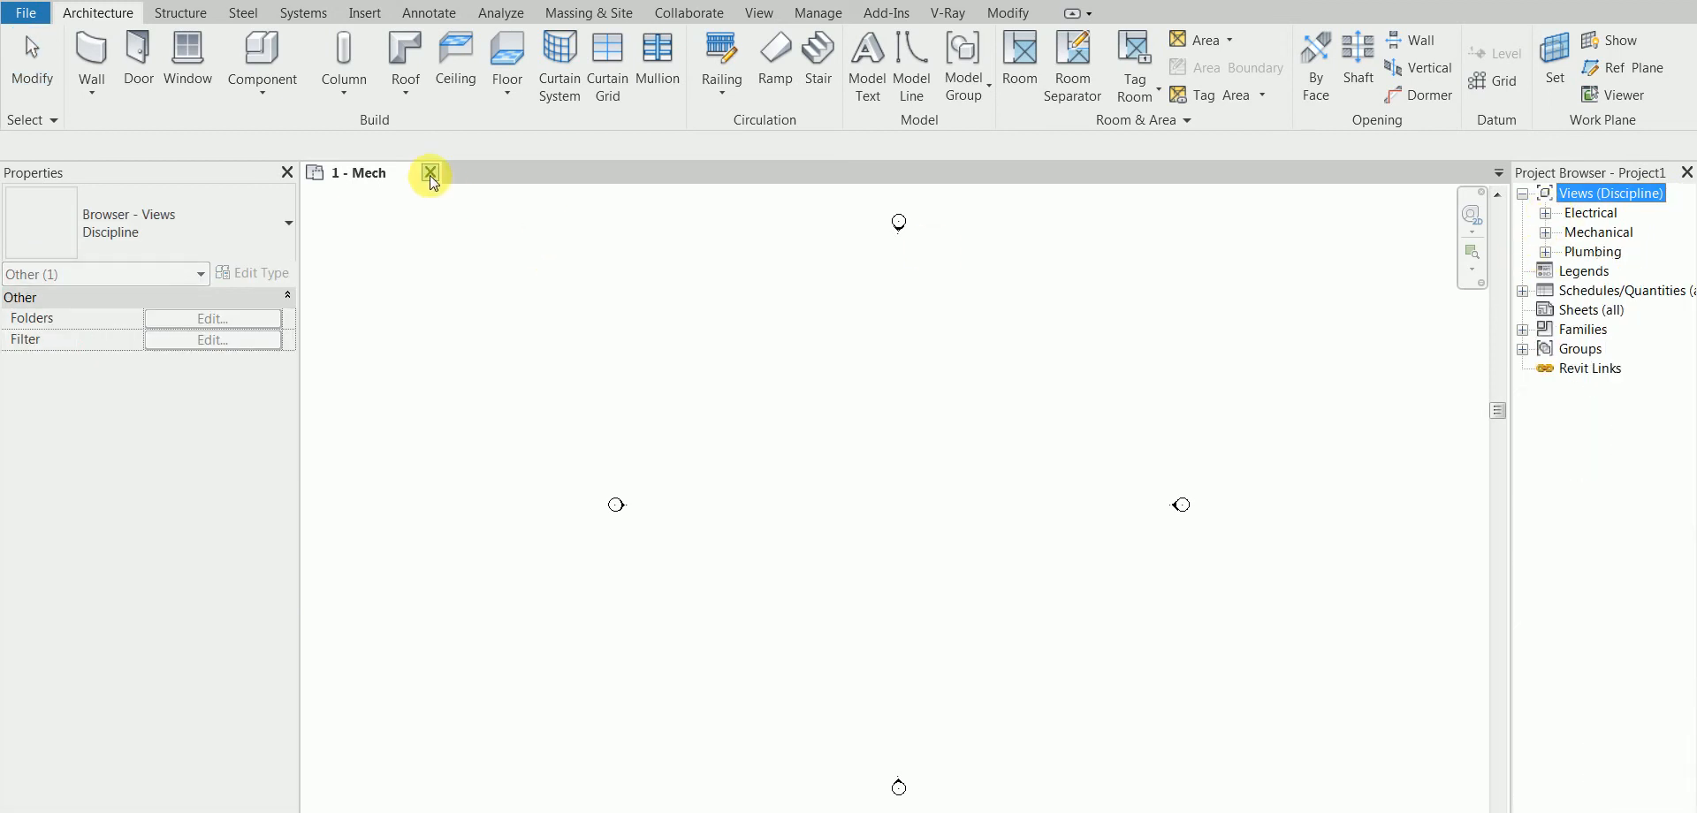
mouse_move(428, 174)
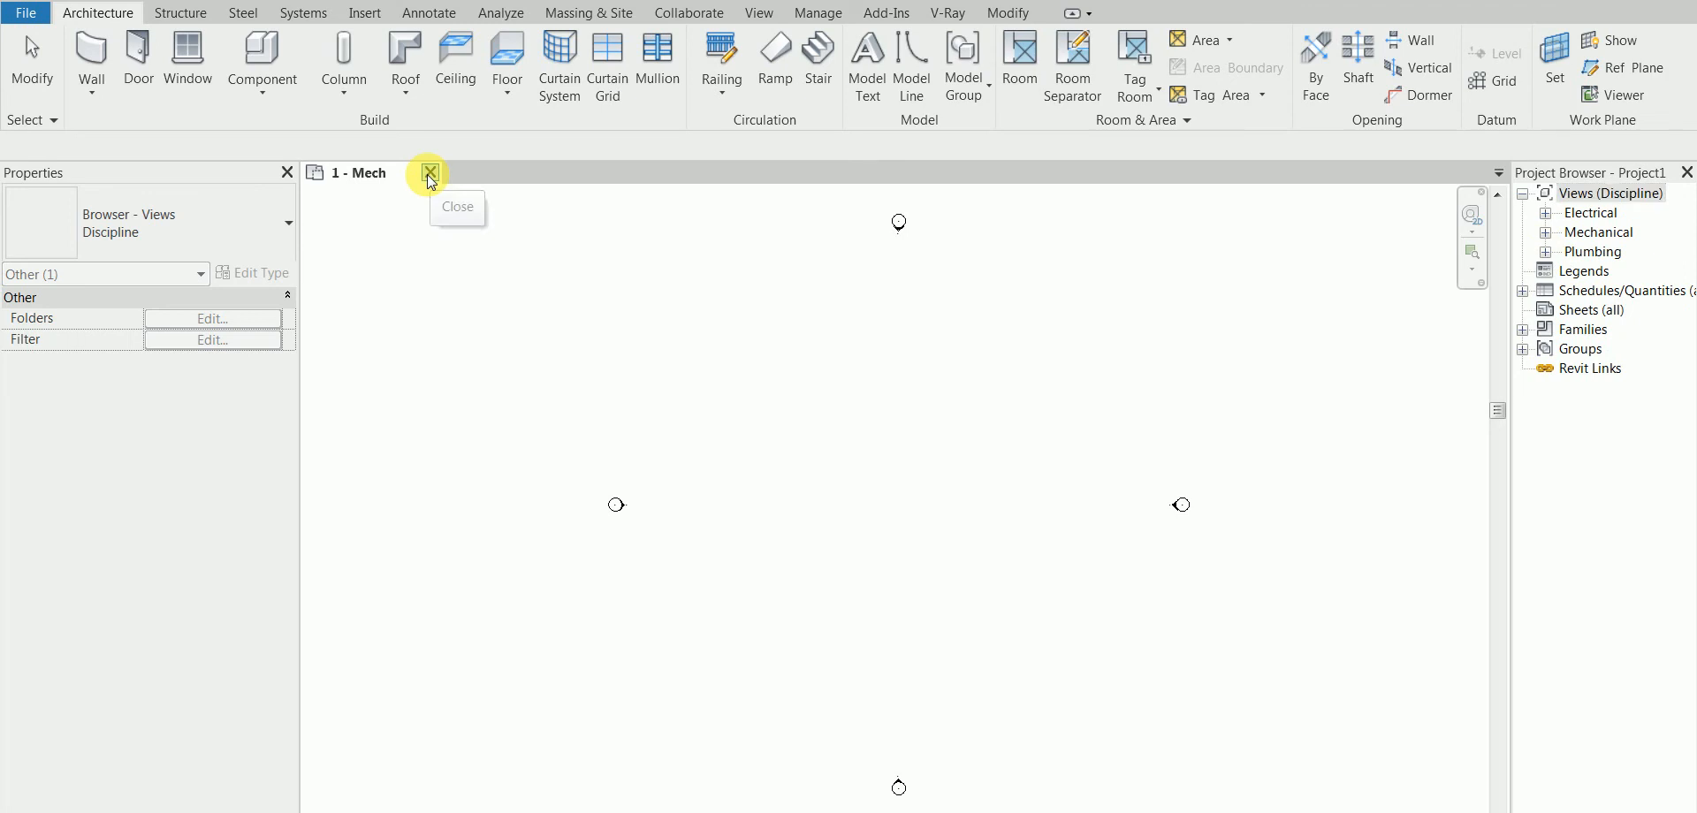
left_click(429, 174)
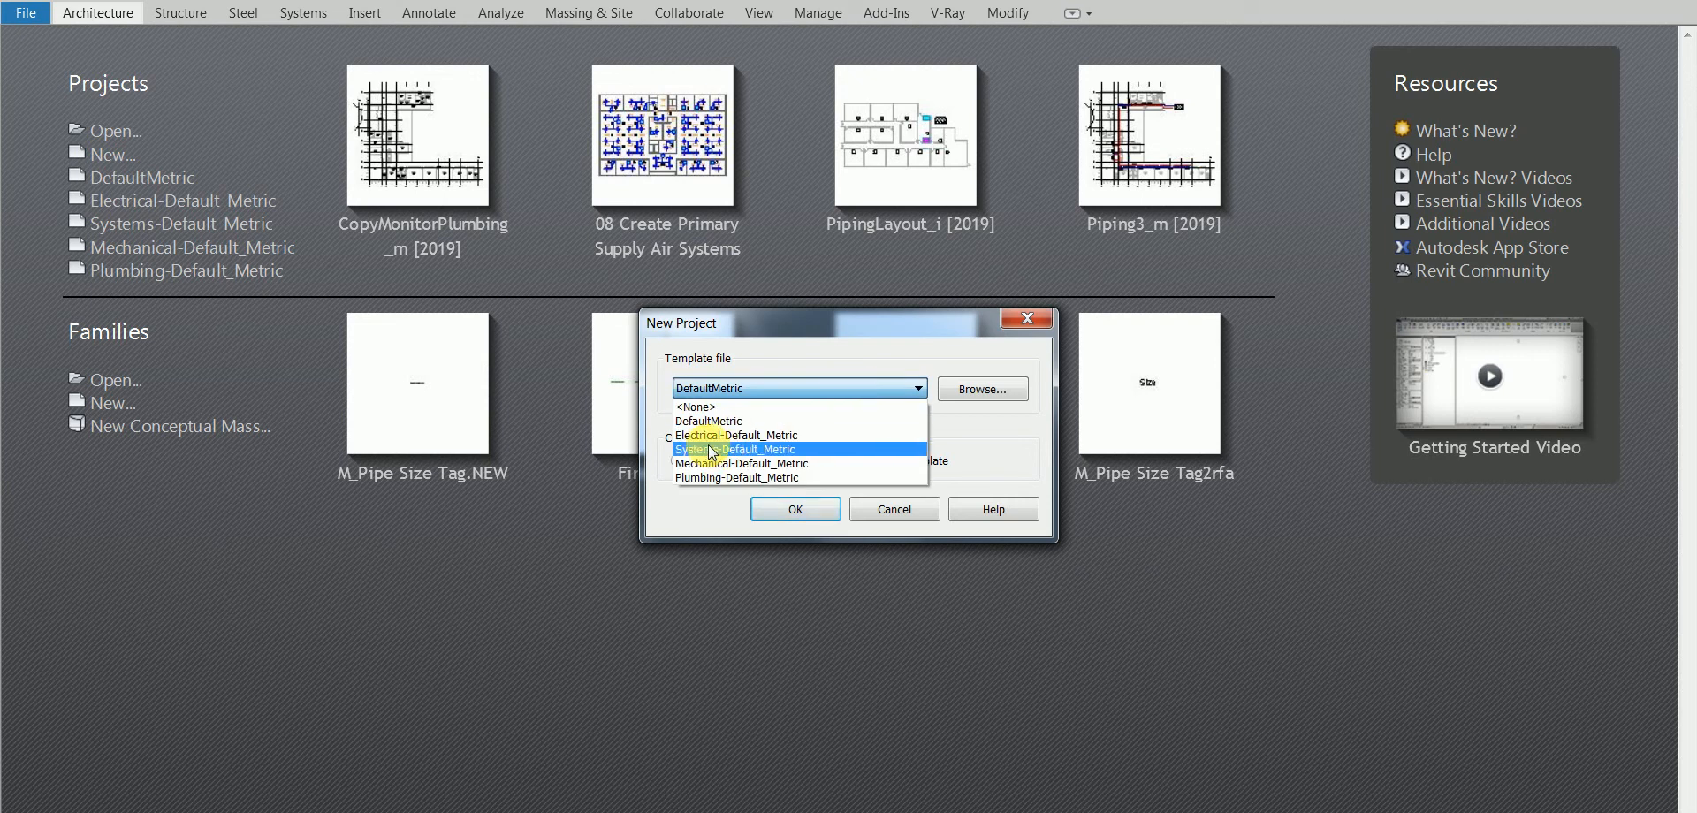
left_click(739, 448)
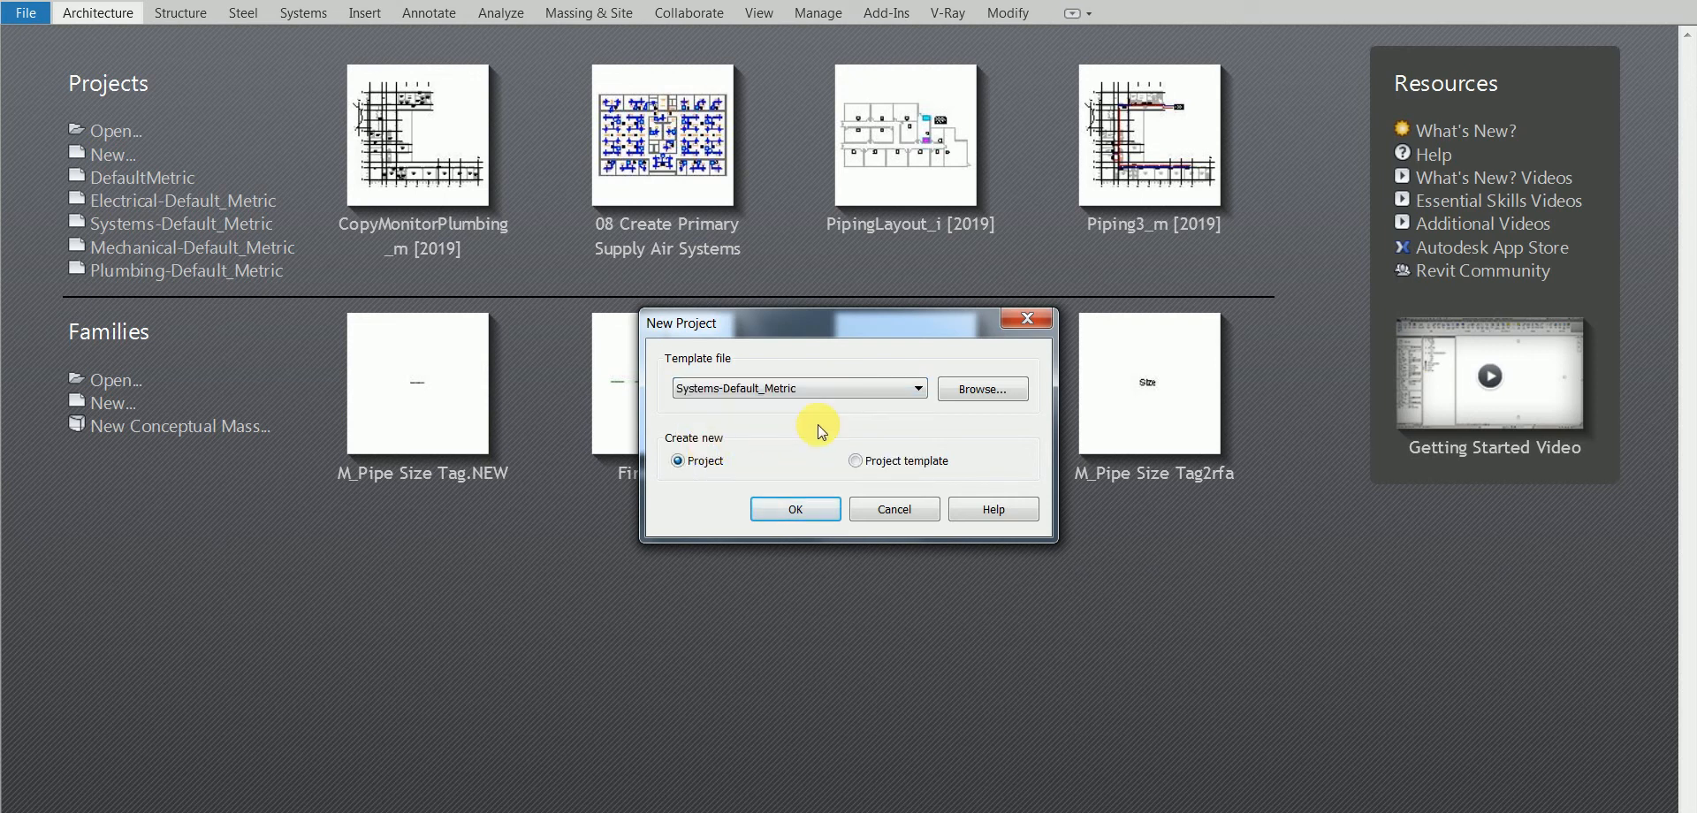
mouse_move(833, 423)
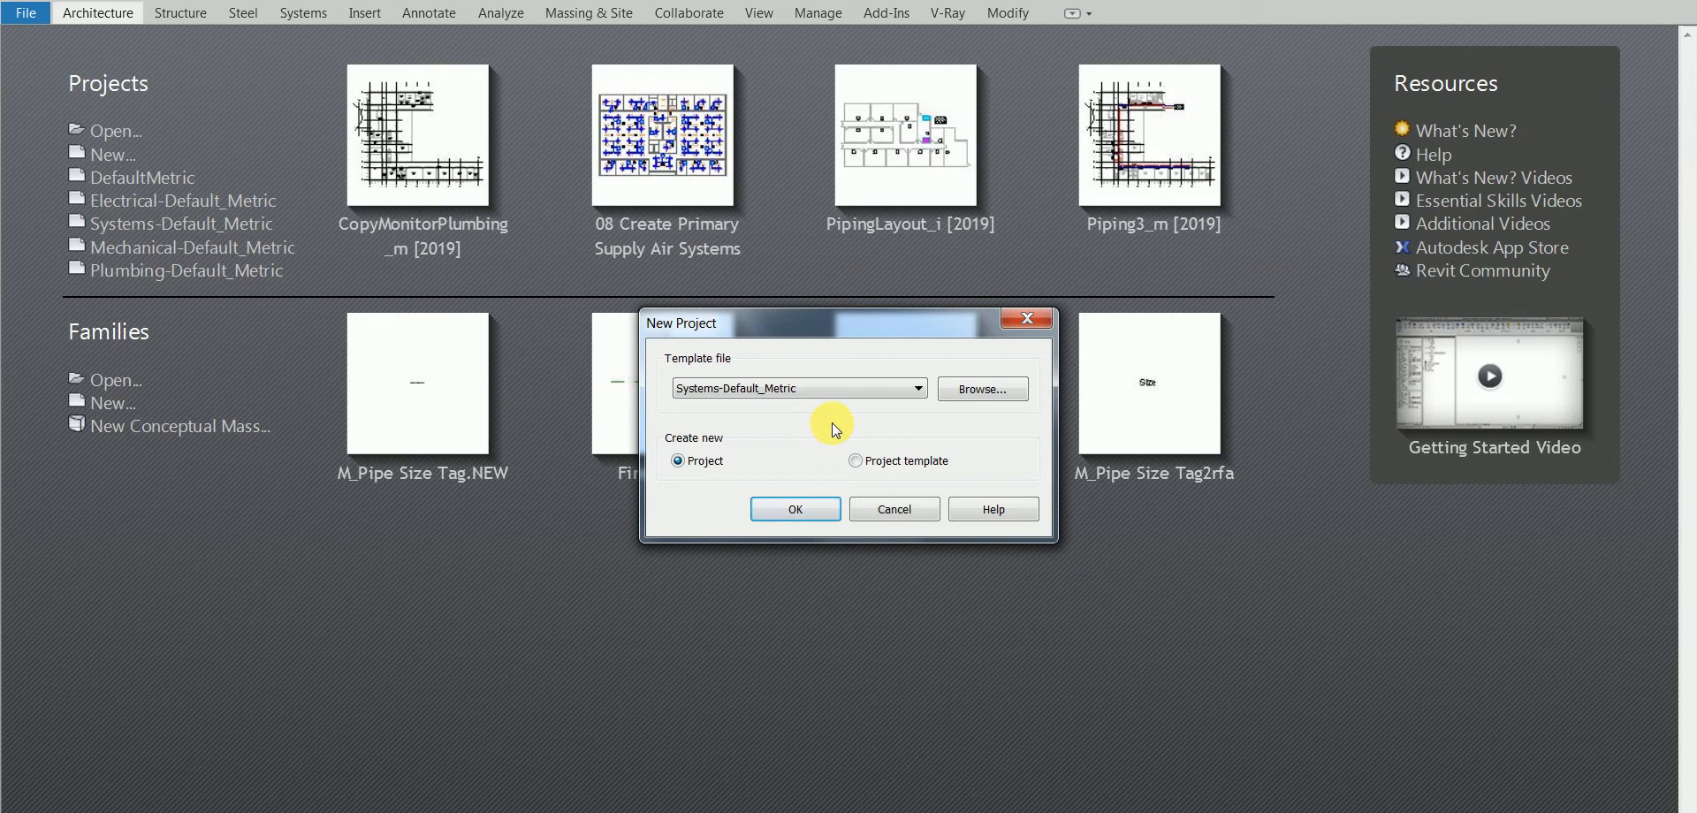
left_click(916, 388)
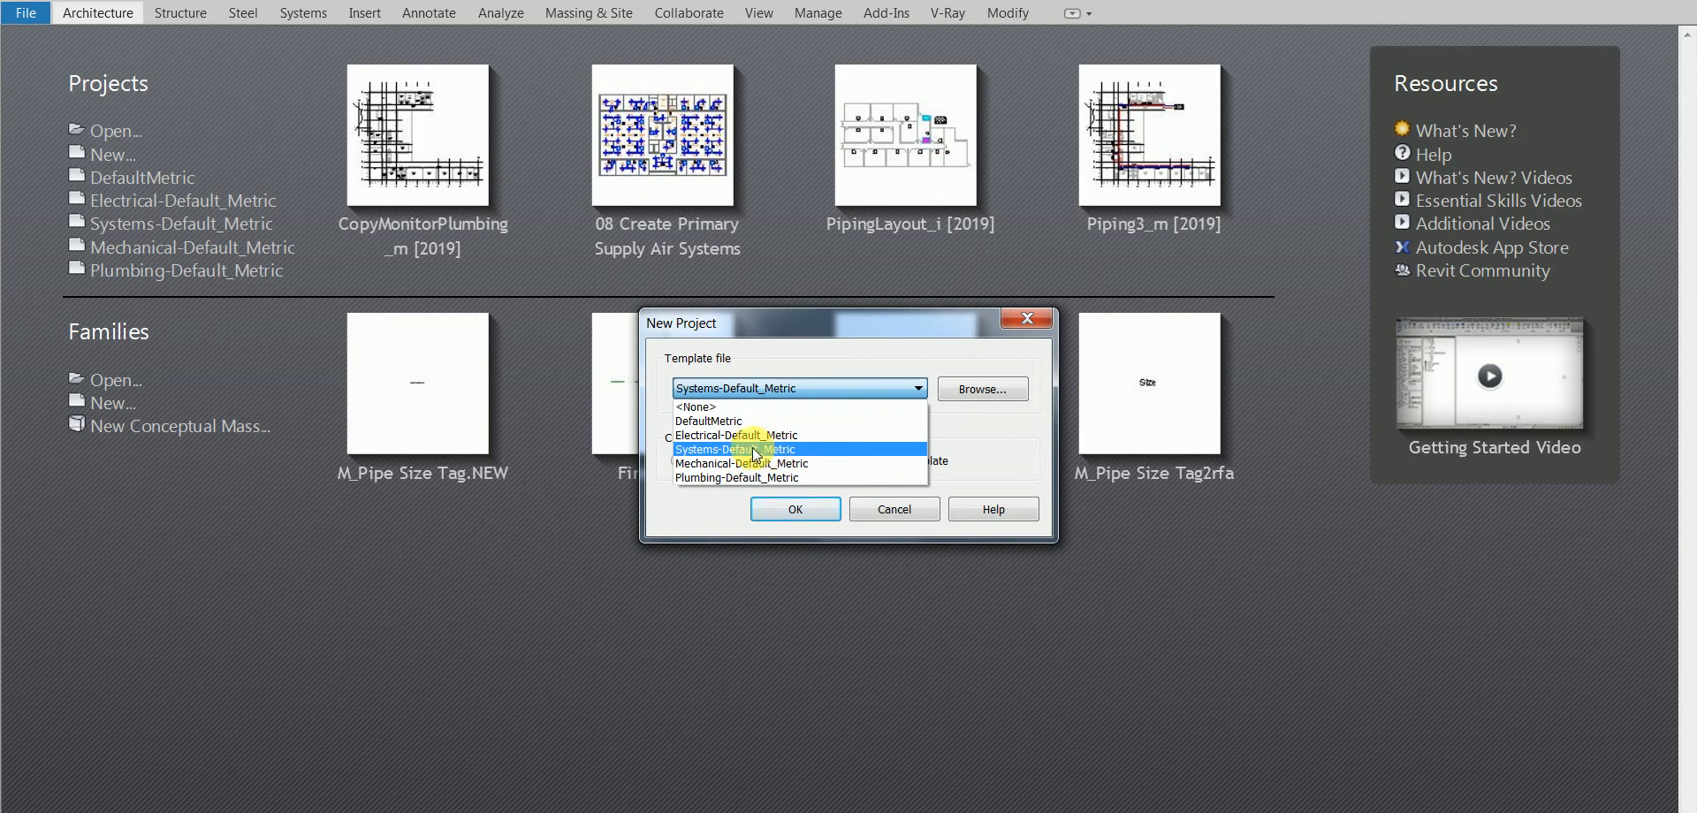
left_click(736, 449)
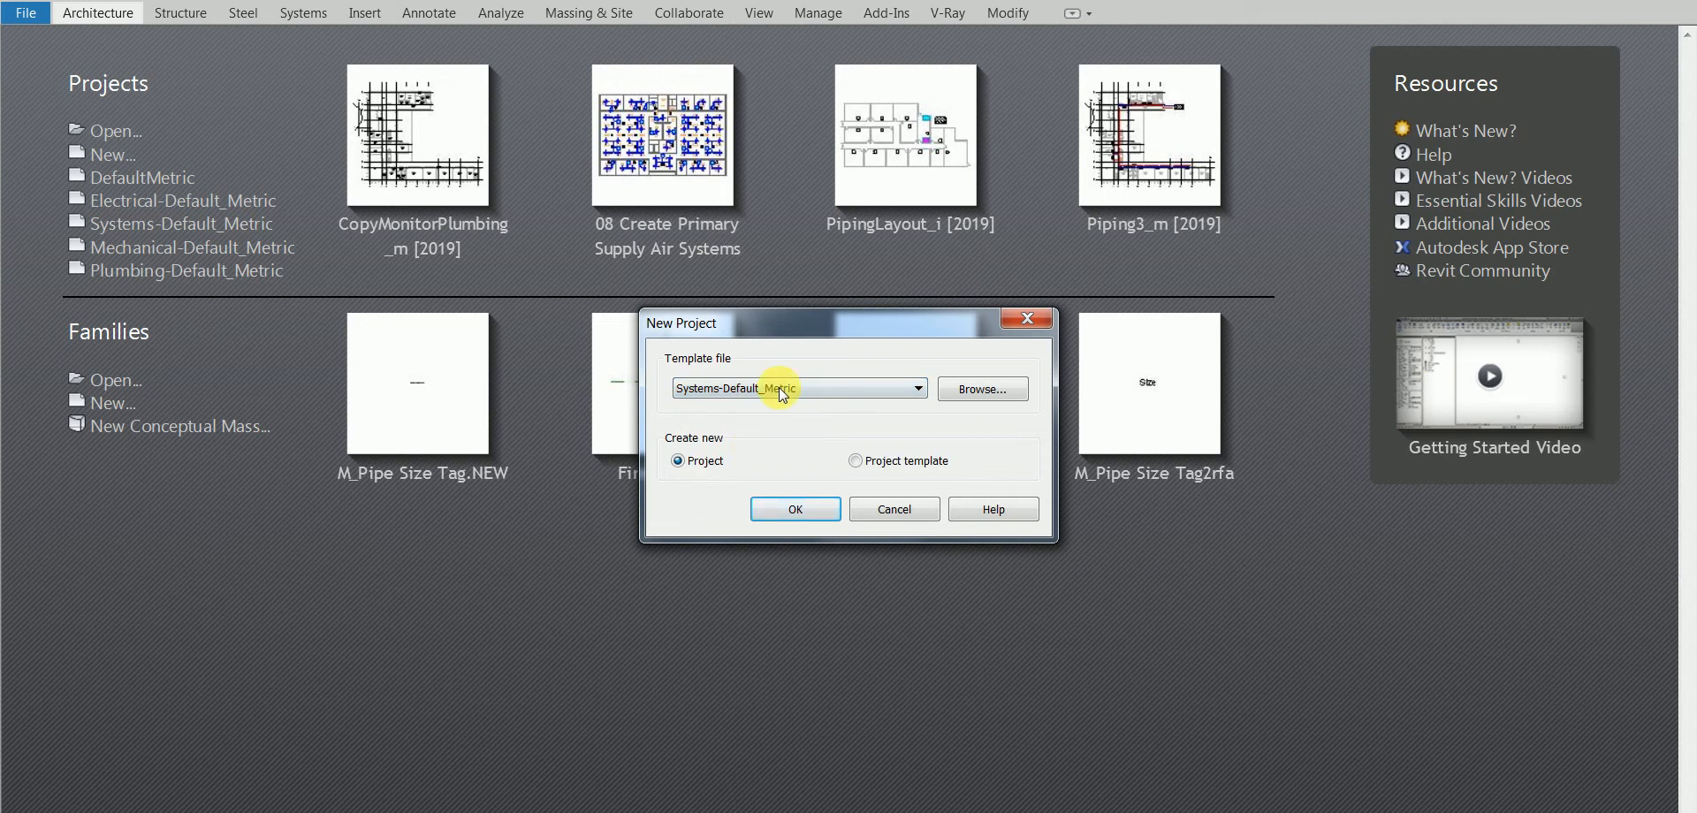
mouse_move(811, 422)
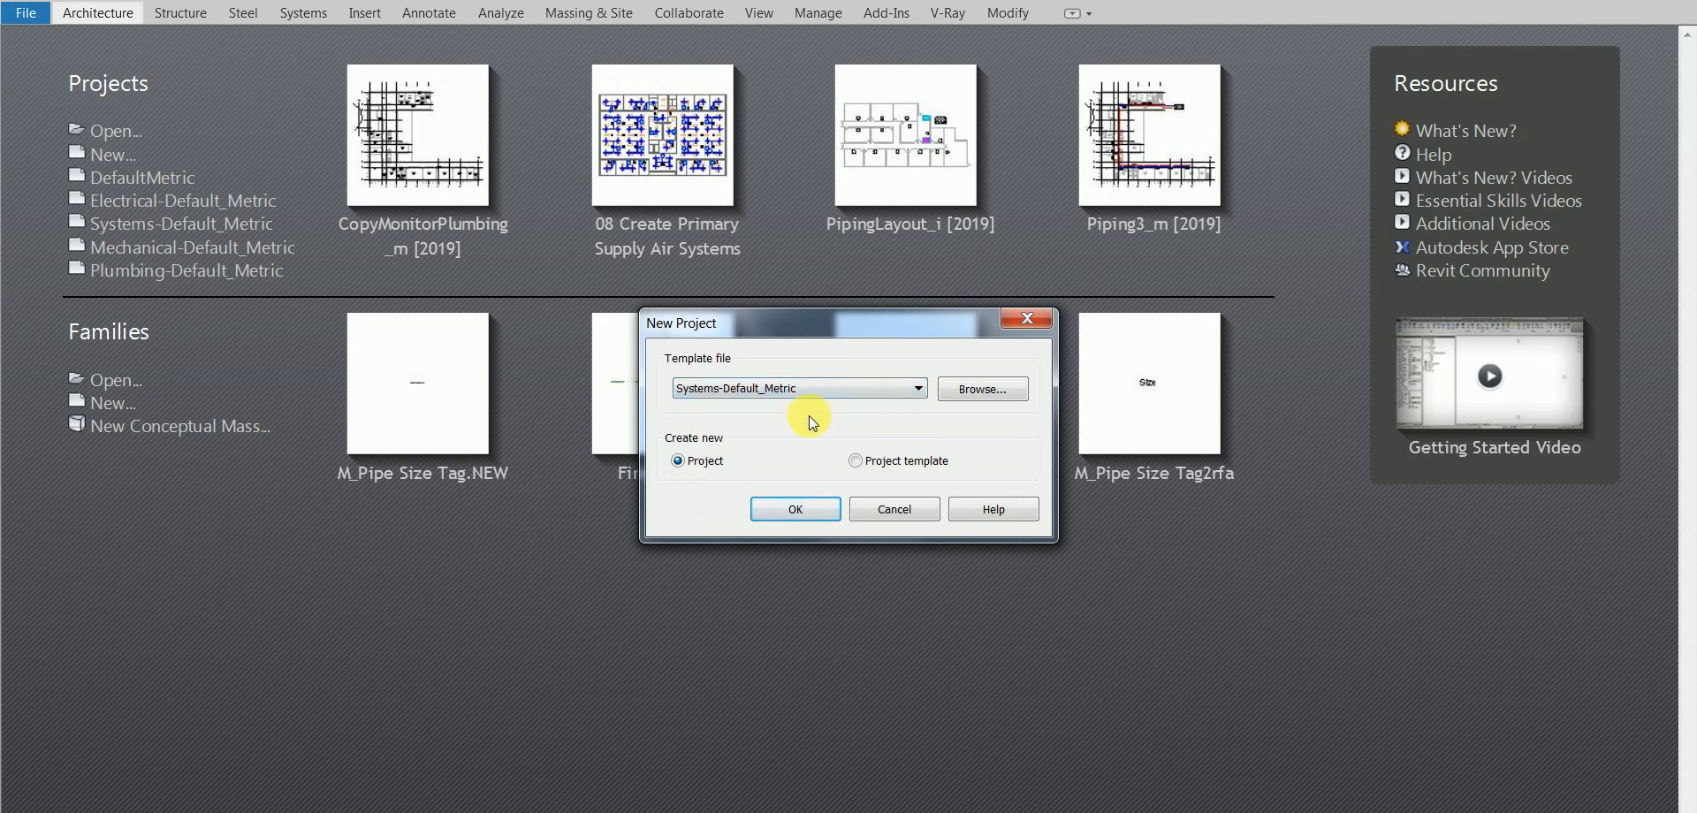
mouse_move(795, 509)
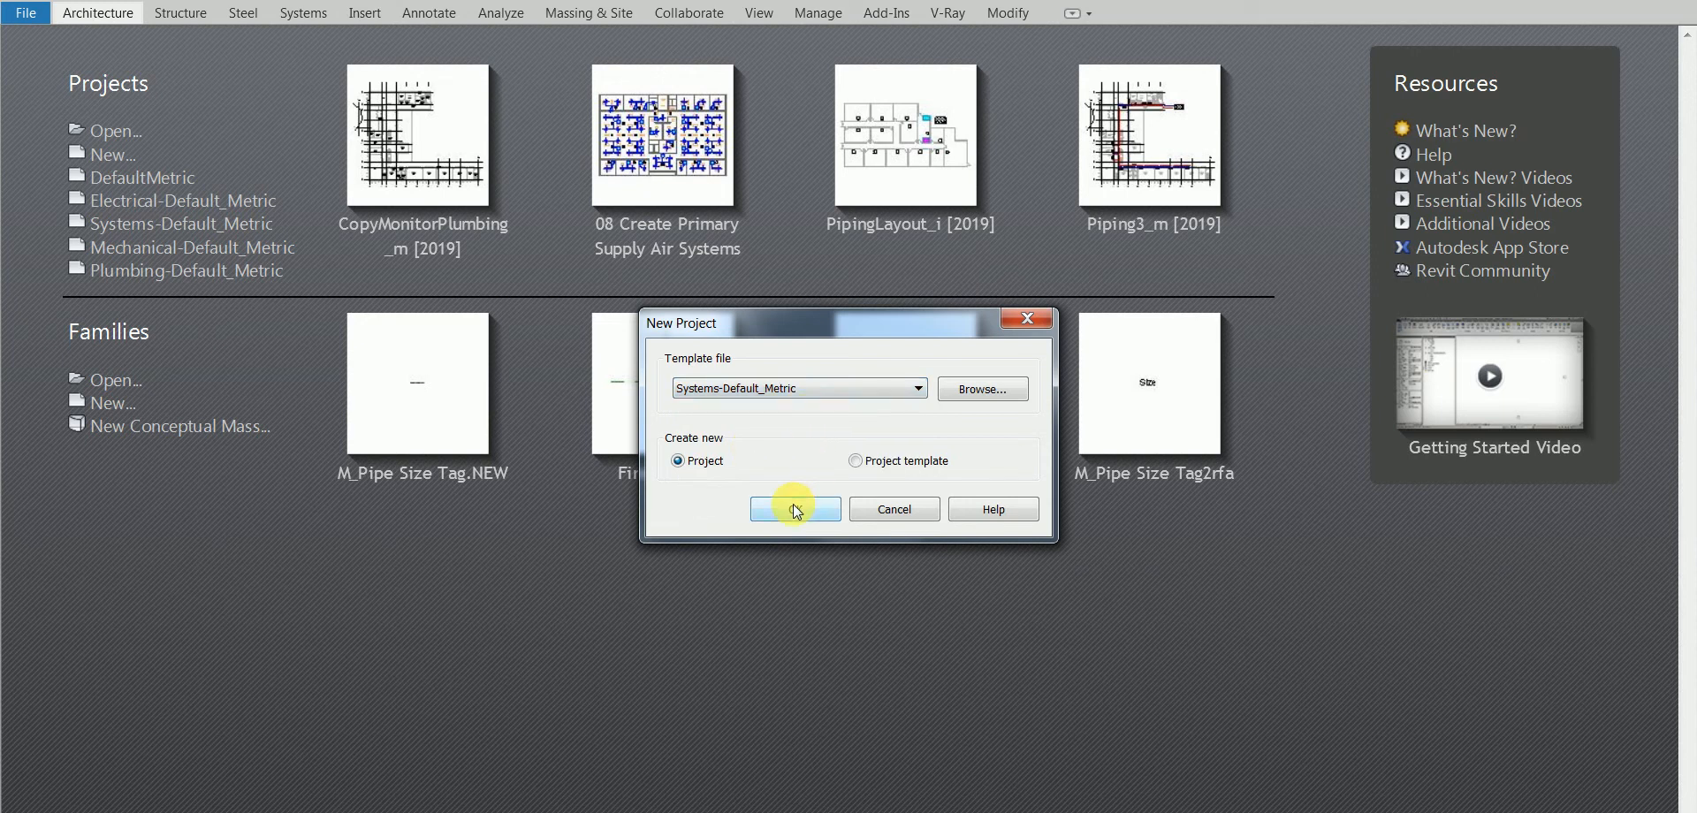
left_click(795, 509)
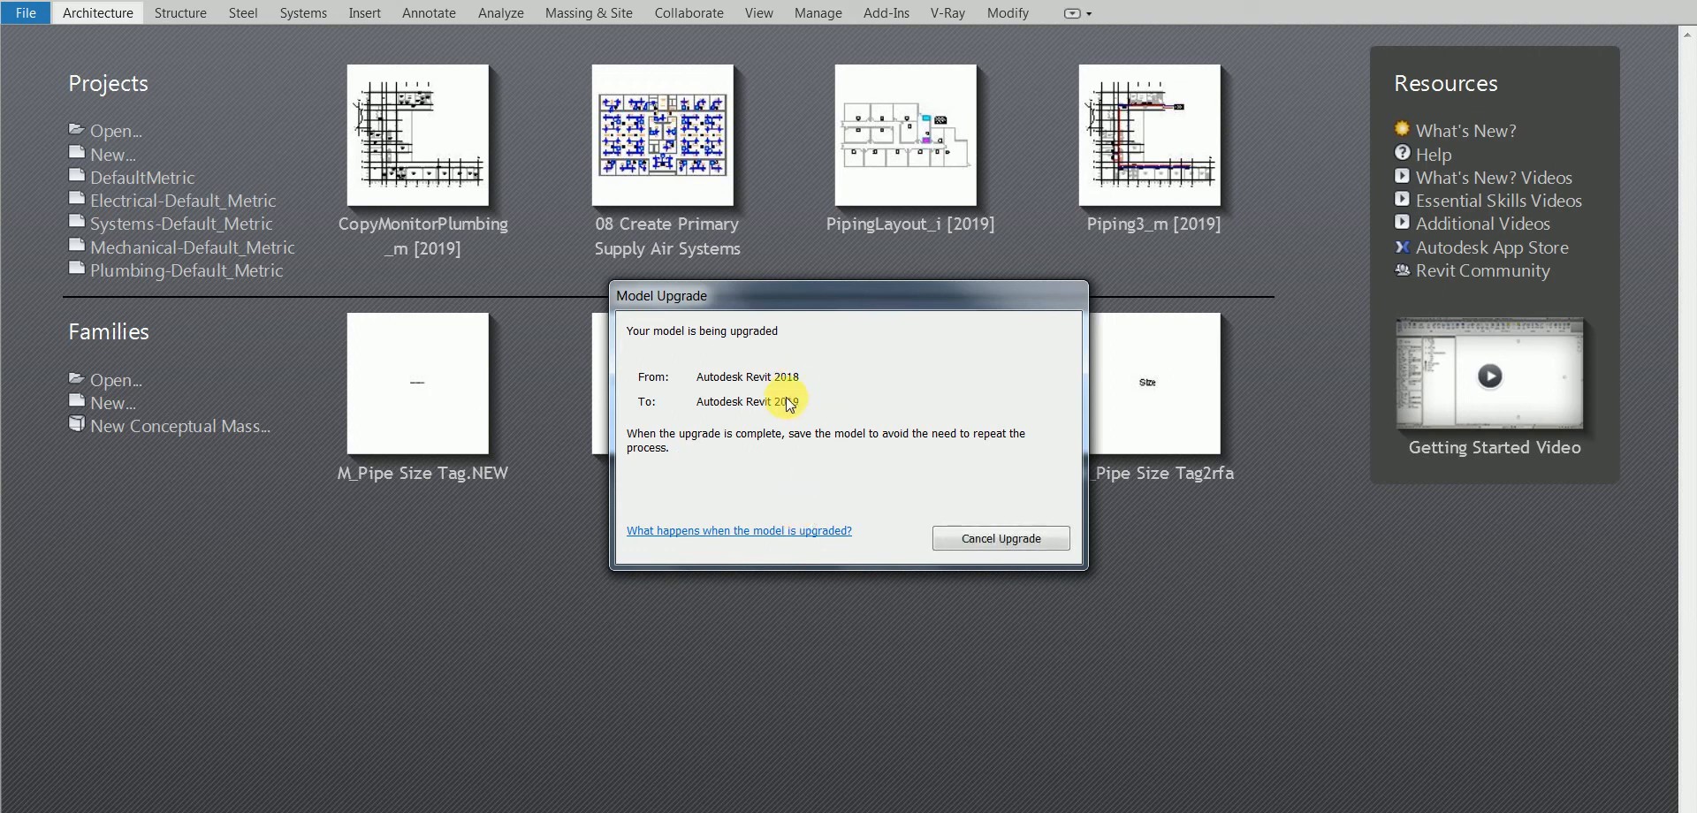
mouse_move(850, 400)
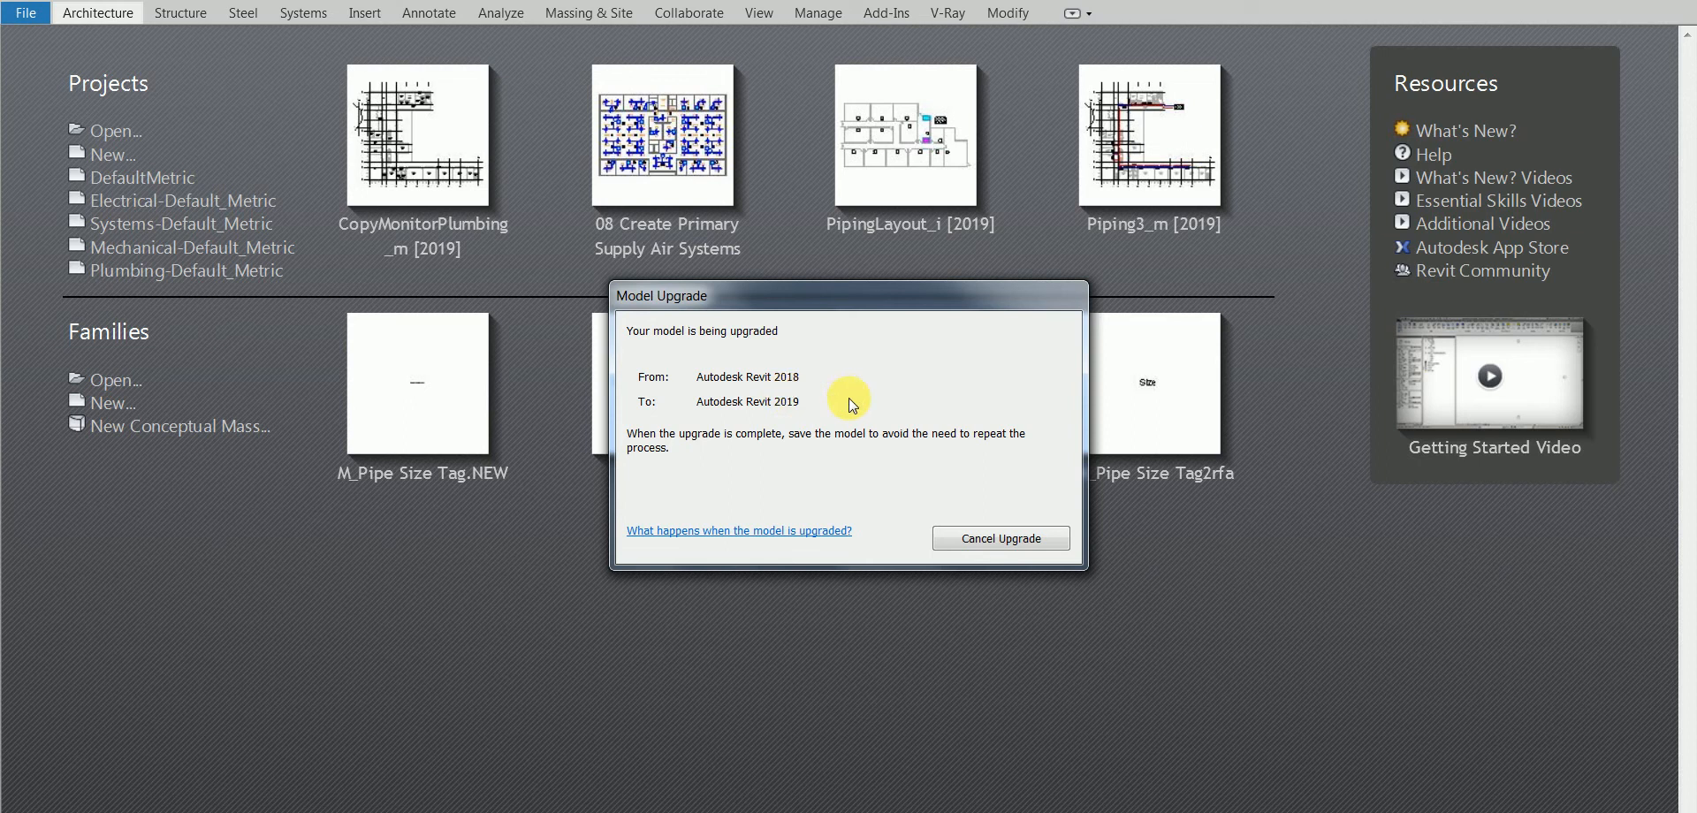
left_click(998, 538)
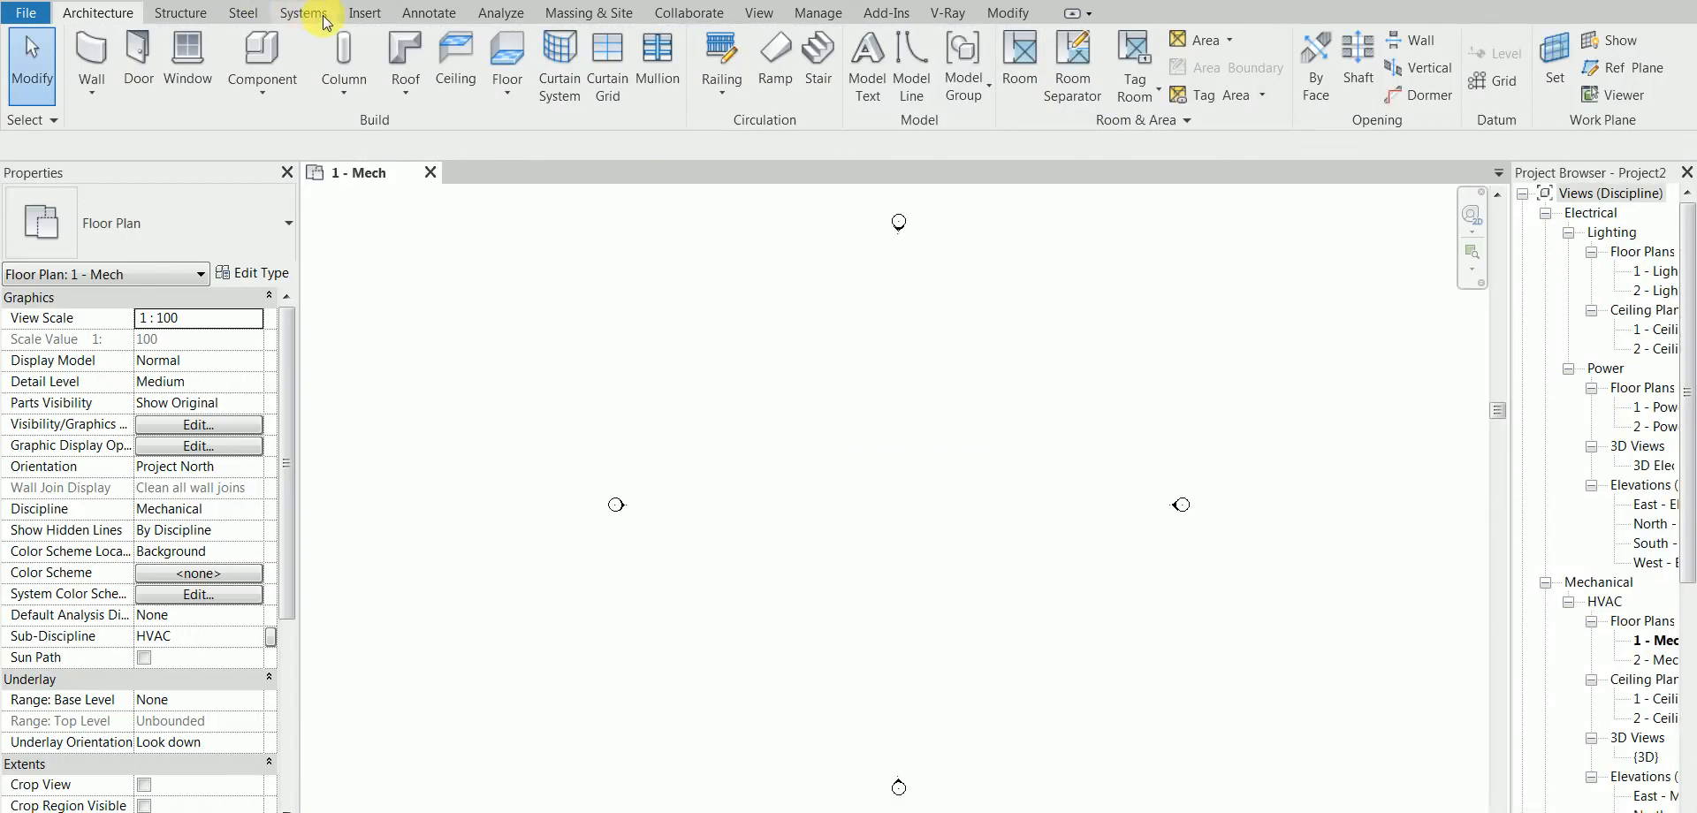
mouse_move(307, 13)
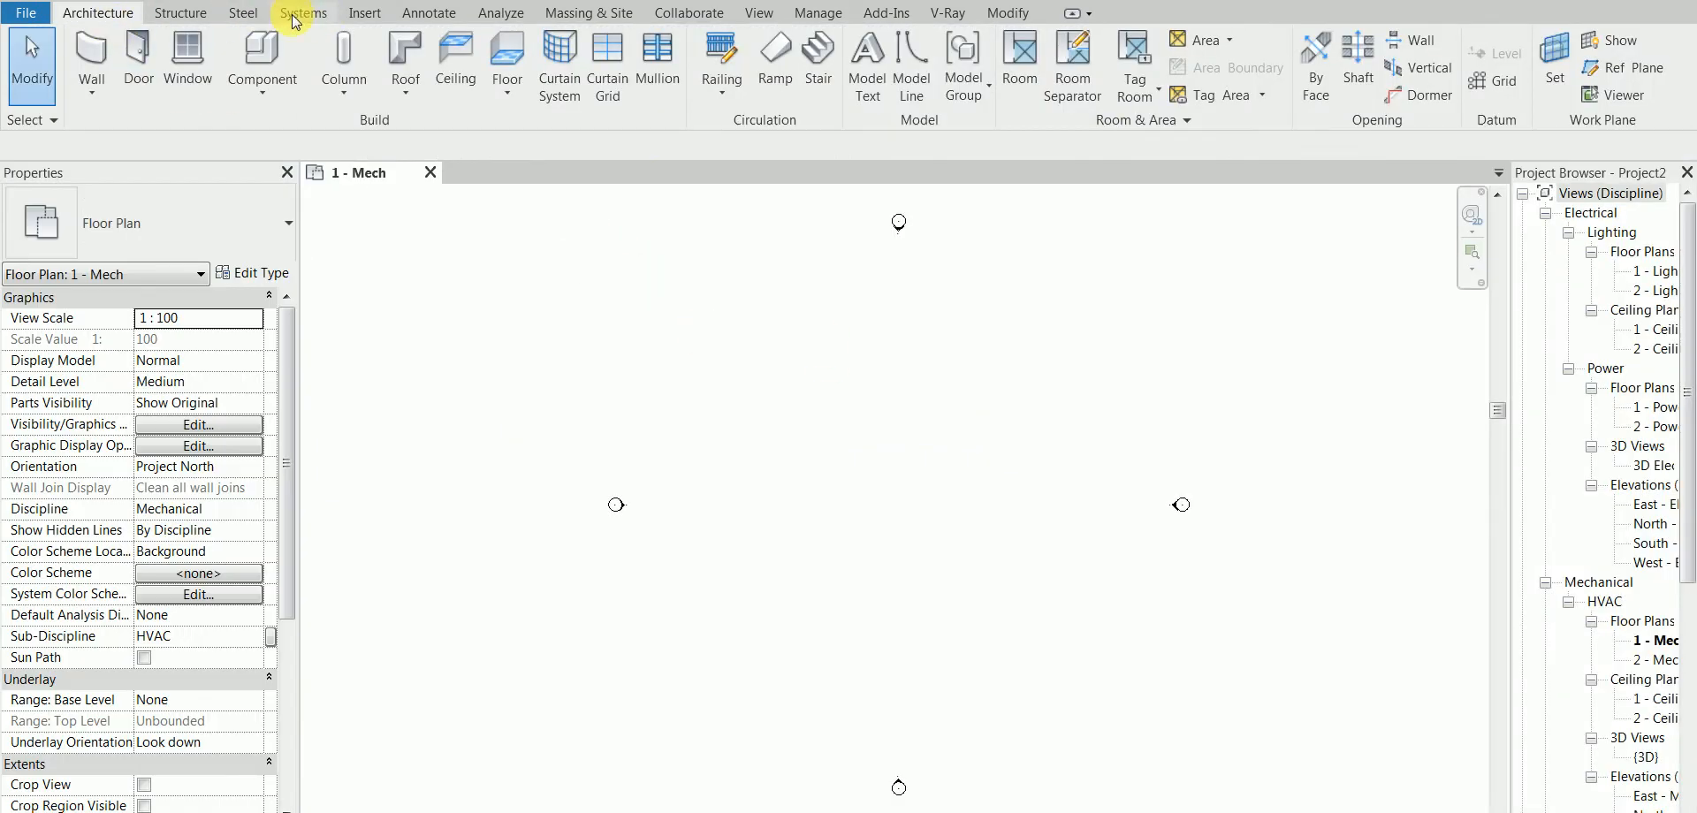
Step: Show the Systems ribbon tools and collapse the Plumbing views in the Project Browser
left_click(302, 12)
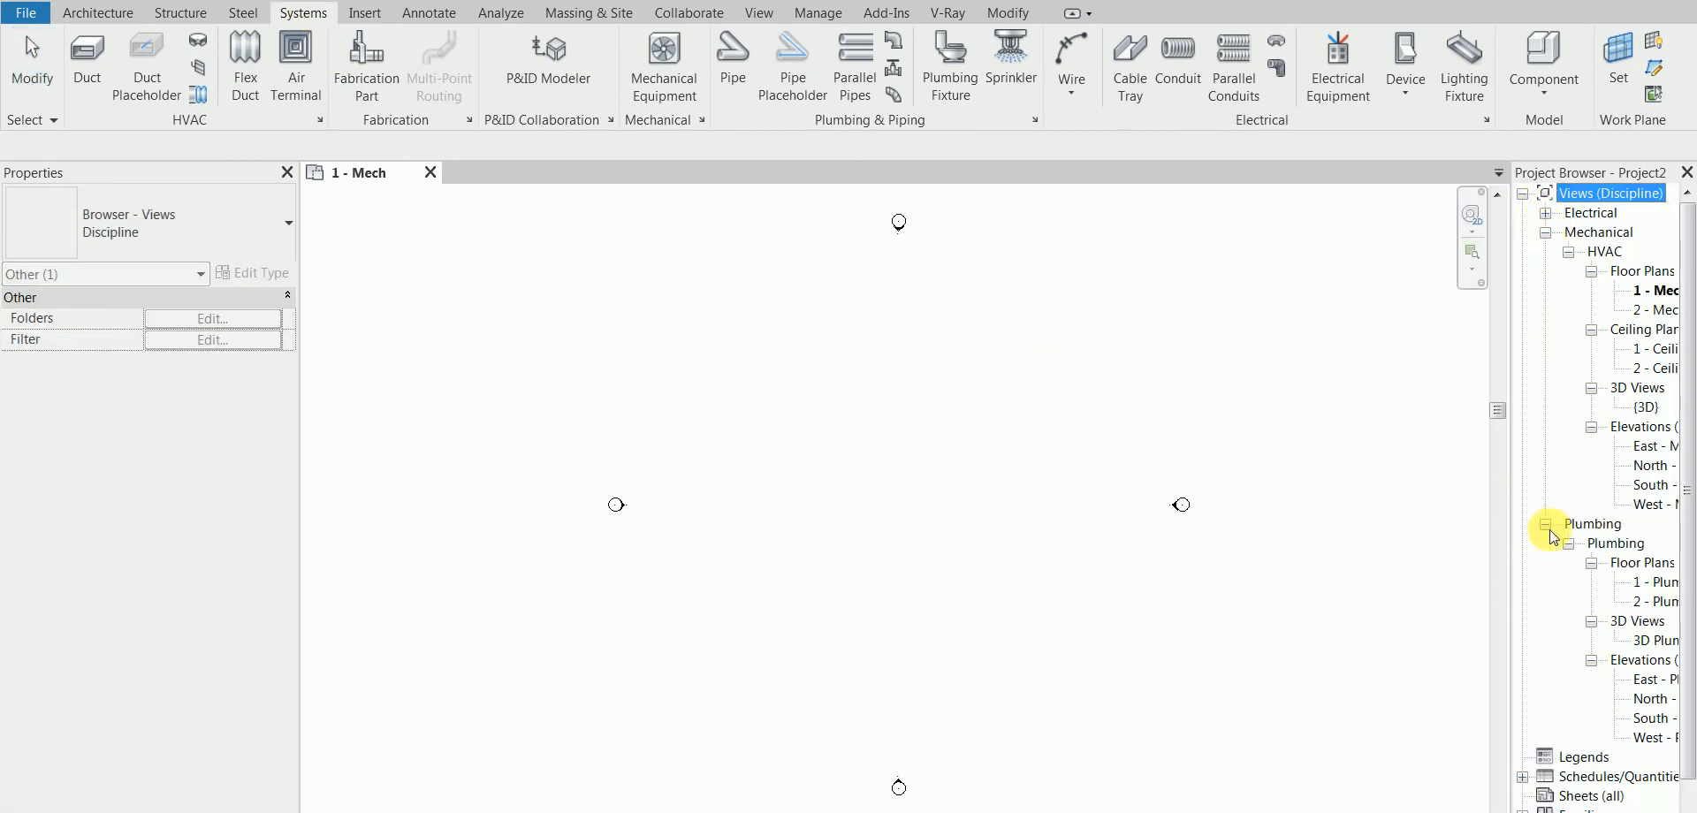
left_click(1543, 524)
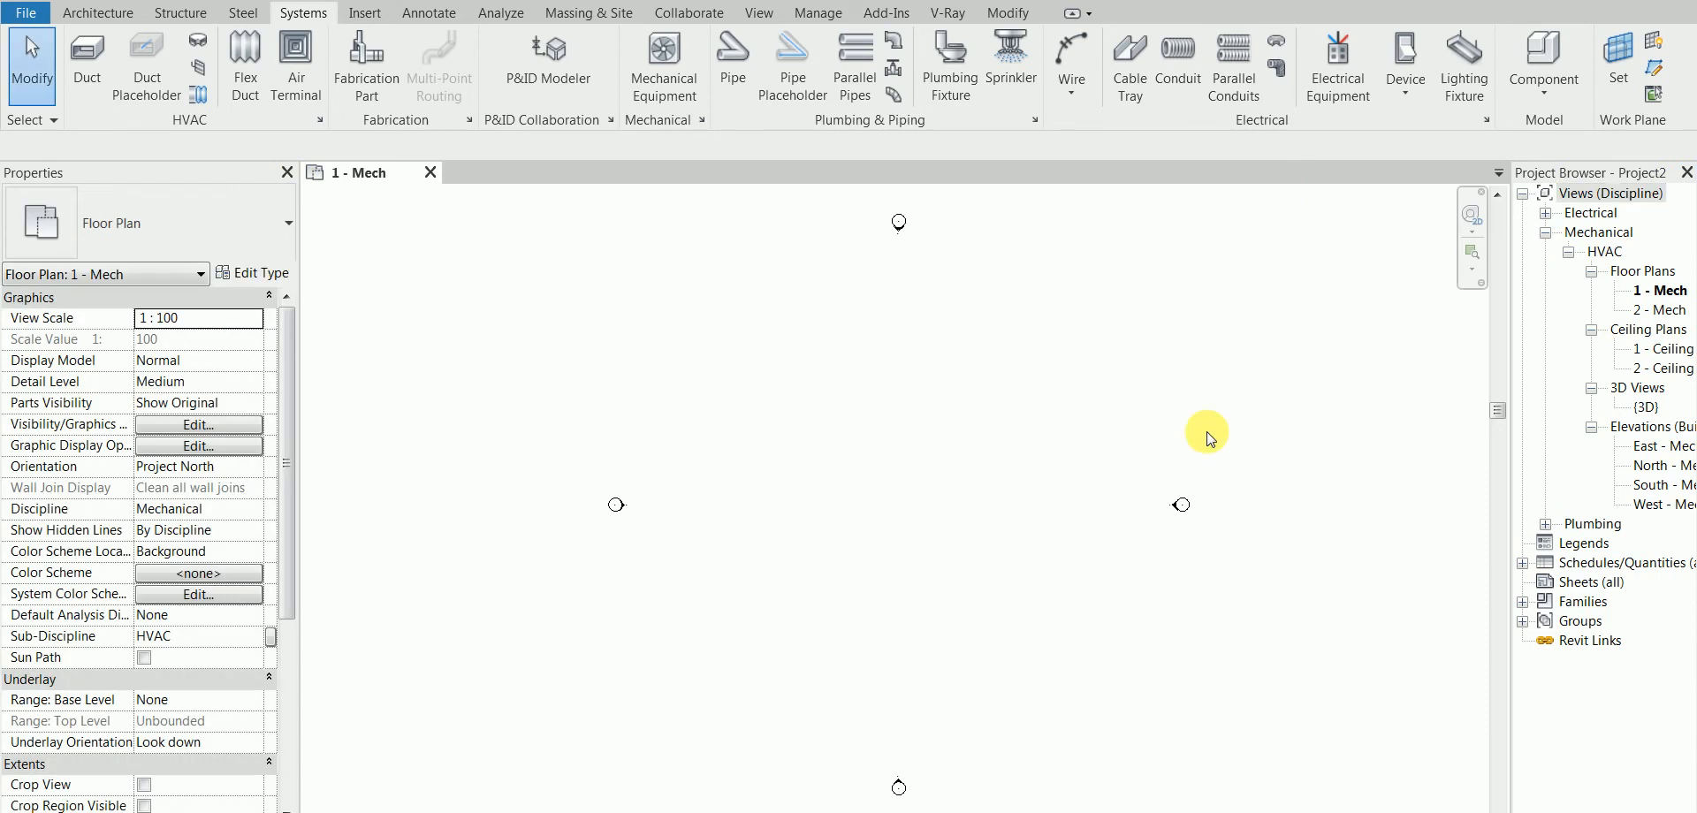
mouse_move(1573, 308)
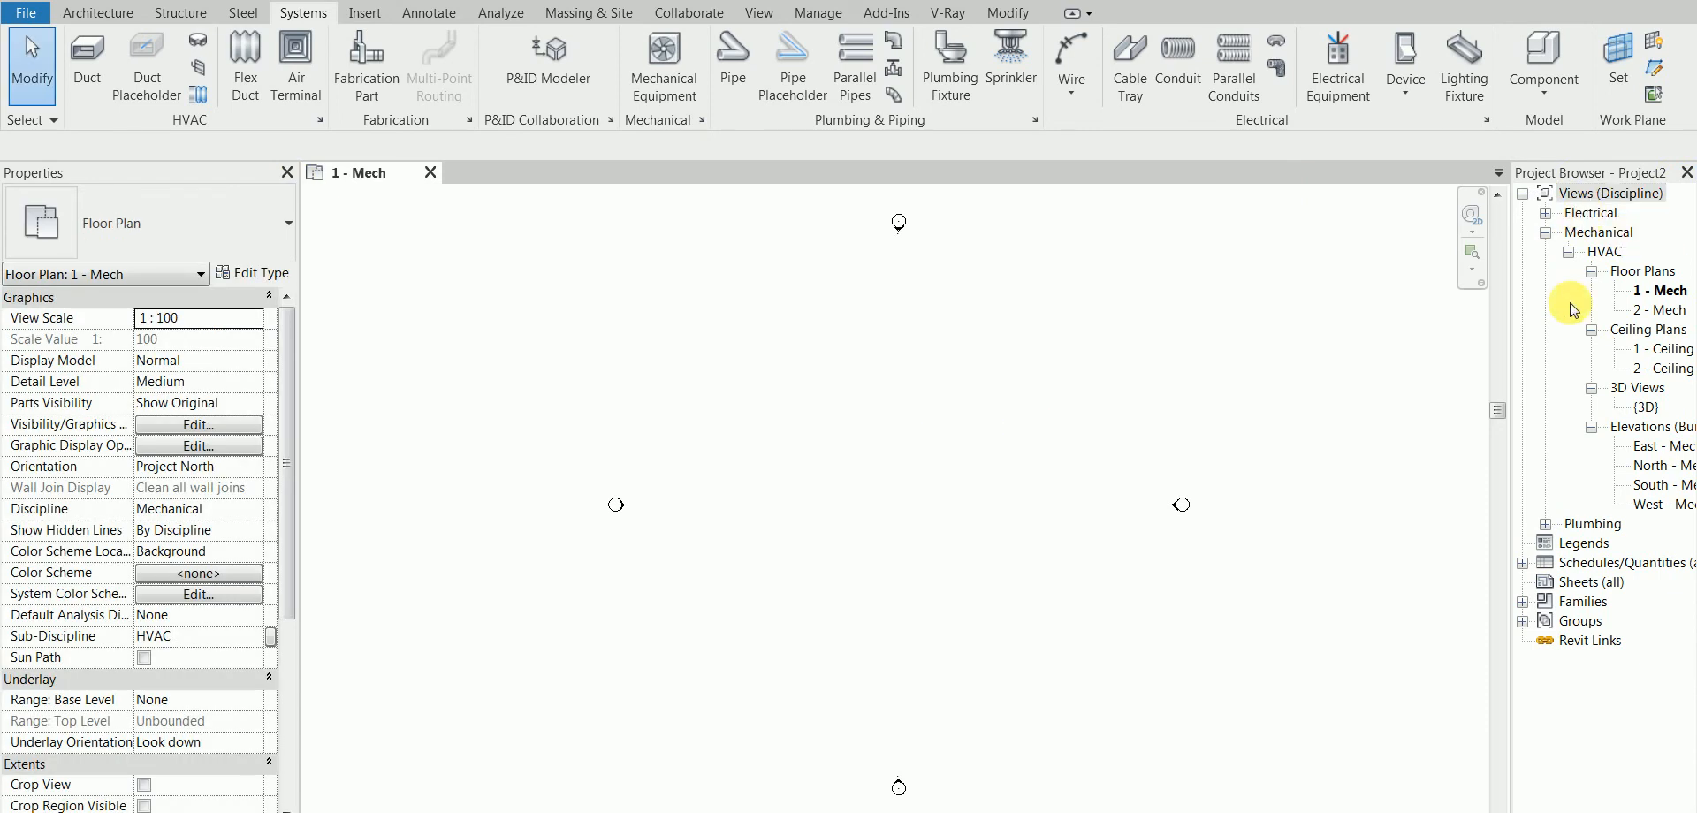
mouse_move(1445, 256)
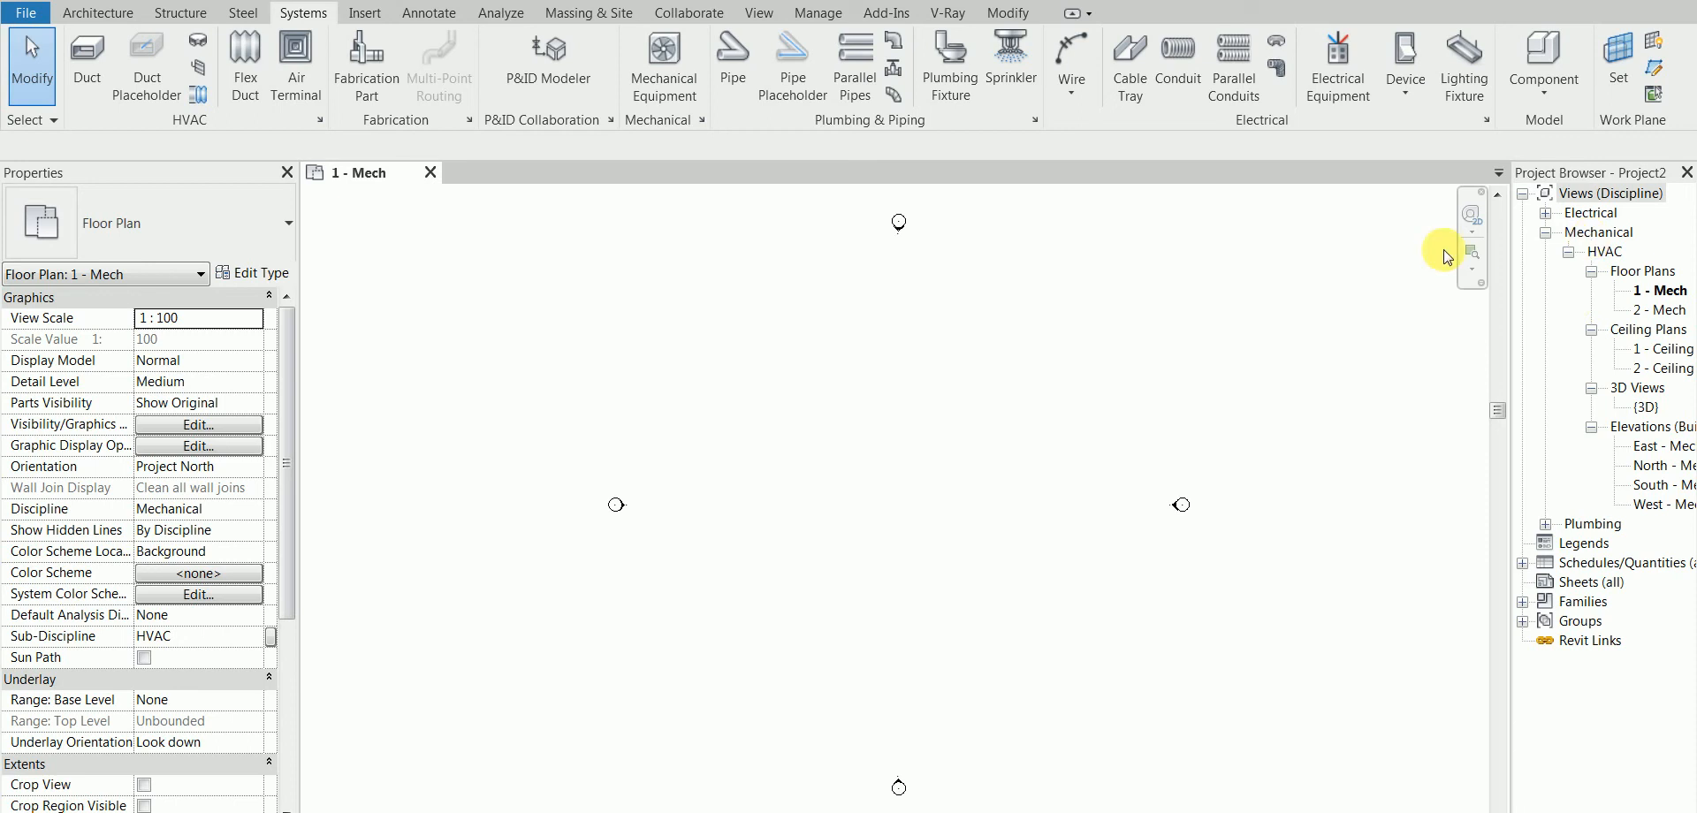
mouse_move(168, 731)
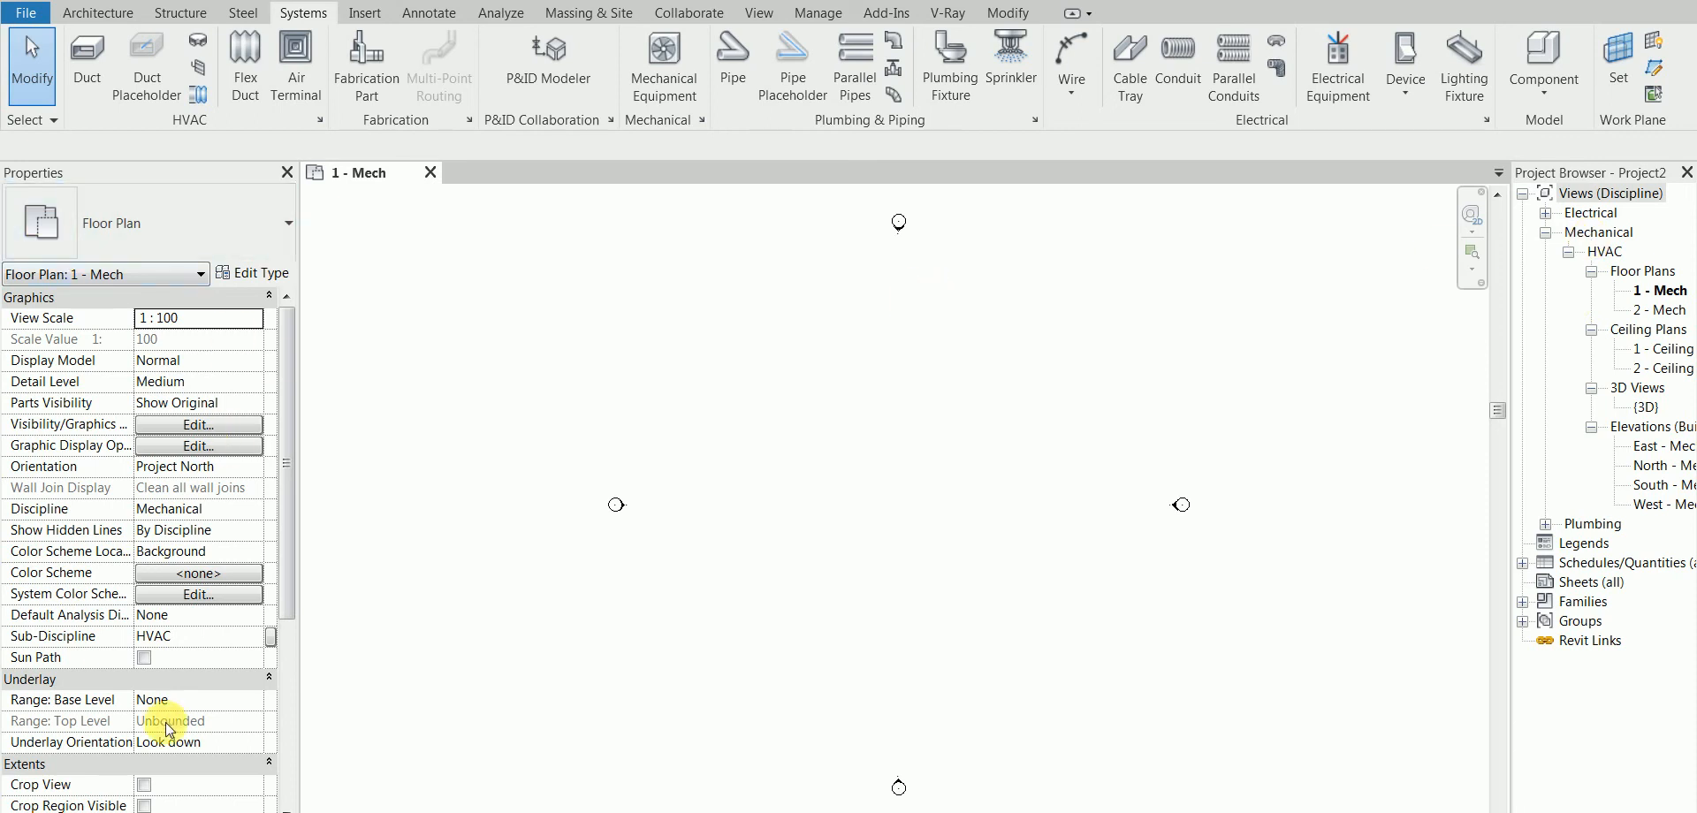
mouse_move(344, 375)
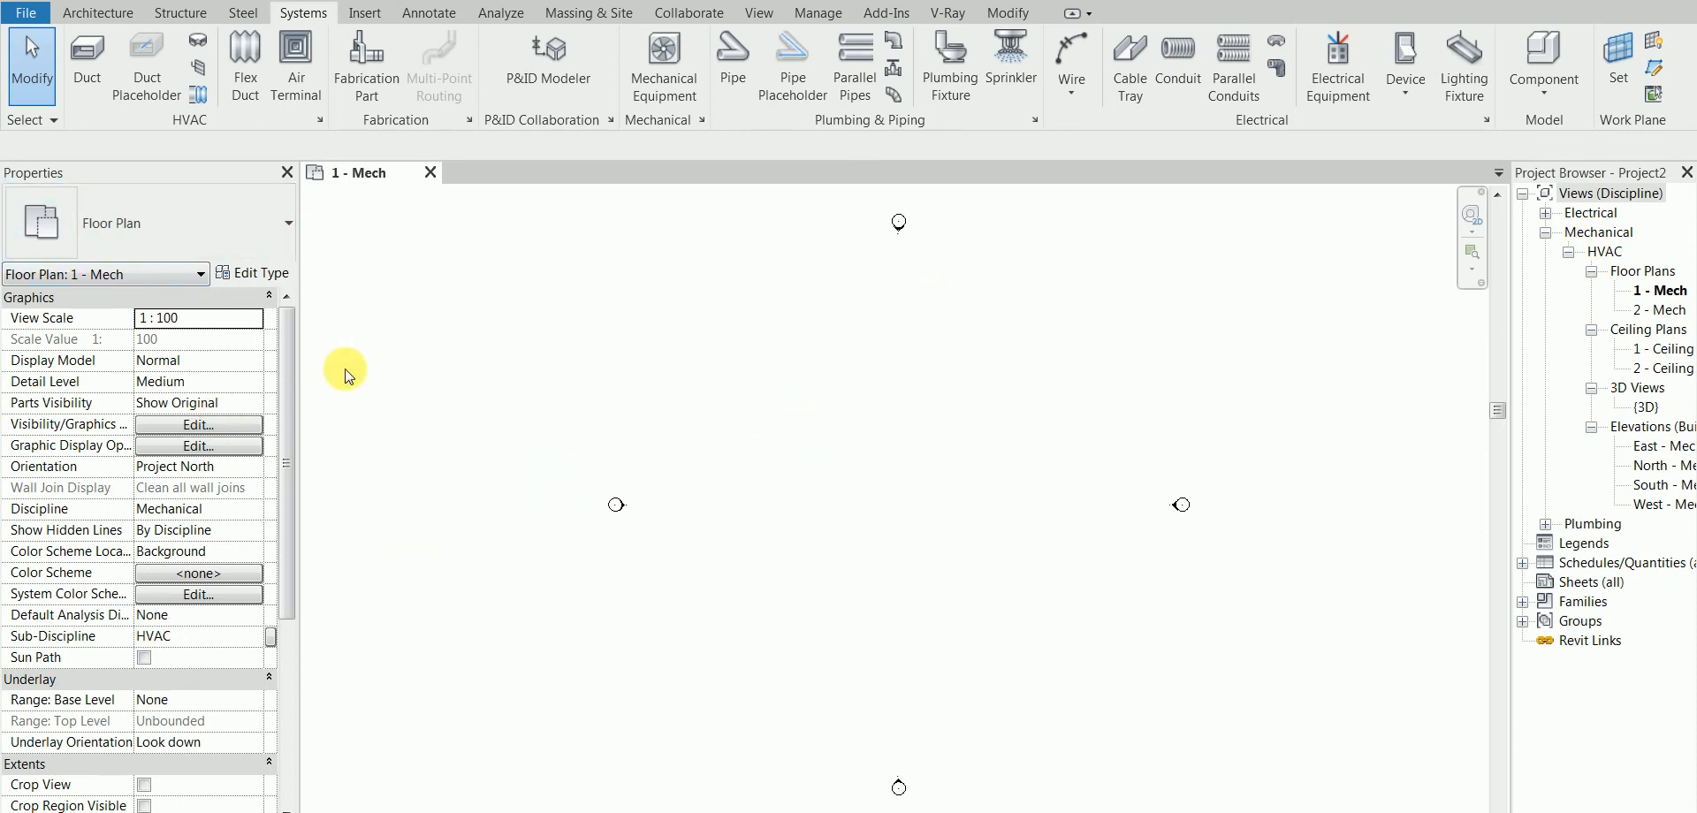
mouse_move(739, 531)
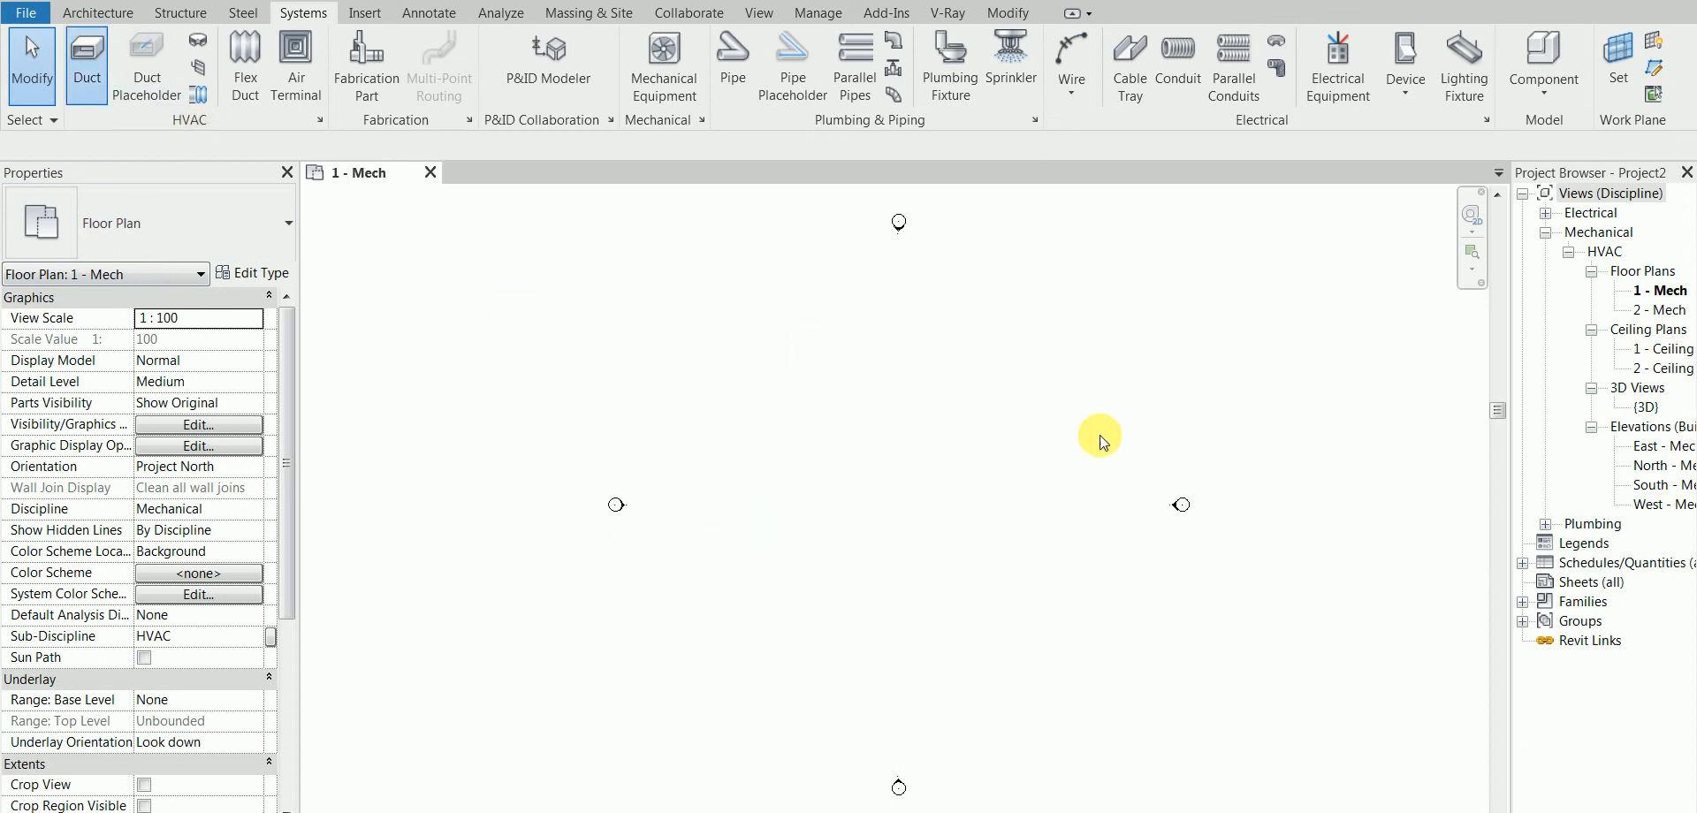
Step: In 1 - Ceiling Mech, draw a 33000-long 300×300 supply-air duct at 2750 offset
left_click(86, 65)
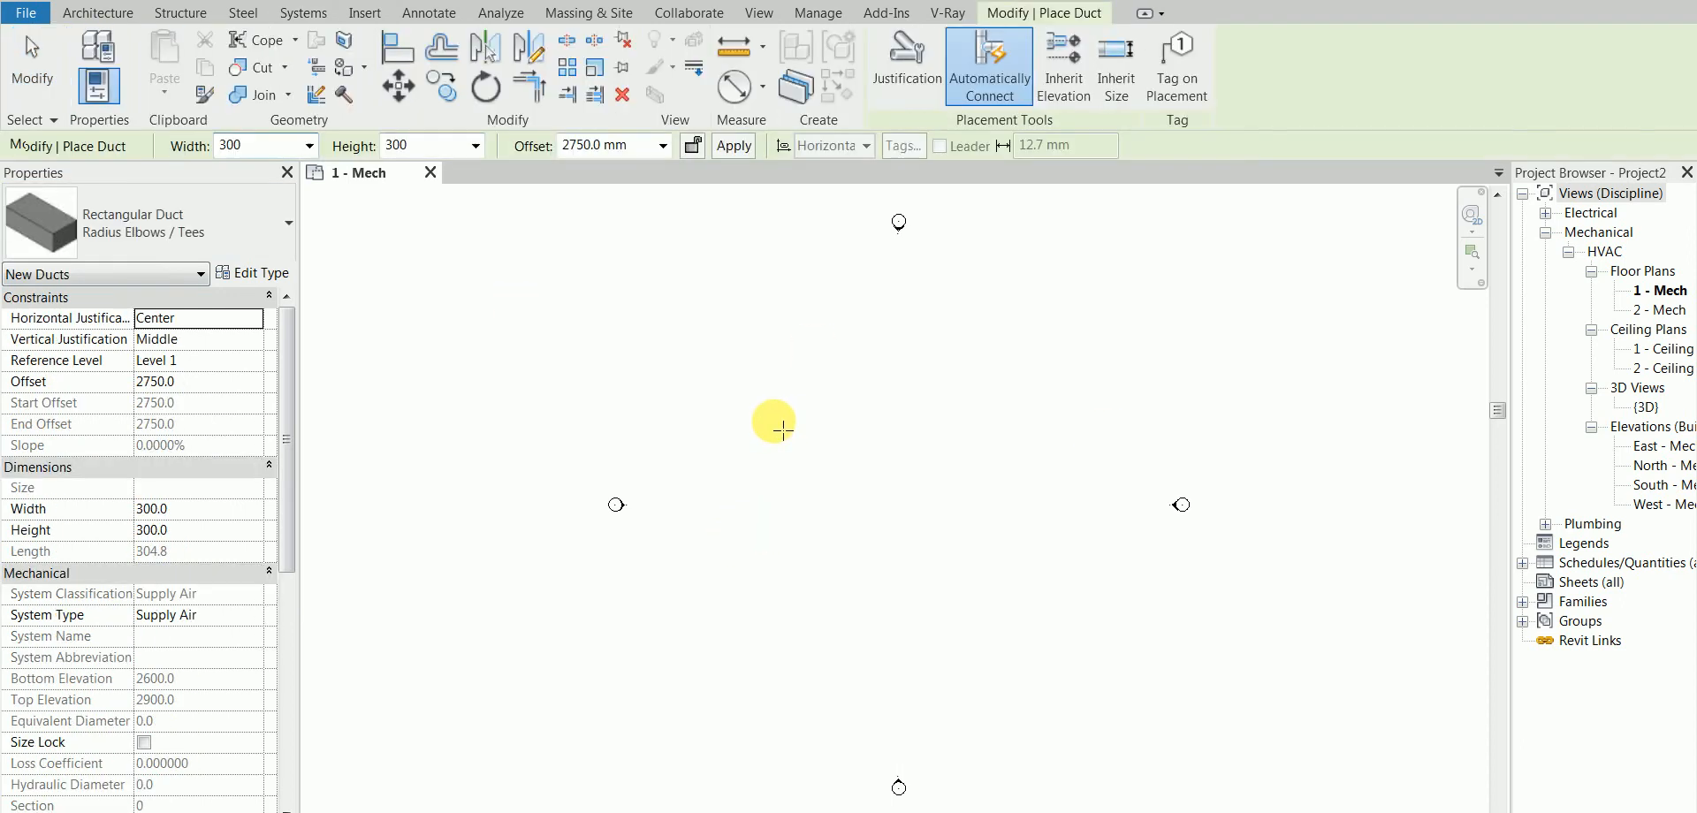
double_click(1663, 346)
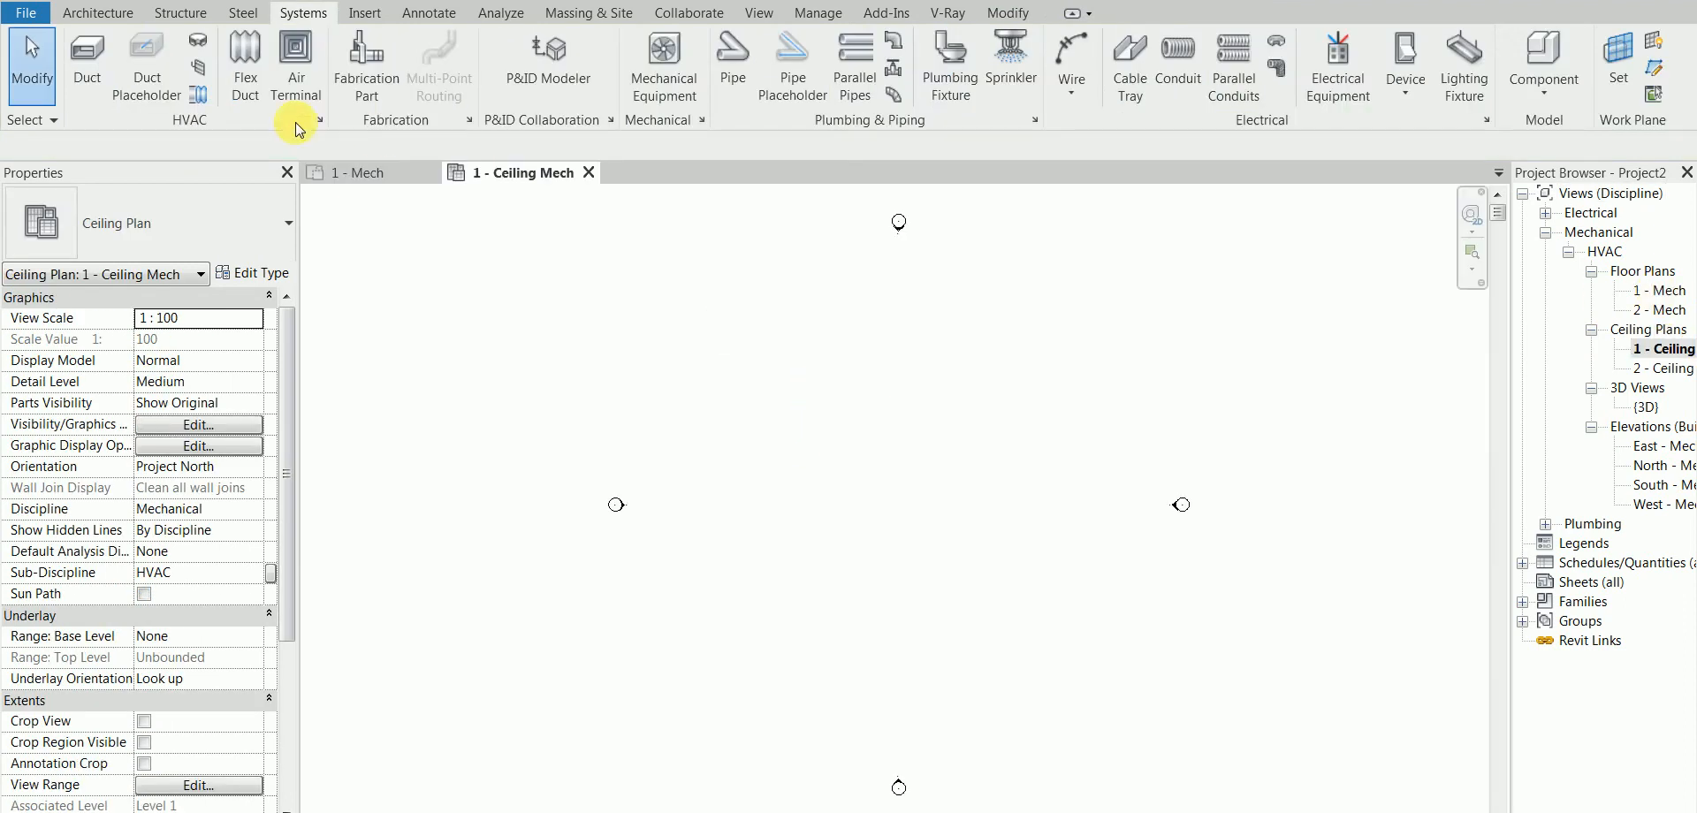
left_click(87, 59)
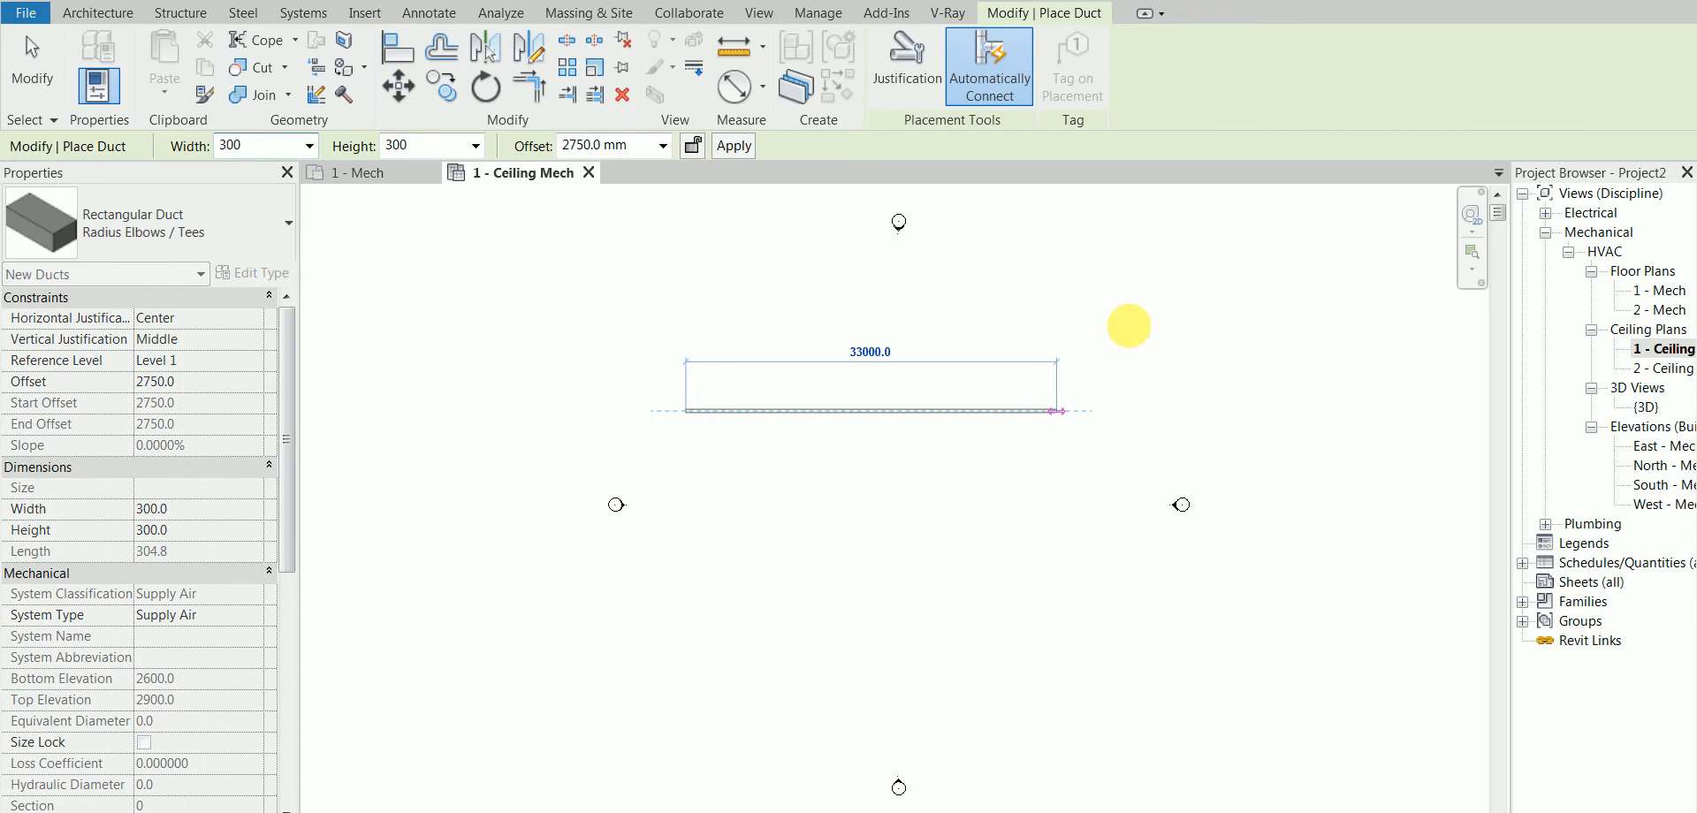
mouse_move(1143, 336)
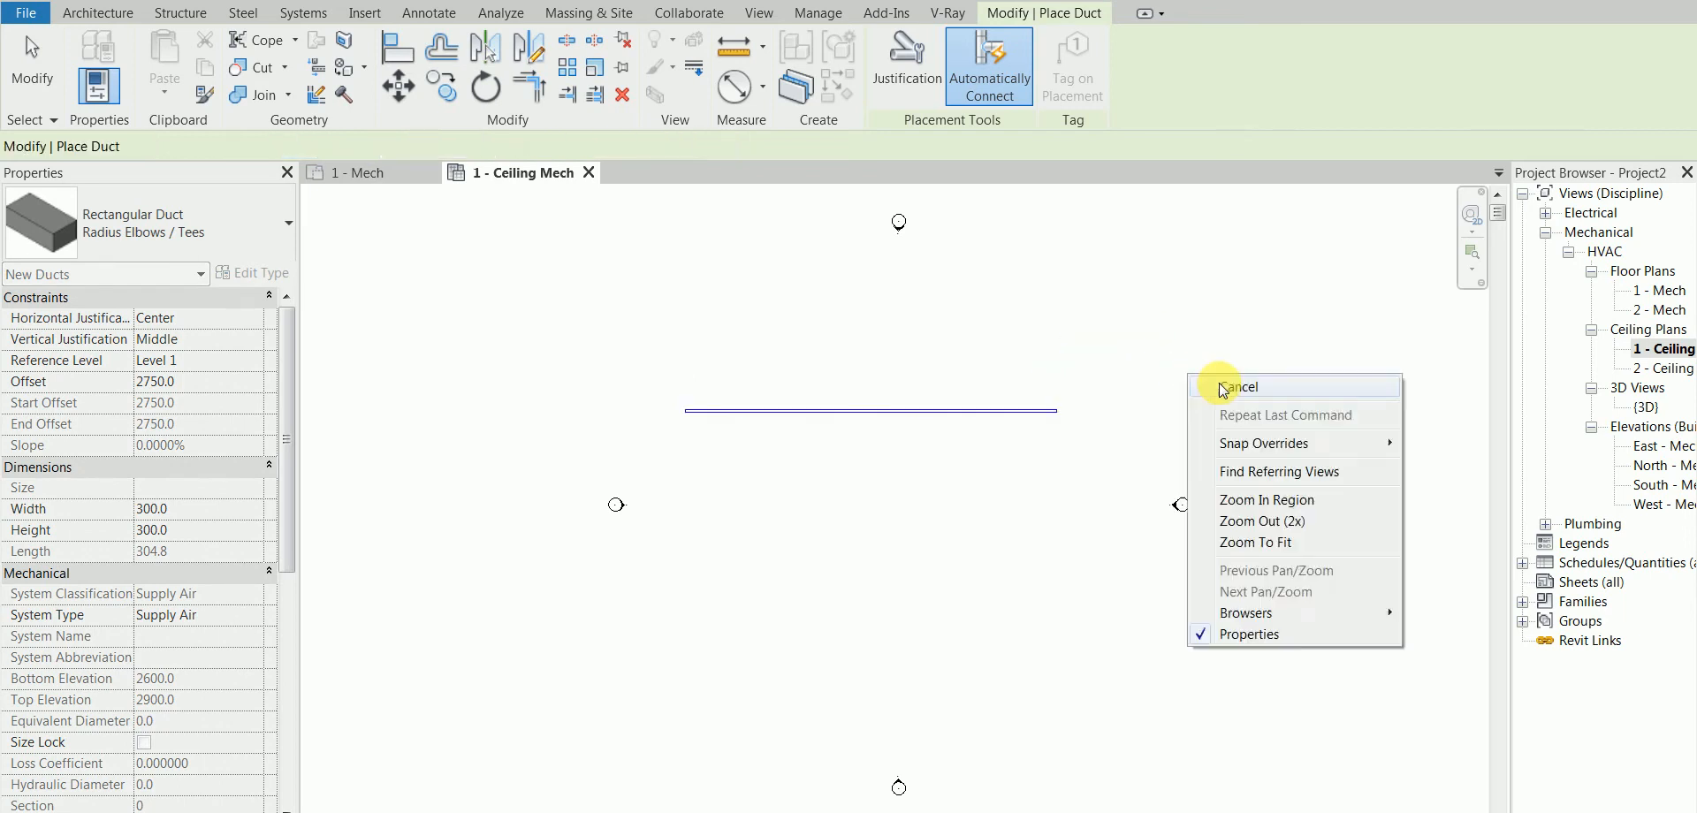
left_click(1240, 386)
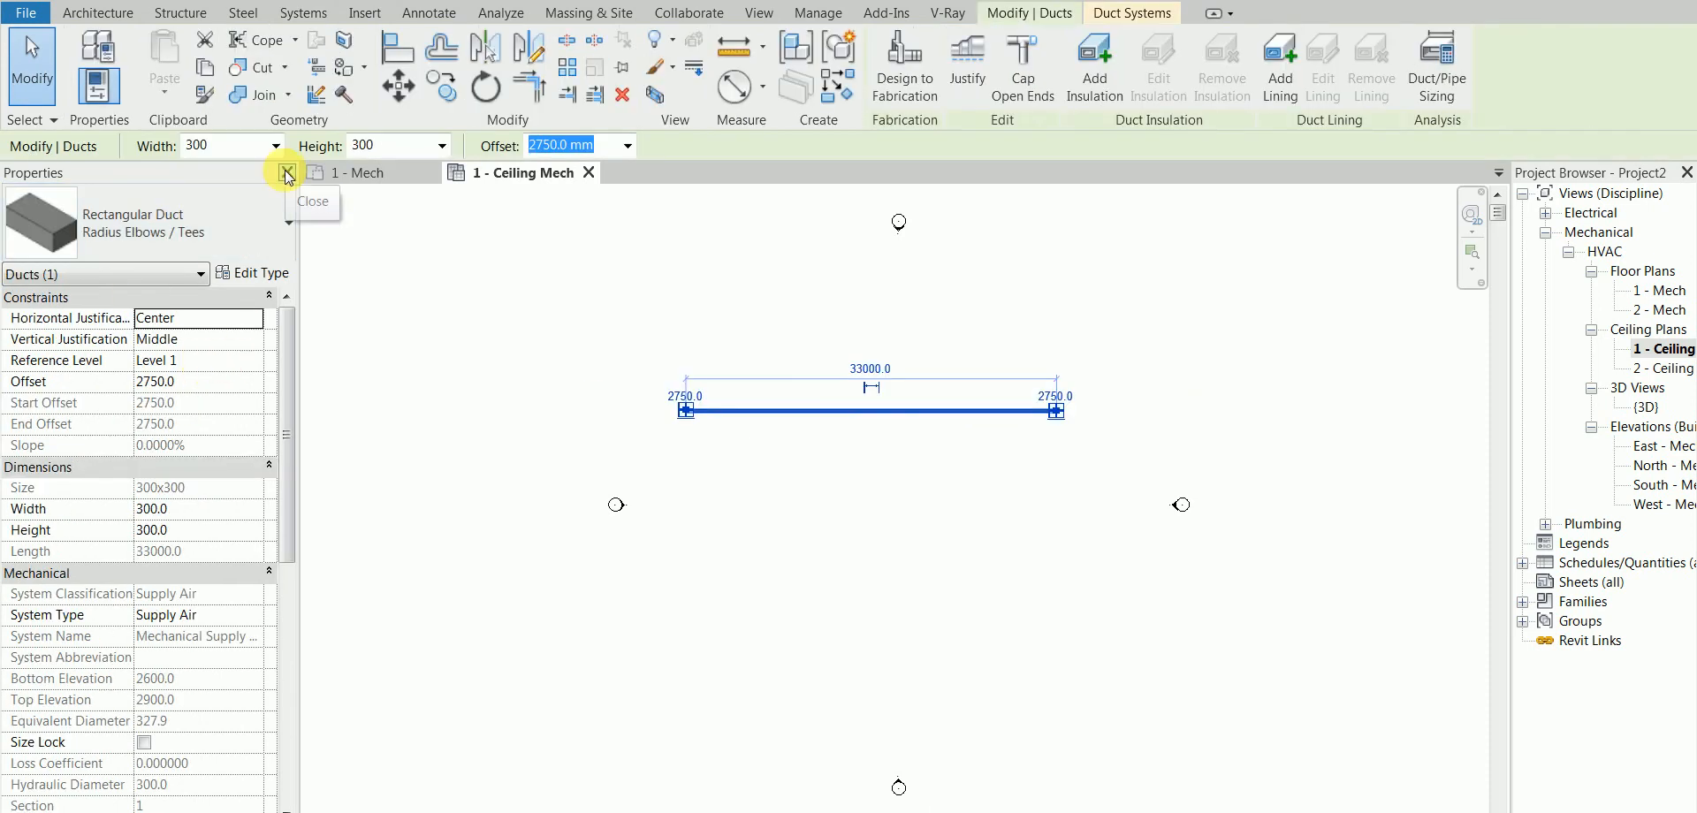
left_click(288, 172)
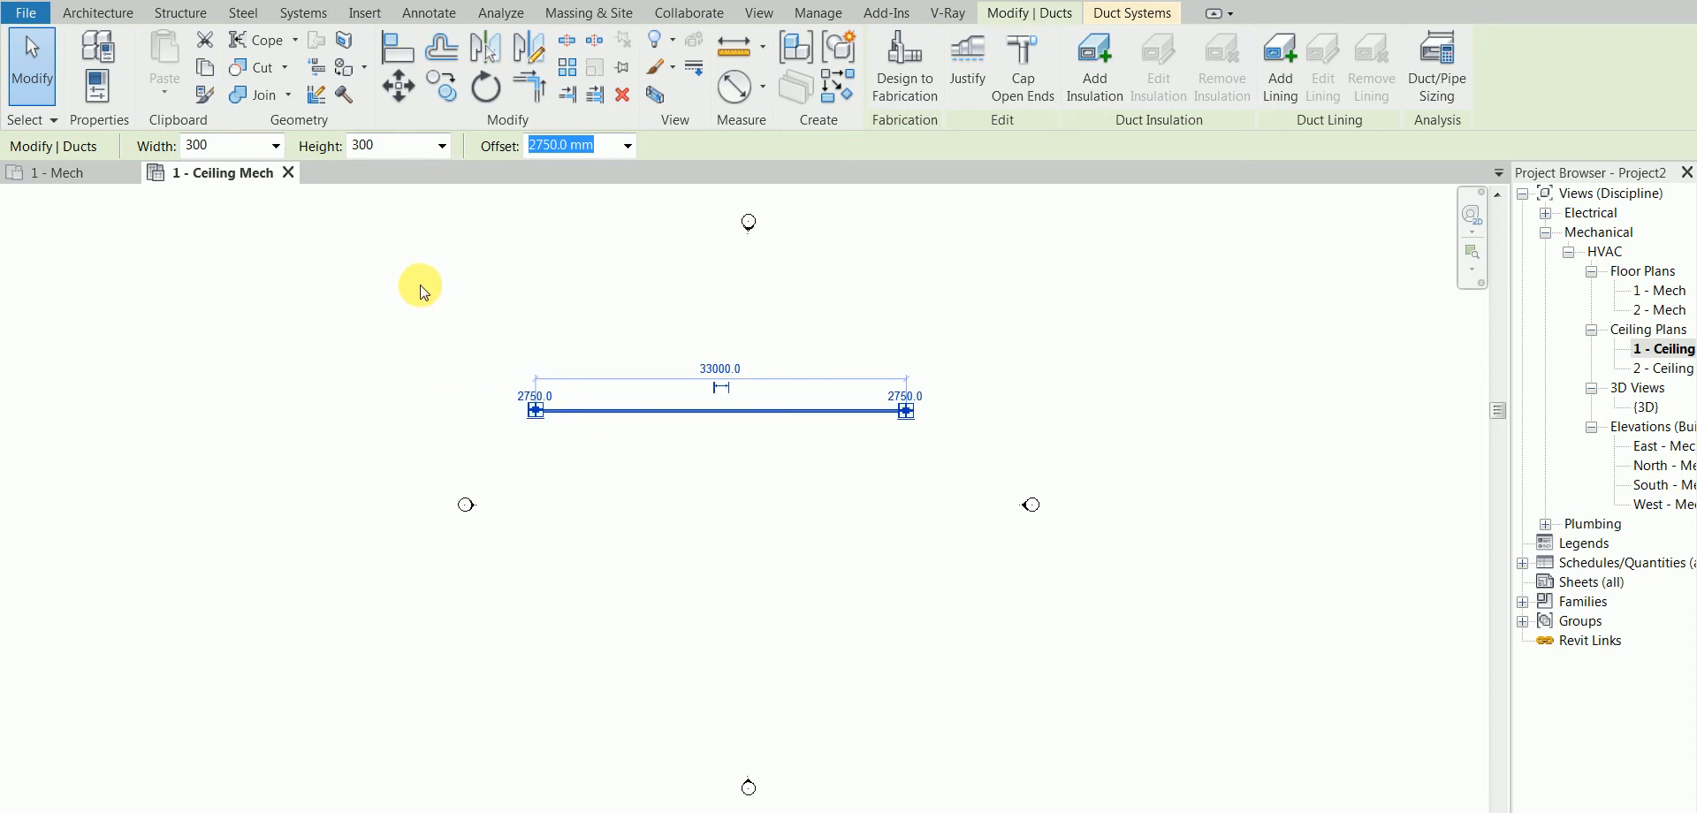
mouse_move(445, 669)
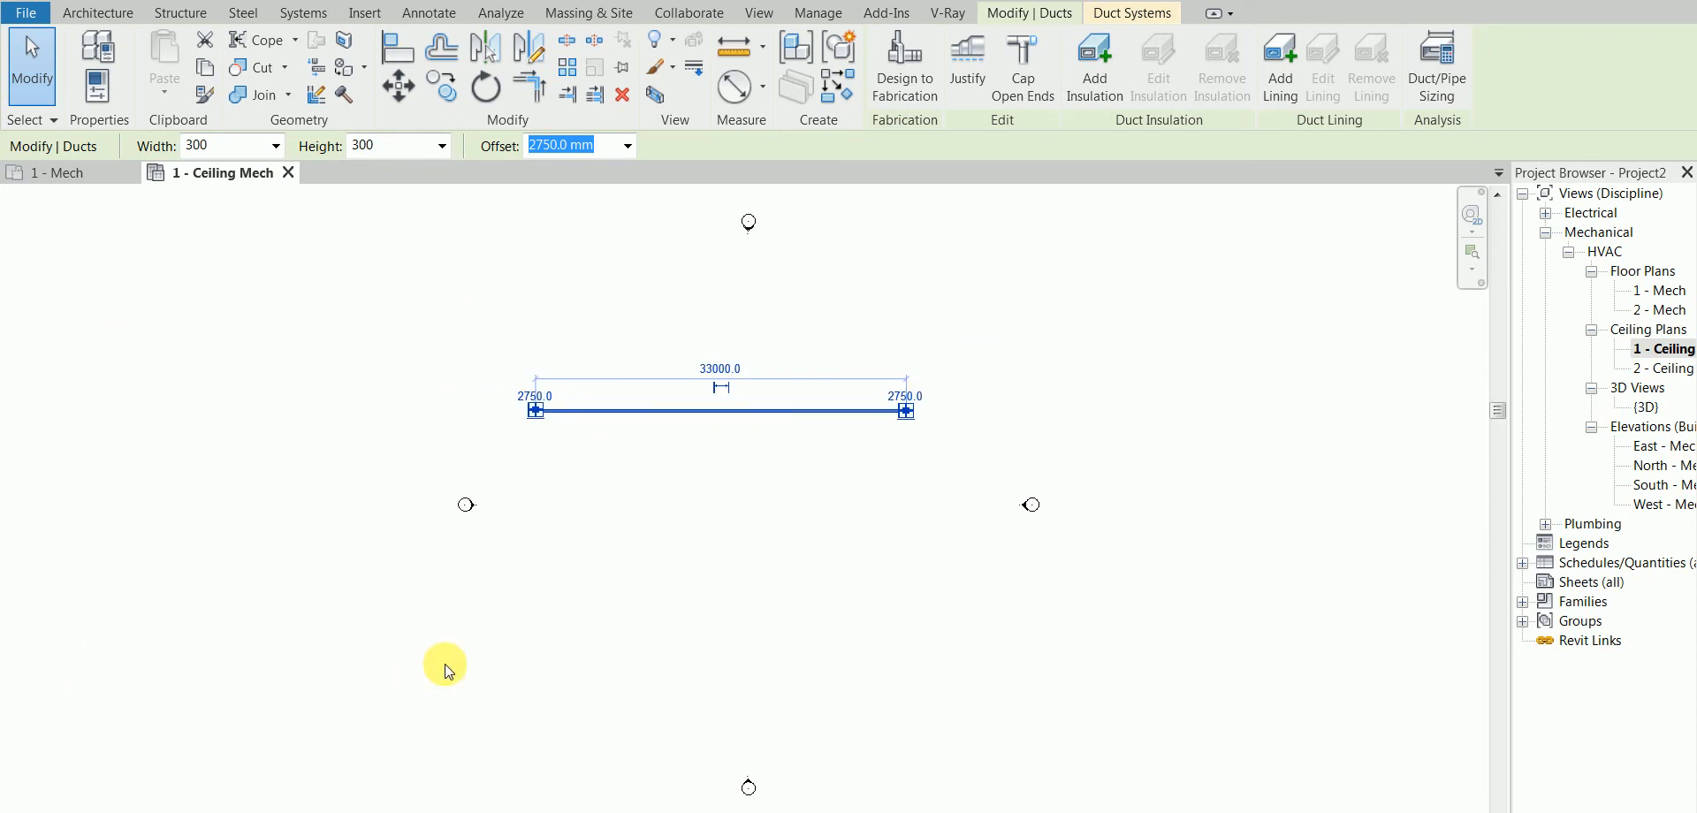
mouse_move(633, 631)
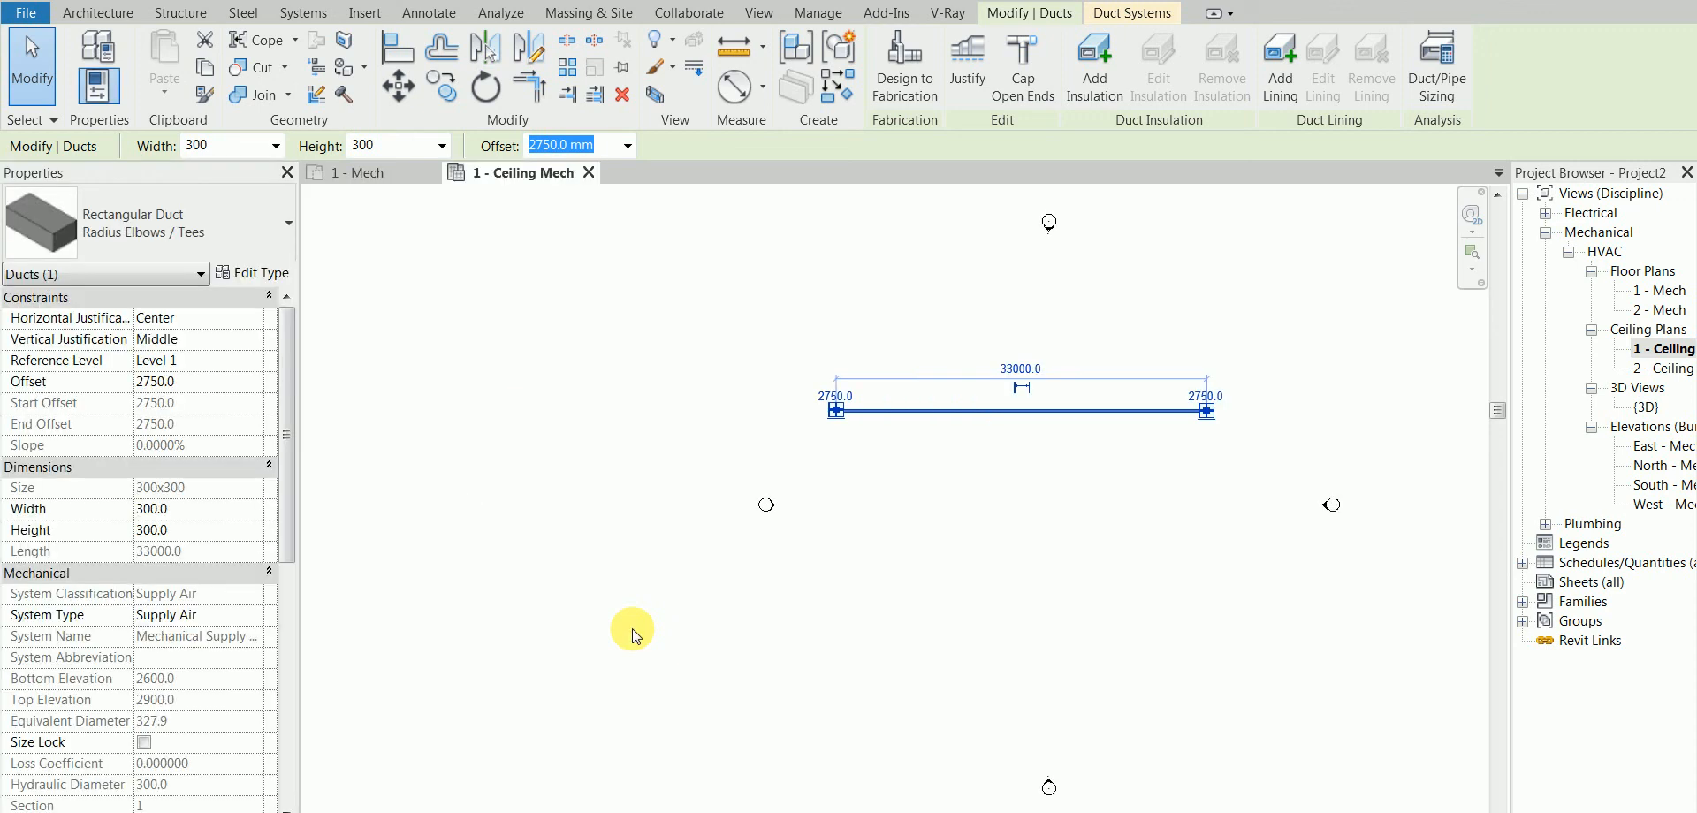
mouse_move(937, 544)
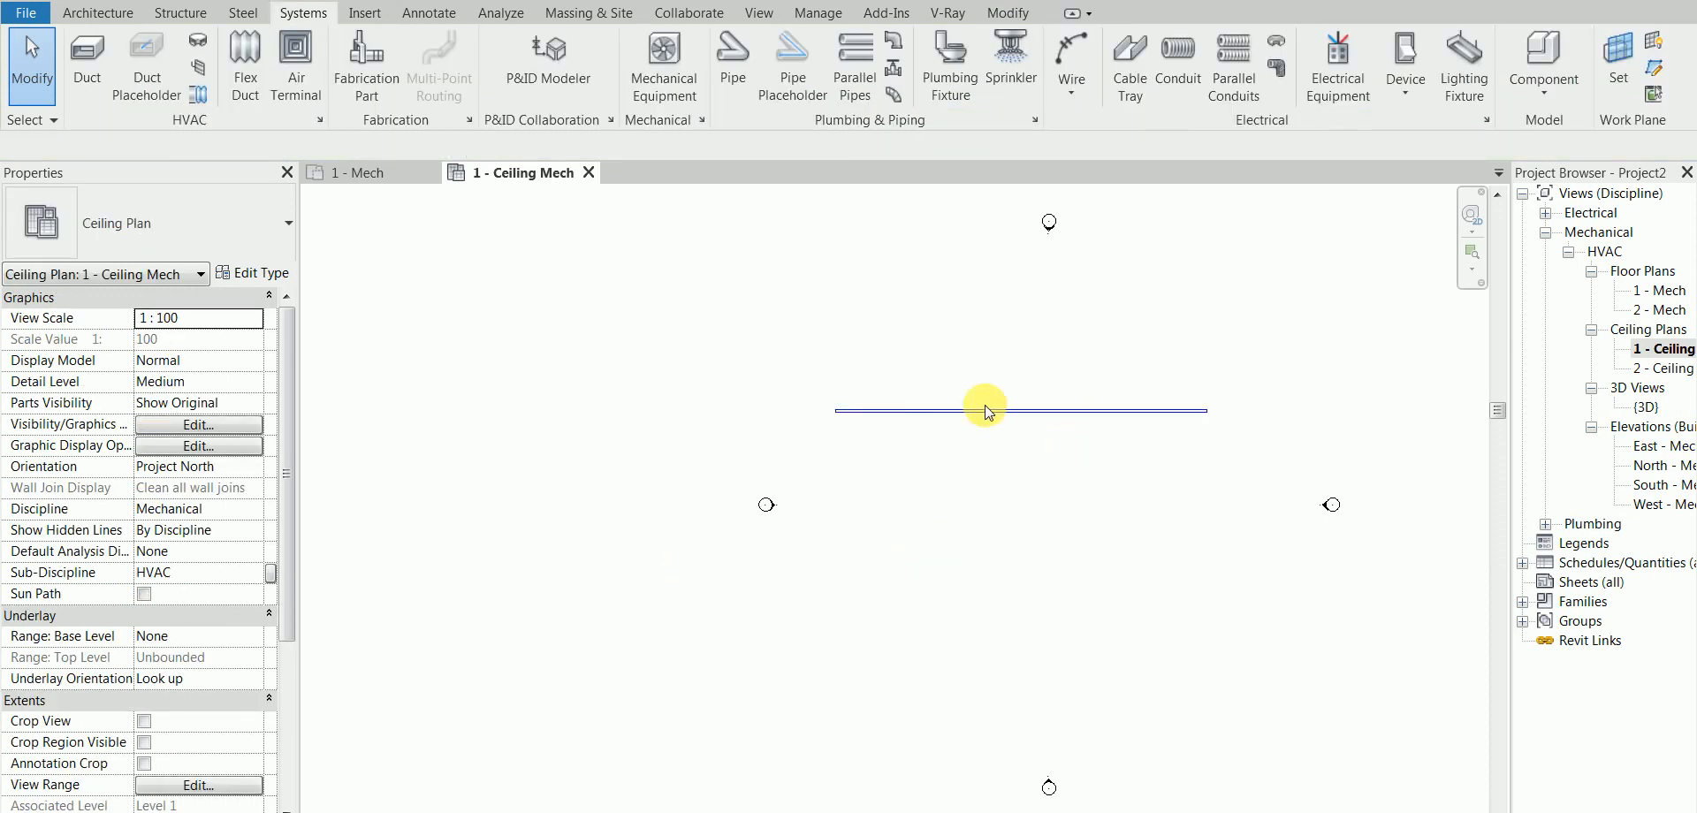
left_click(1019, 410)
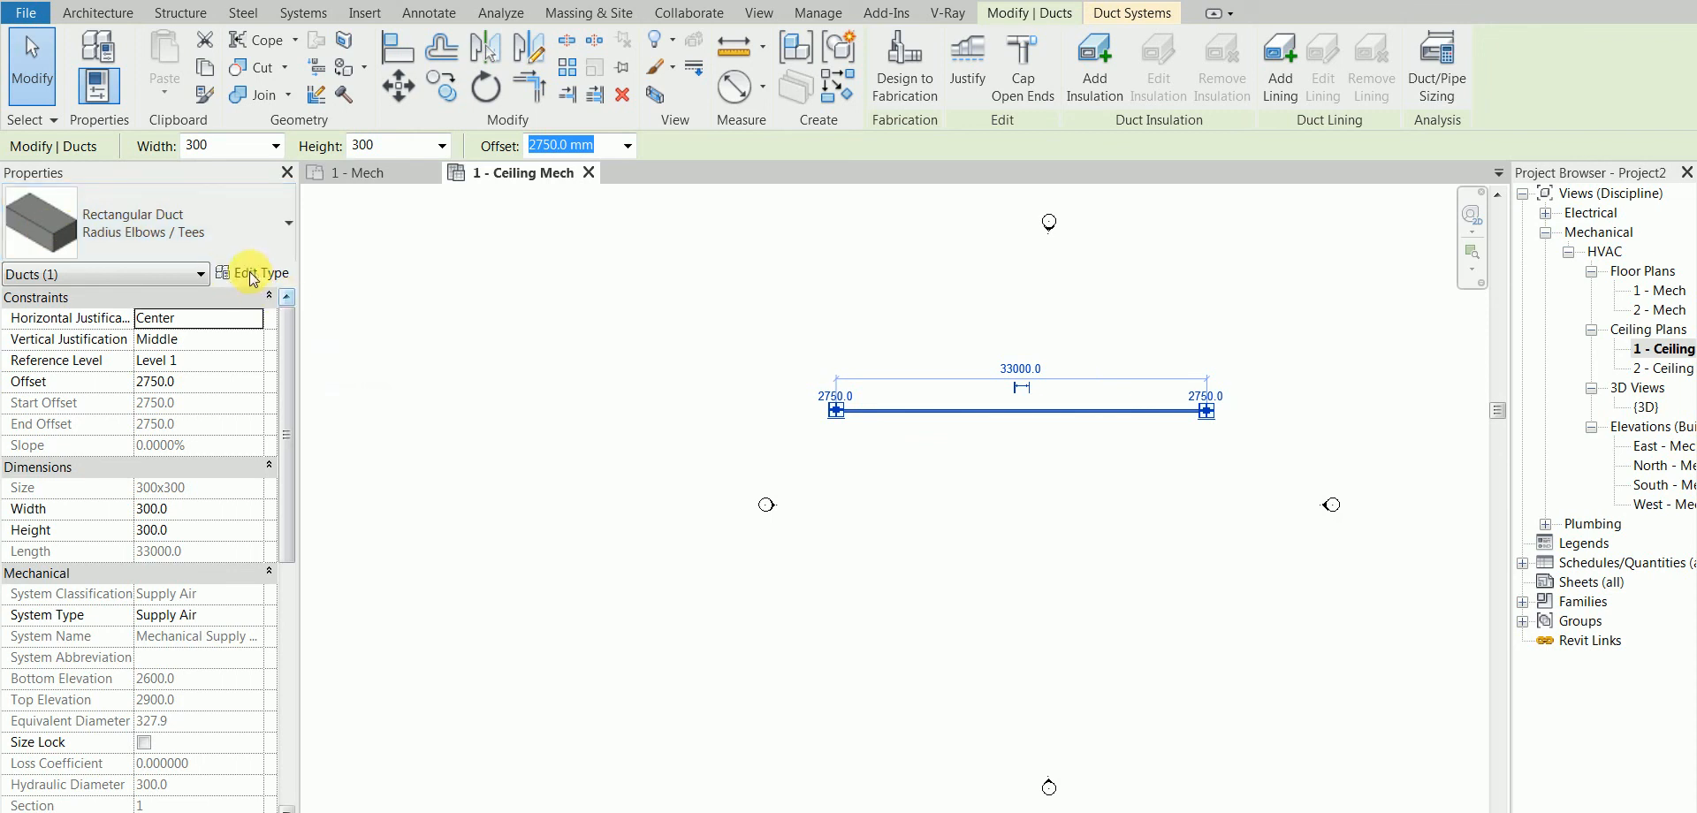
mouse_move(208, 606)
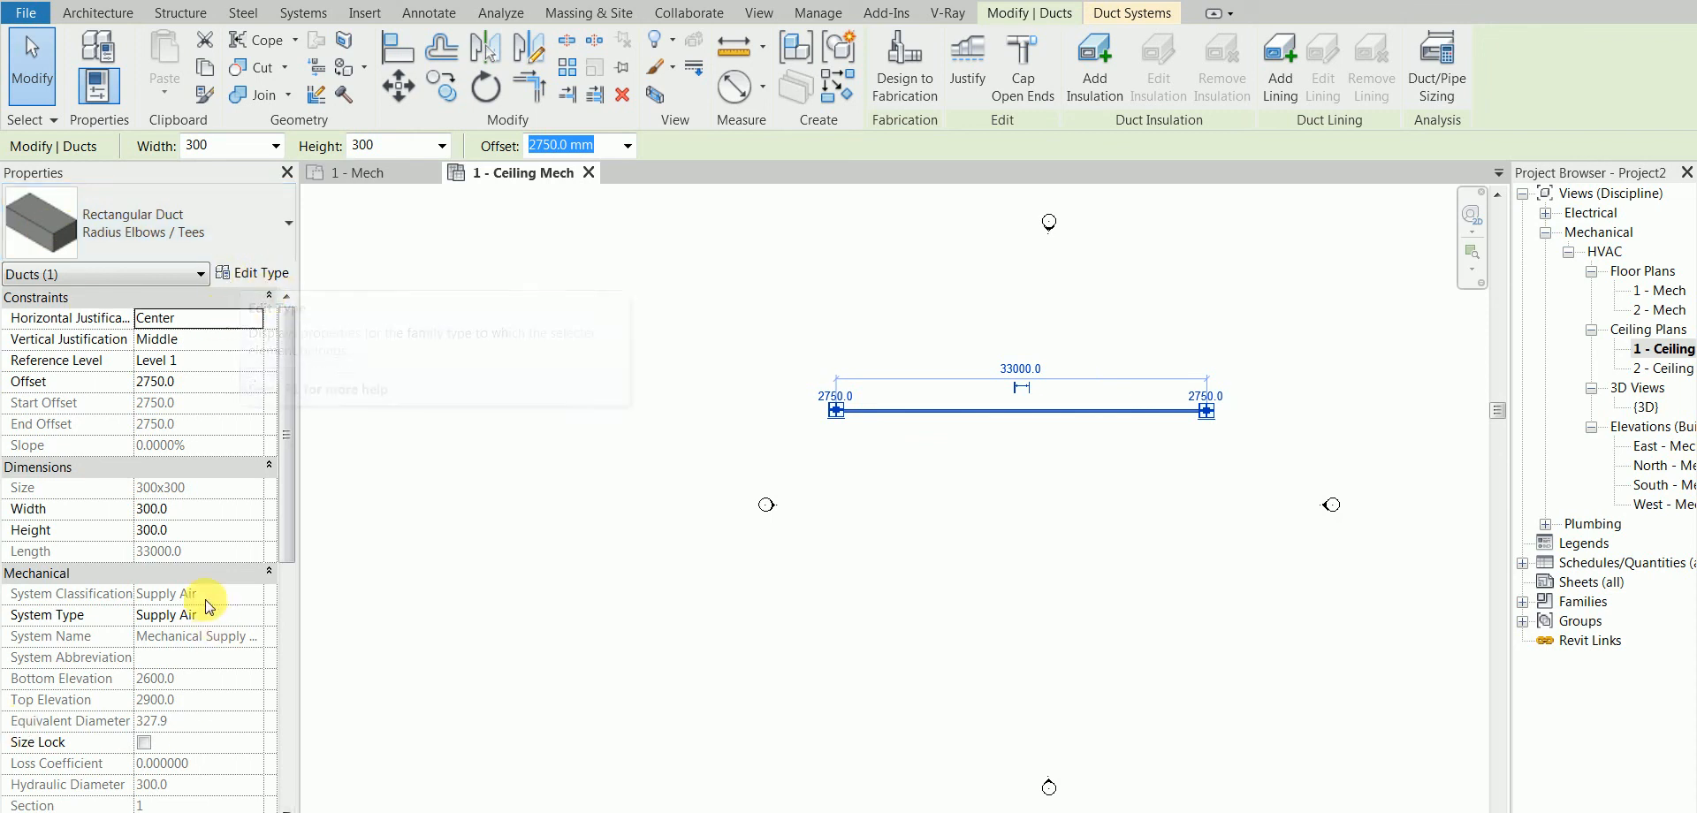
mouse_move(271, 379)
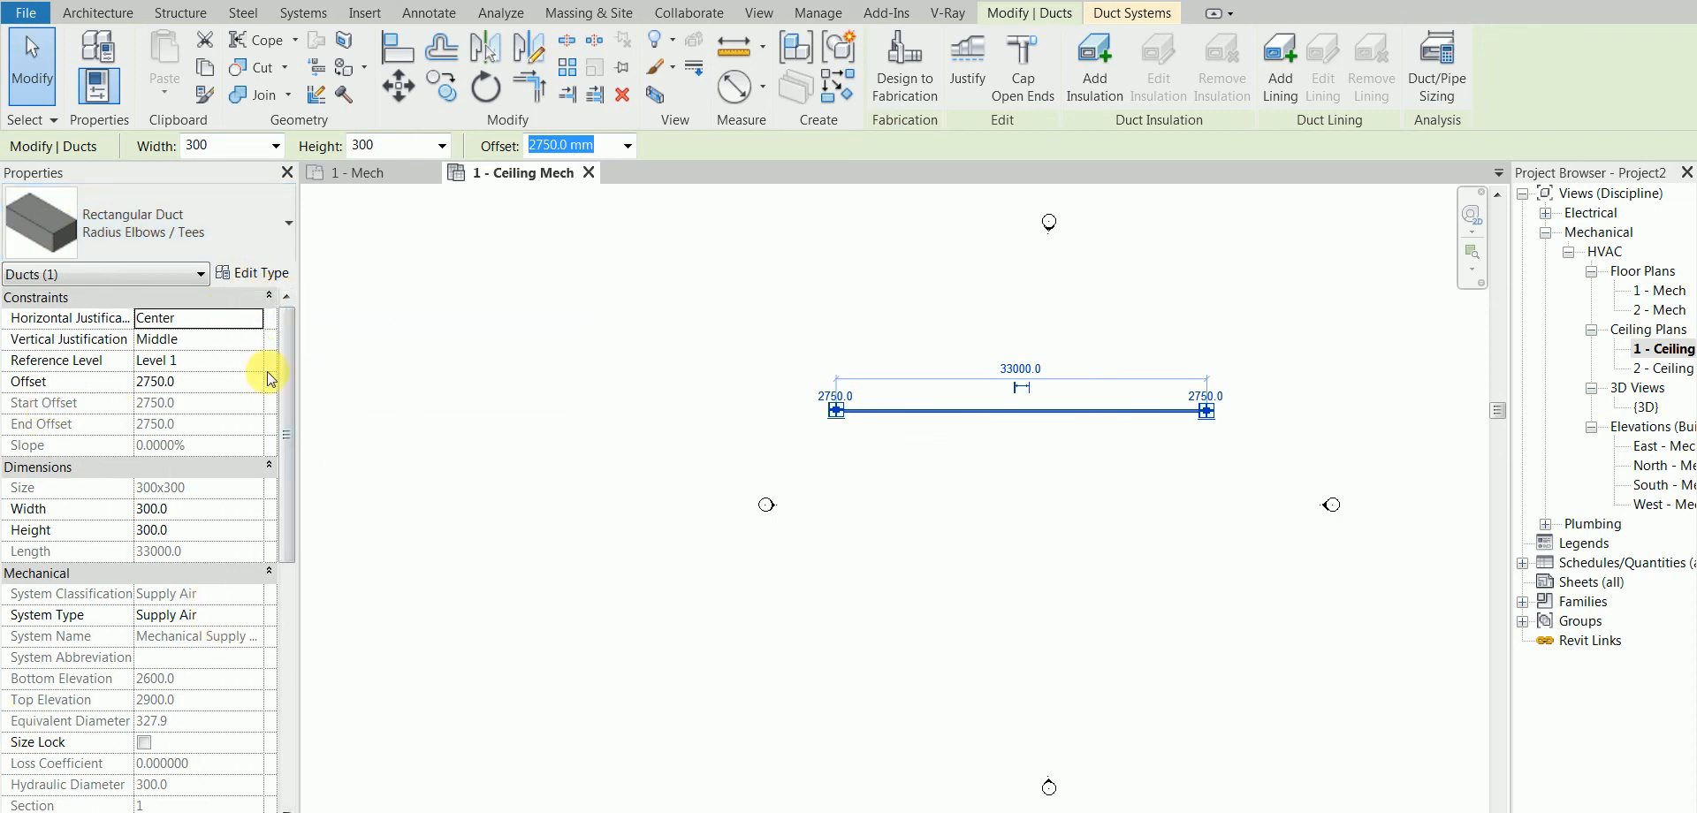
mouse_move(944, 391)
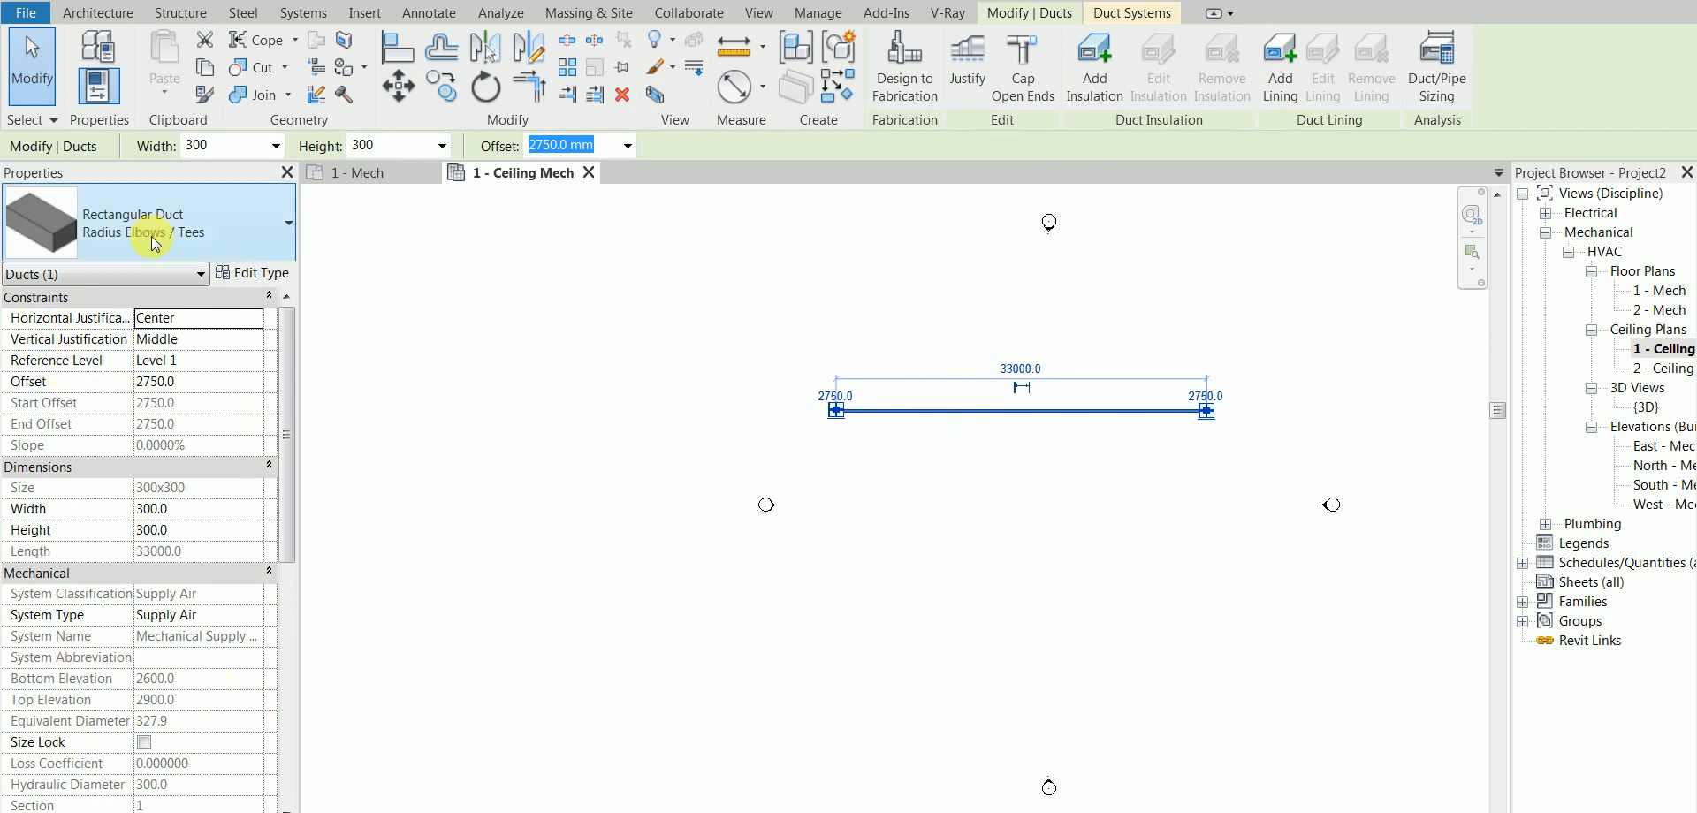
mouse_move(232, 222)
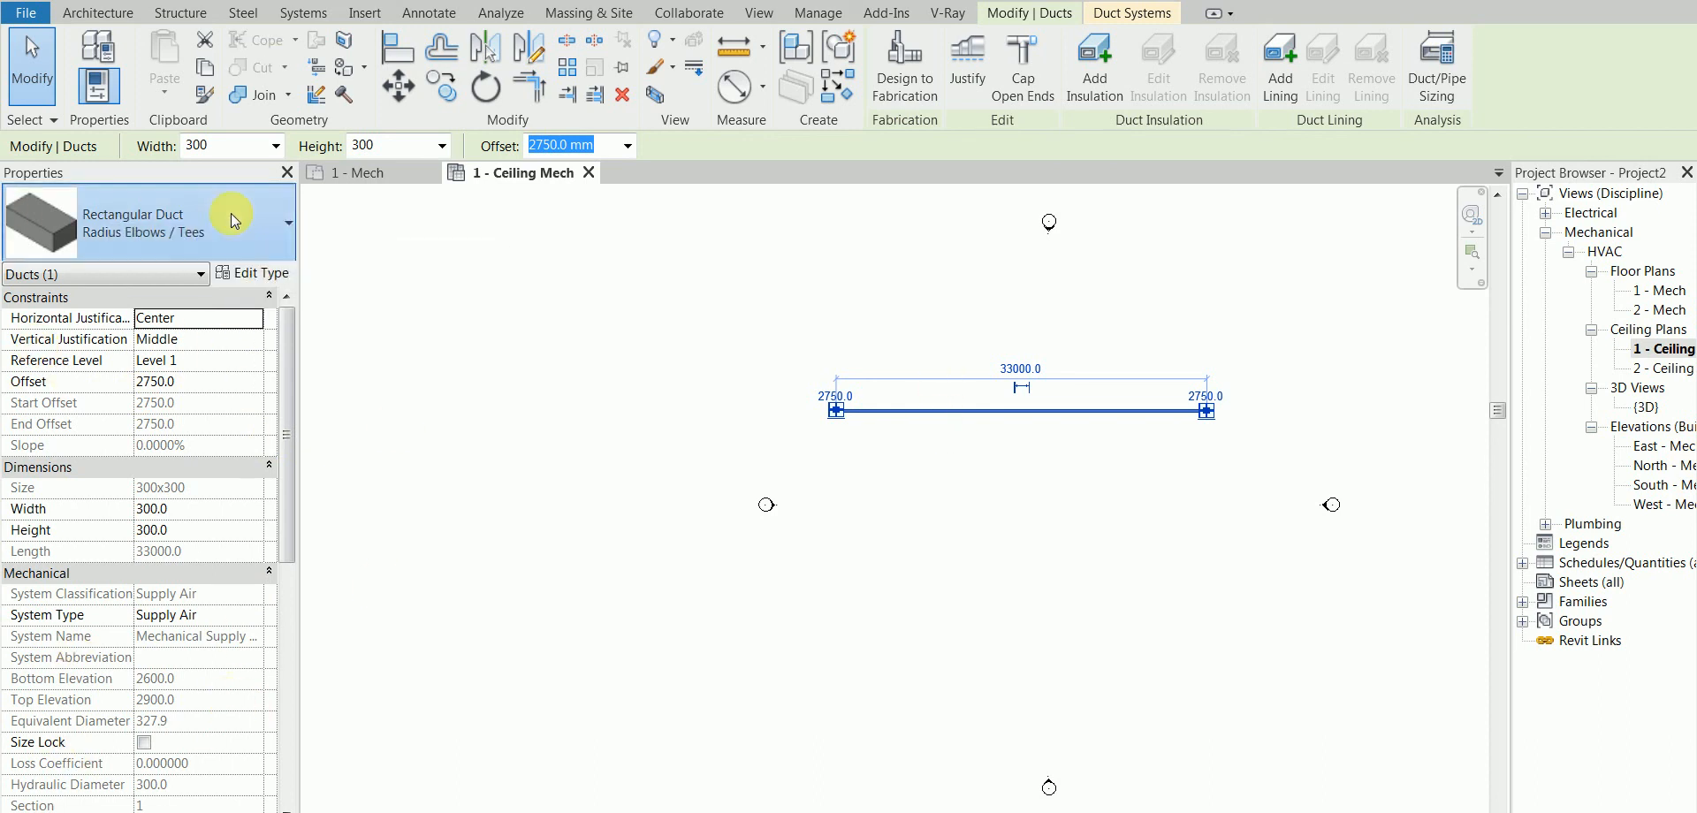
left_click(283, 225)
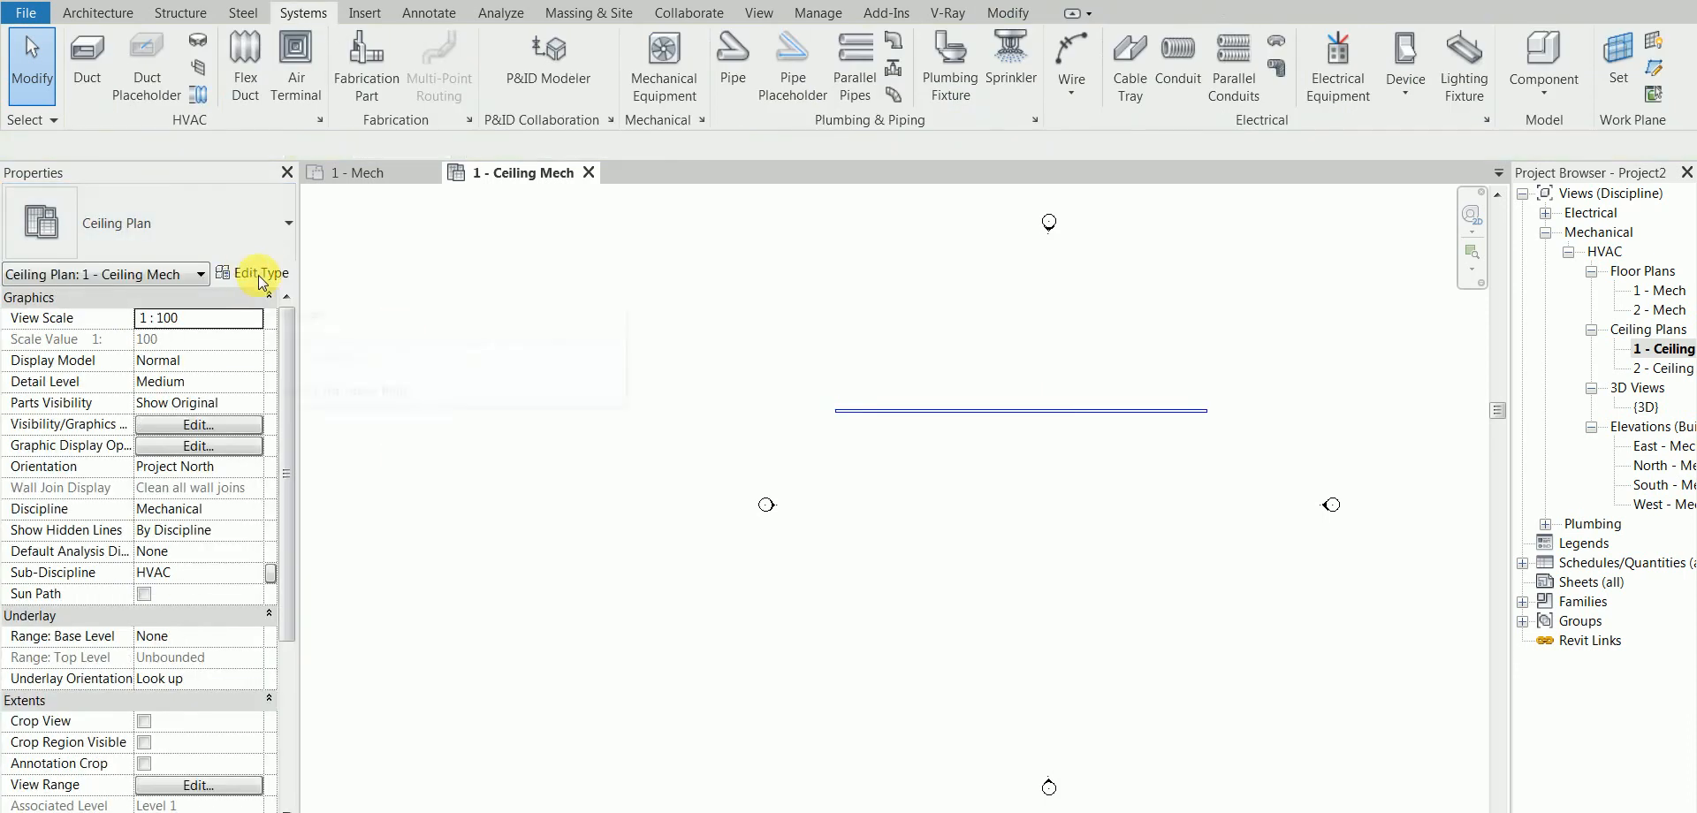
left_click(1019, 411)
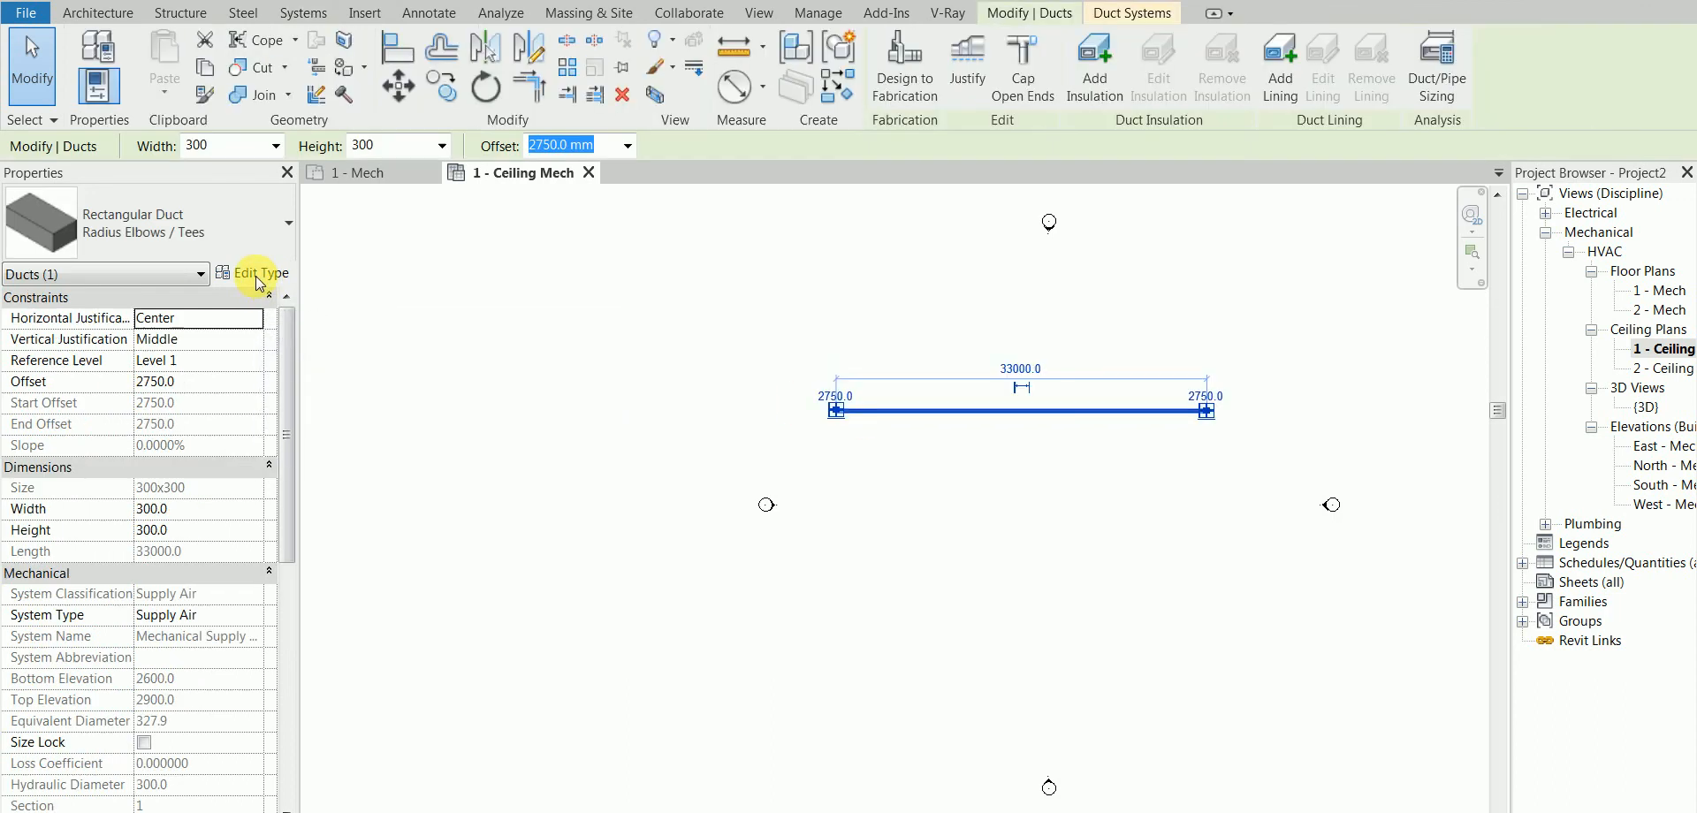
mouse_move(260, 273)
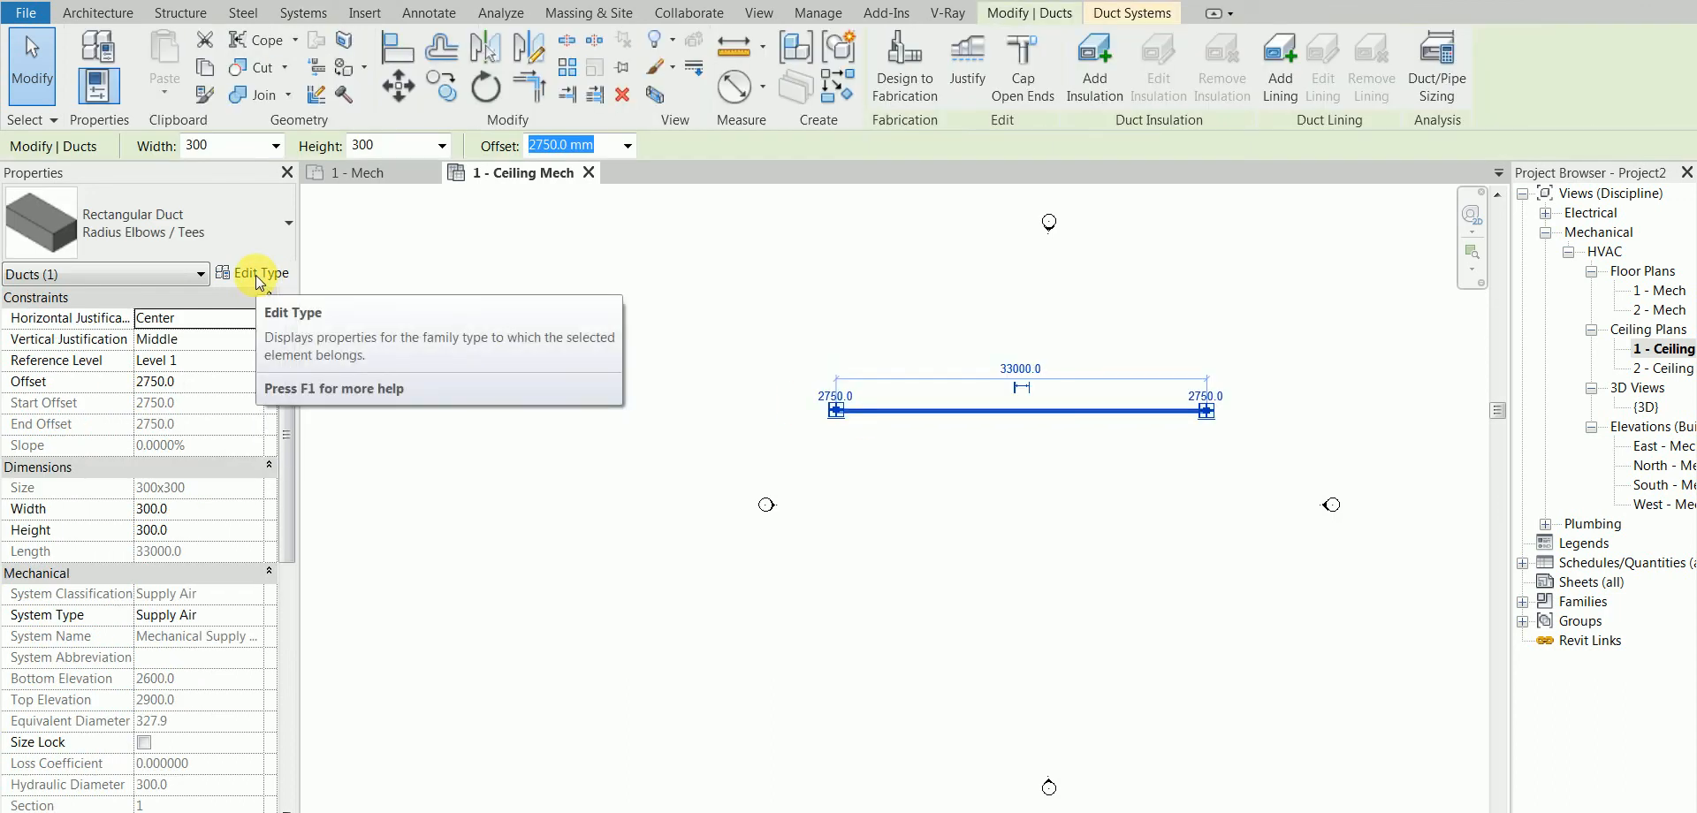
left_click(260, 273)
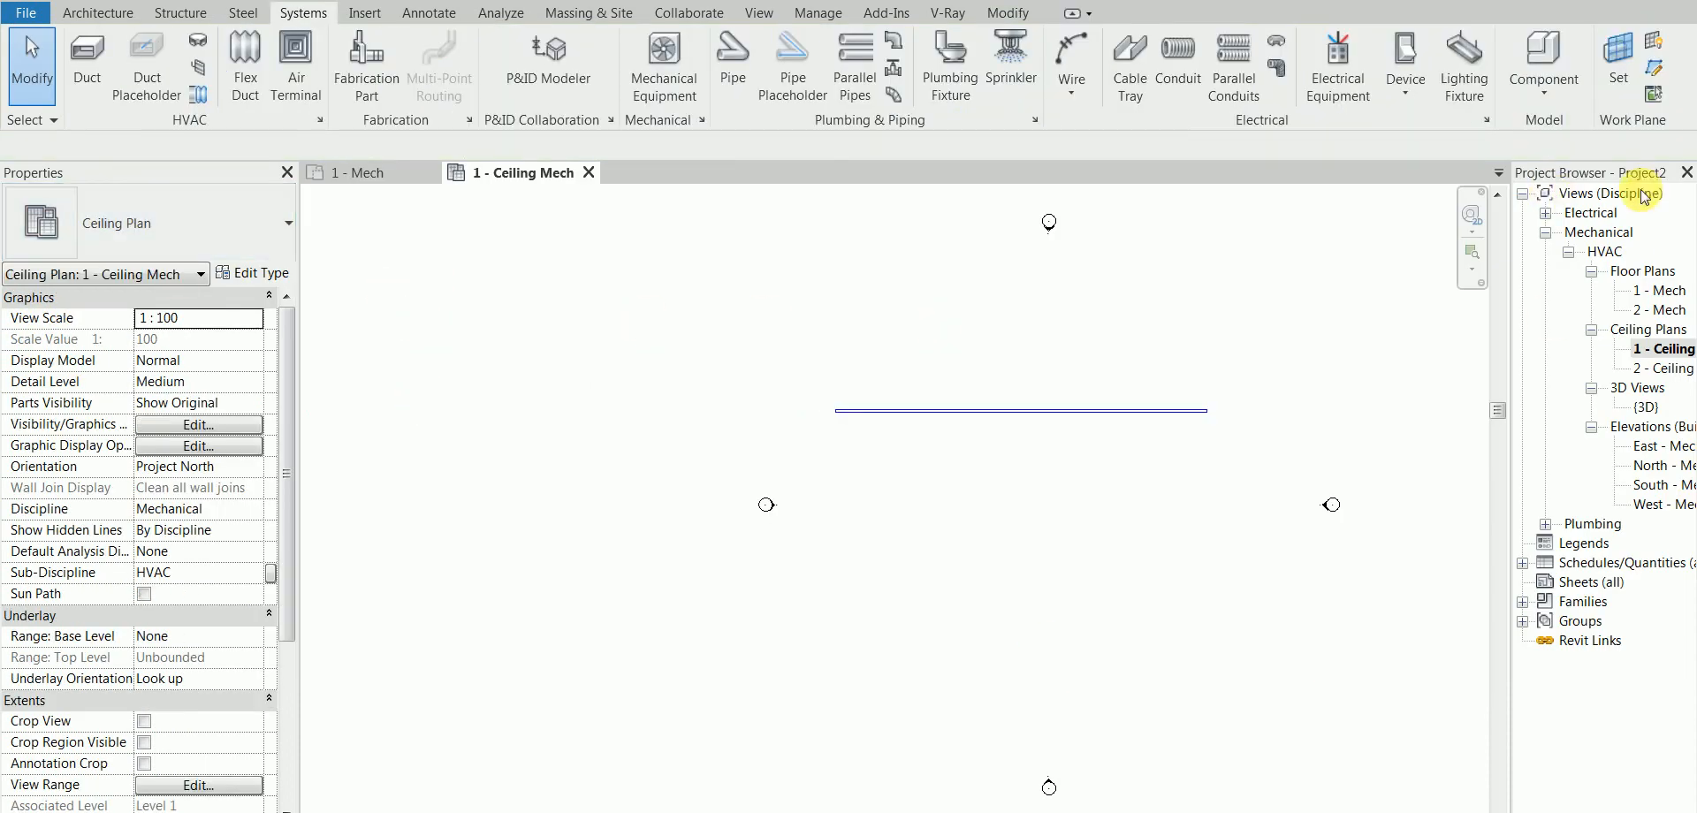
mouse_move(1581, 344)
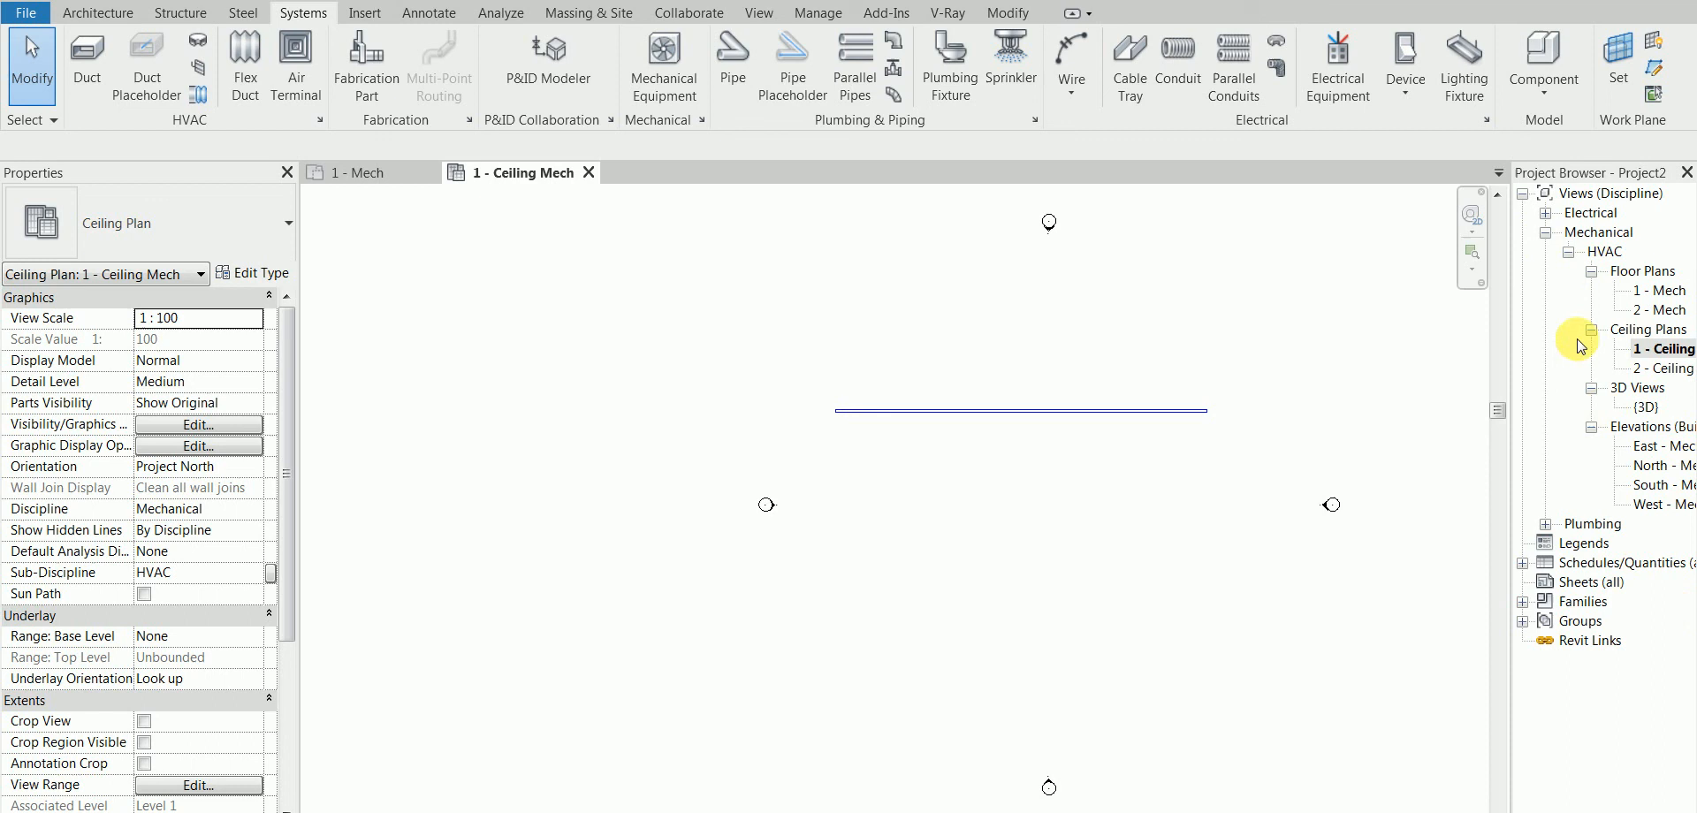
mouse_move(1563, 280)
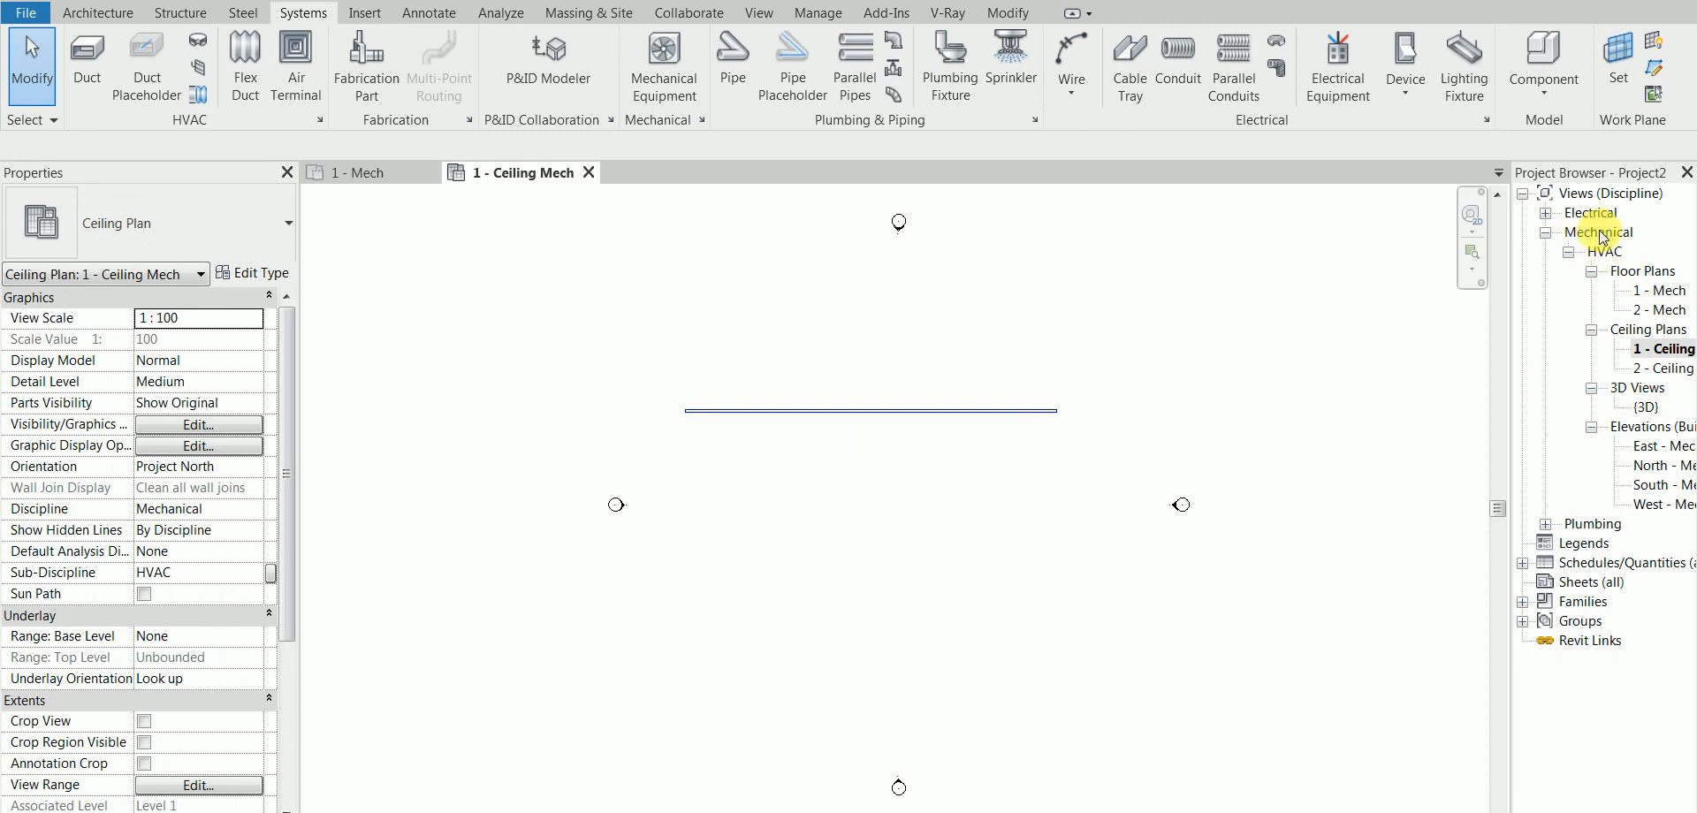
left_click(1606, 232)
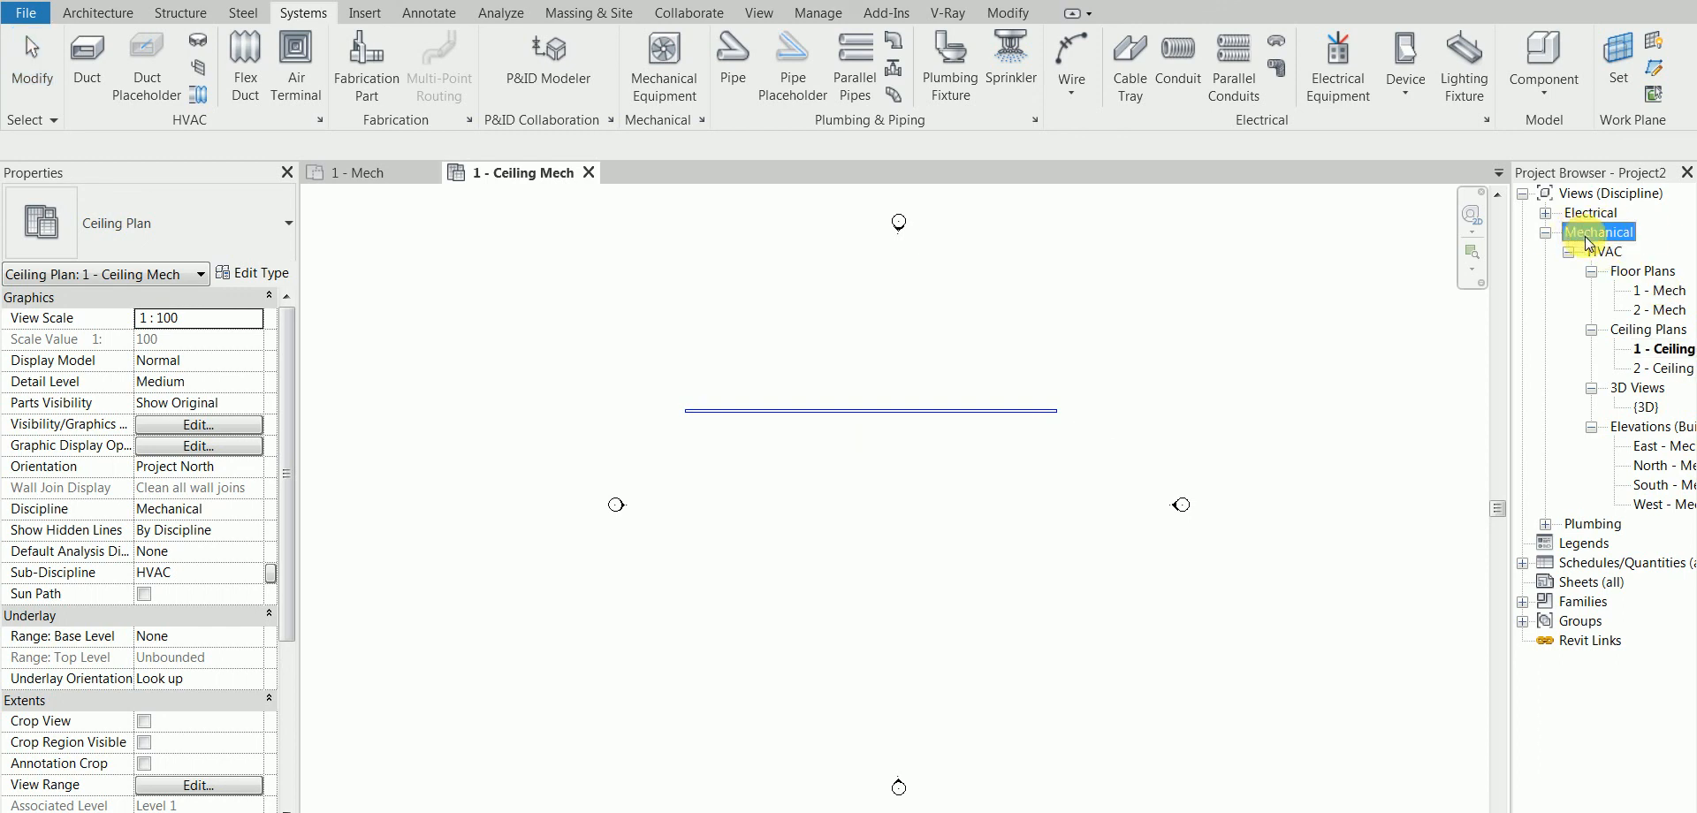
left_click(1609, 251)
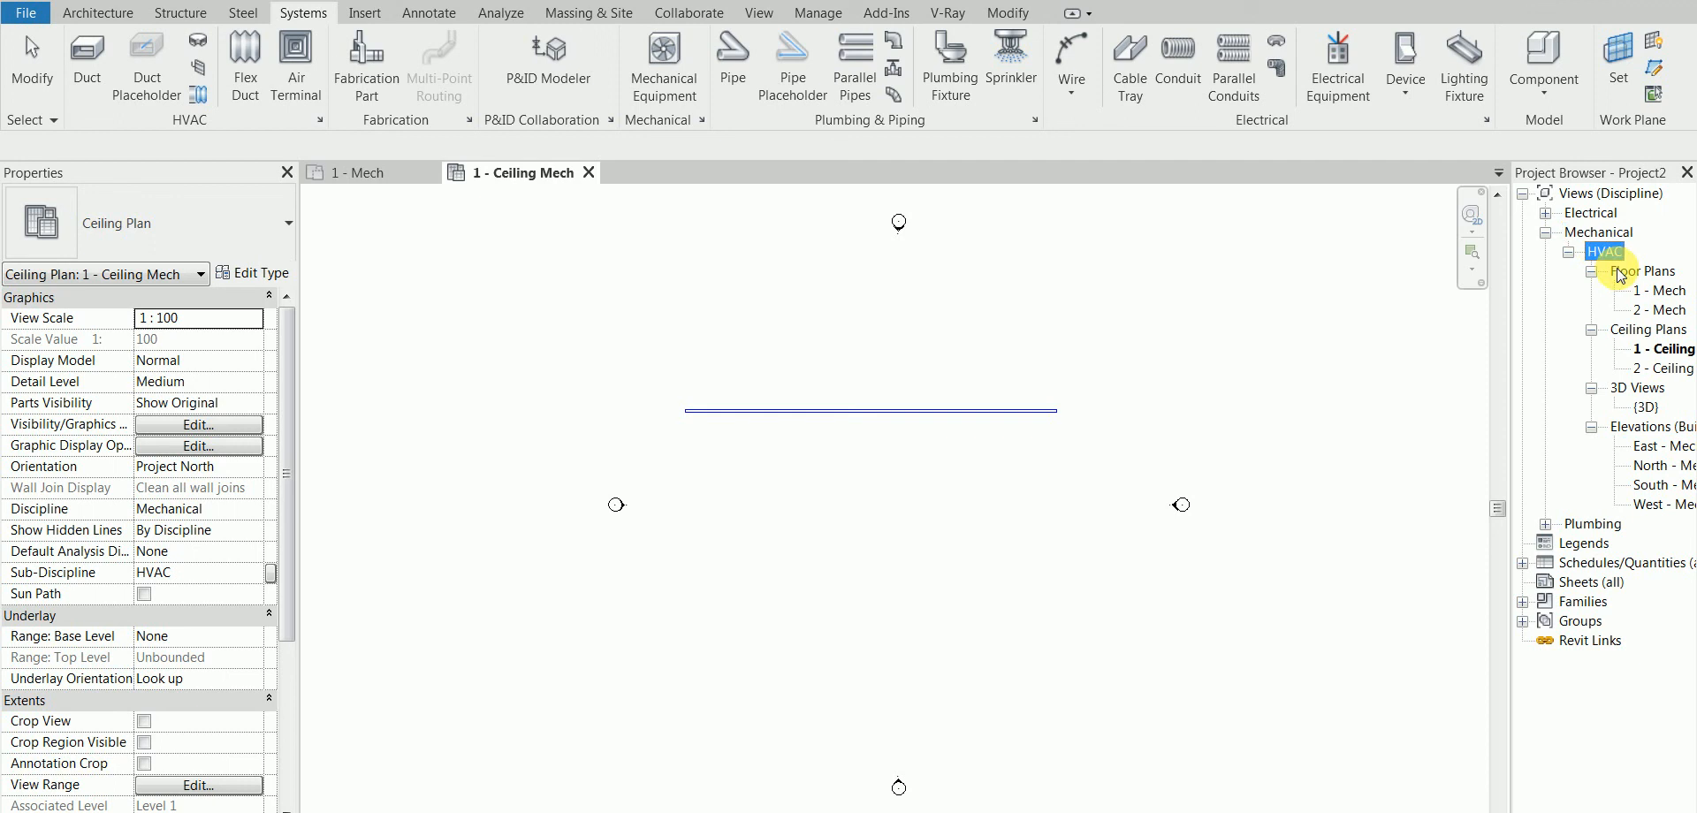
left_click(1647, 329)
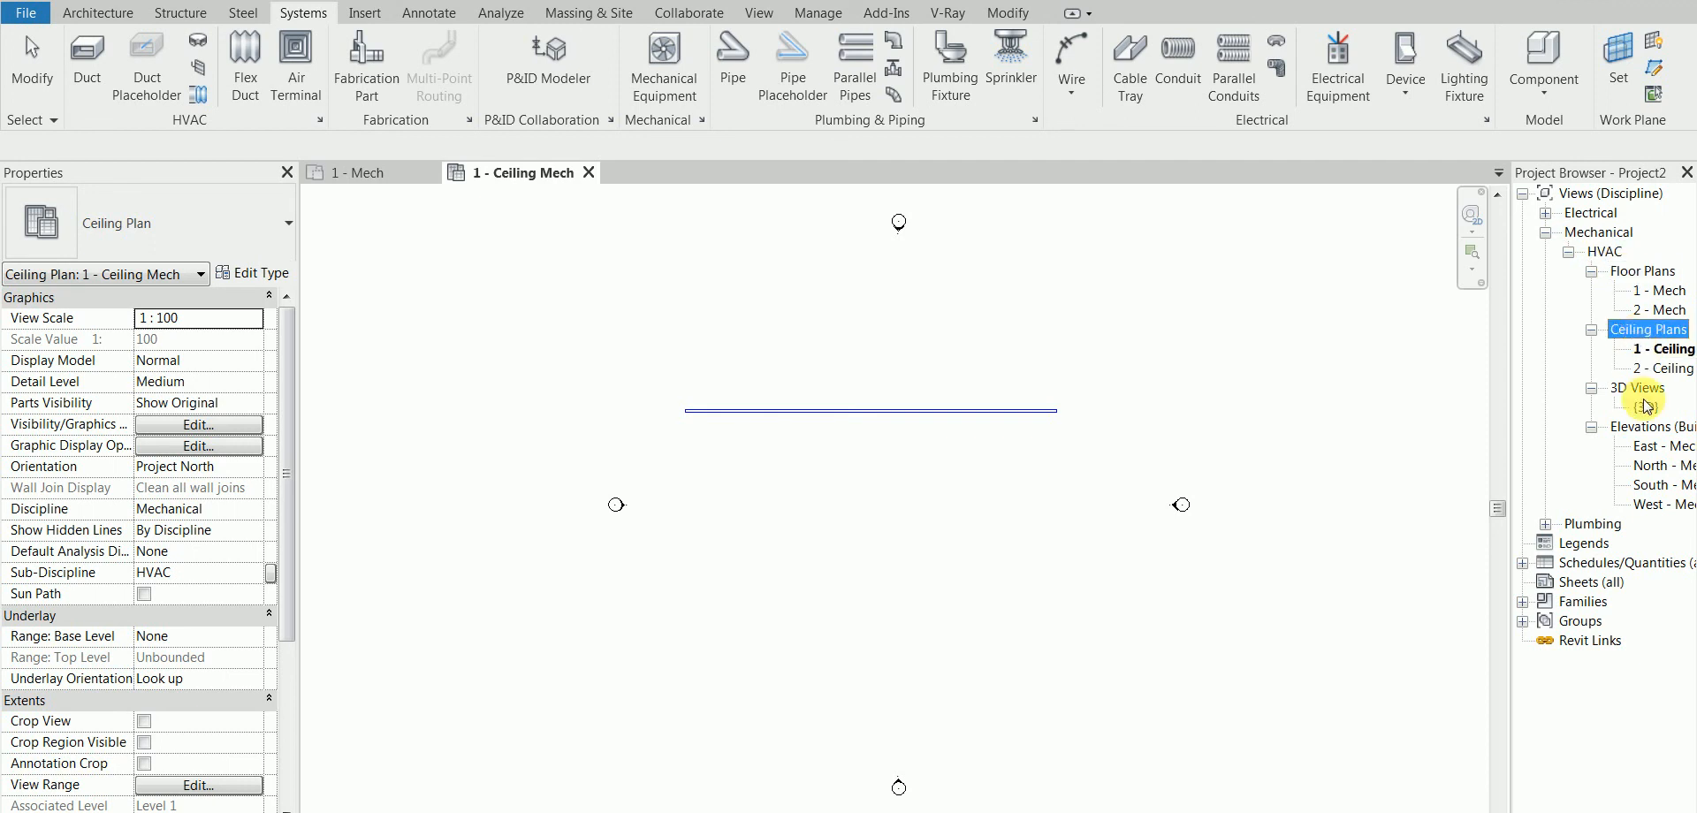
left_click(1643, 269)
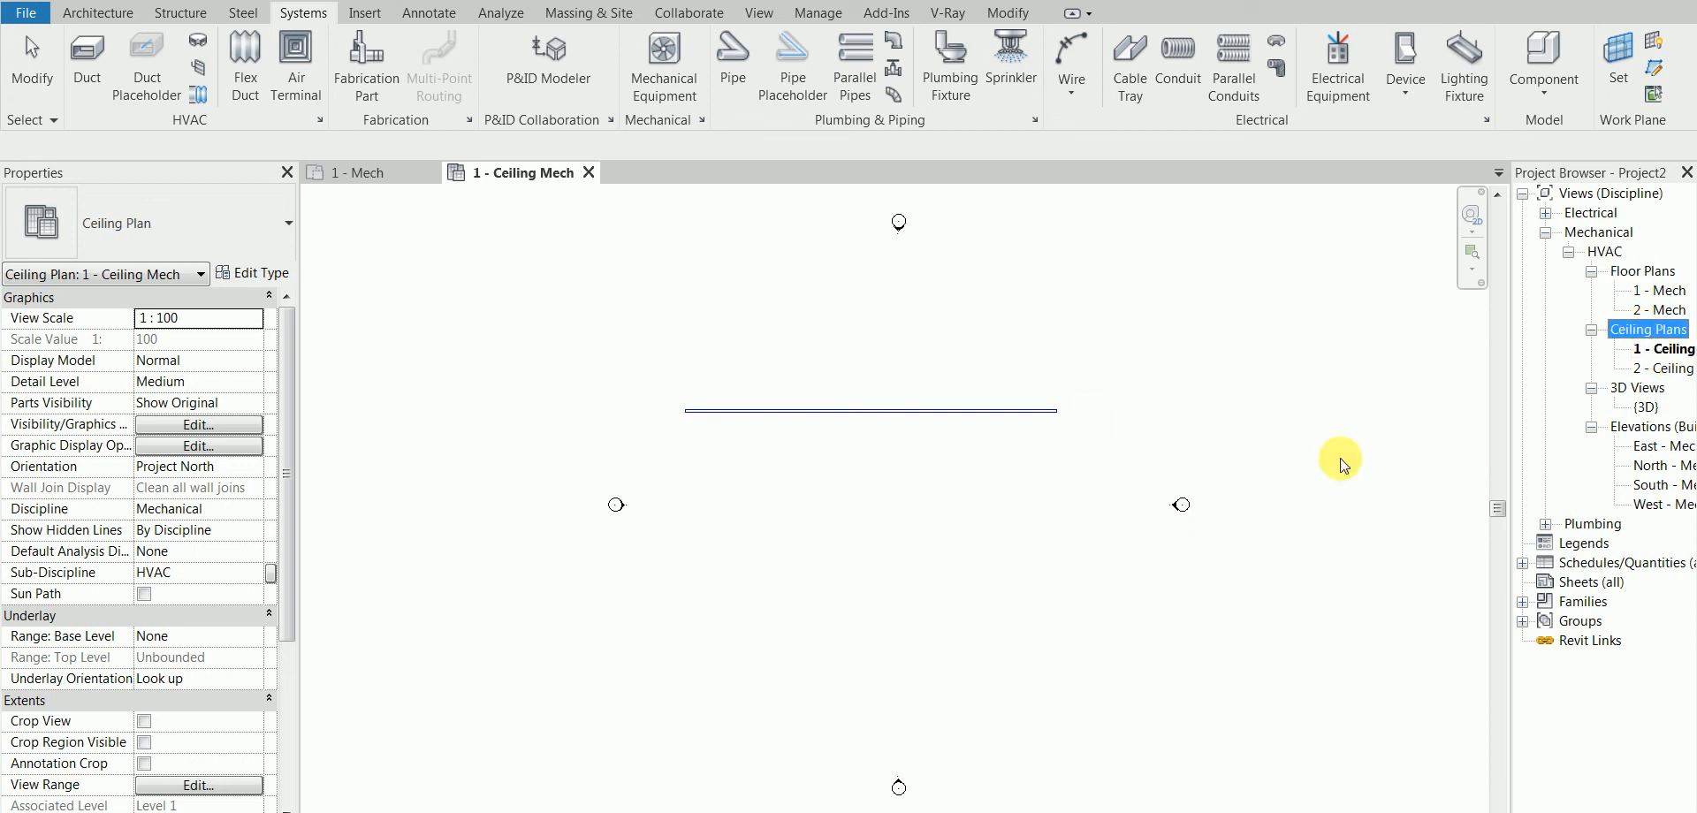
mouse_move(1094, 424)
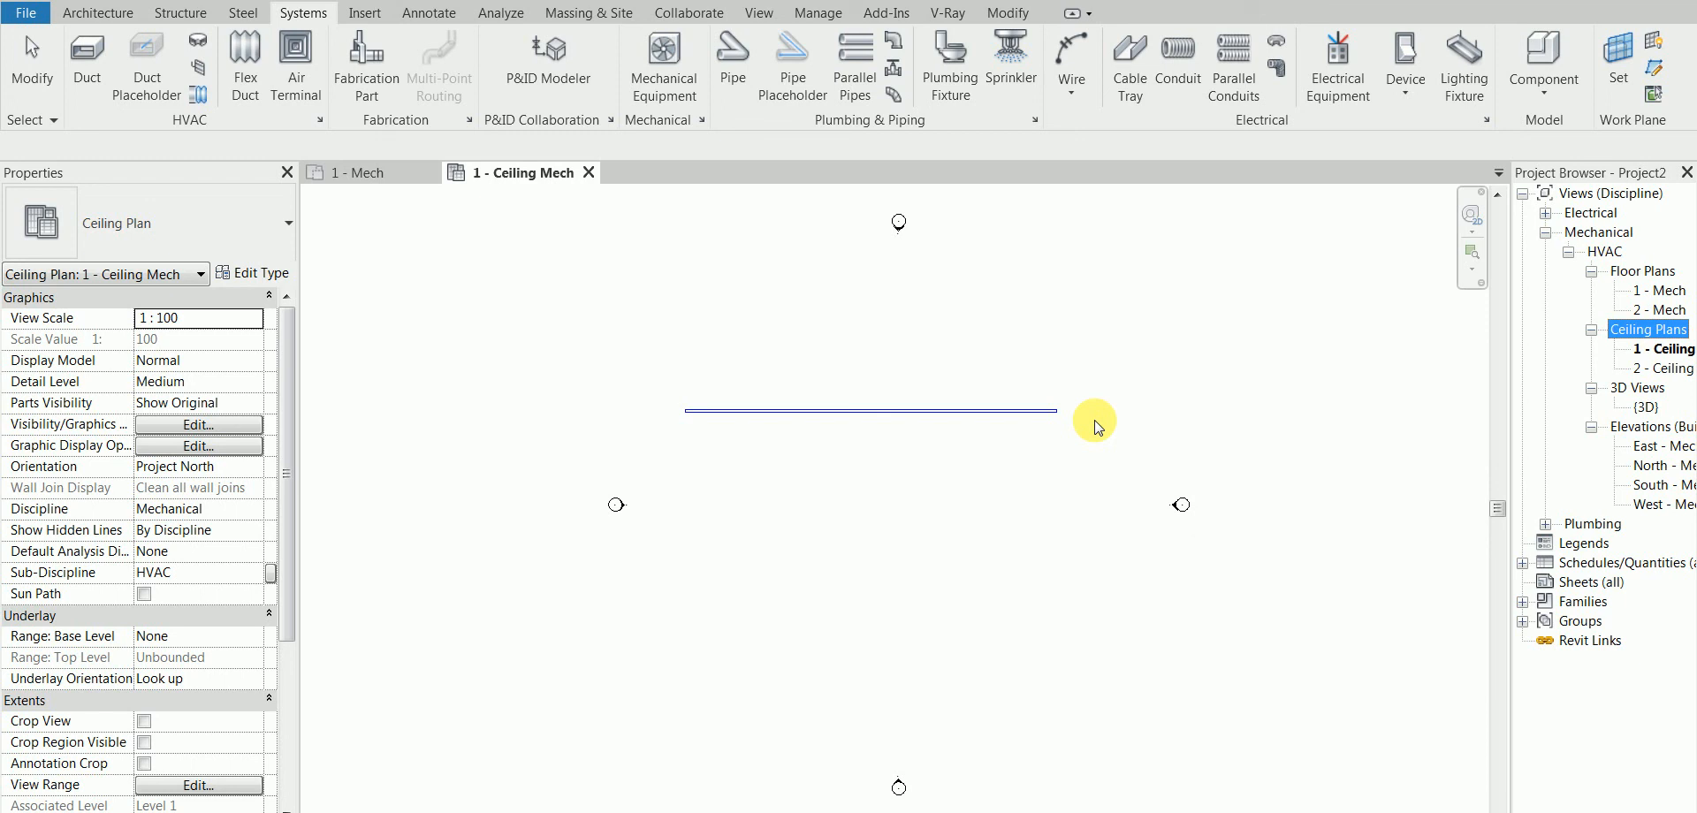
mouse_move(365, 11)
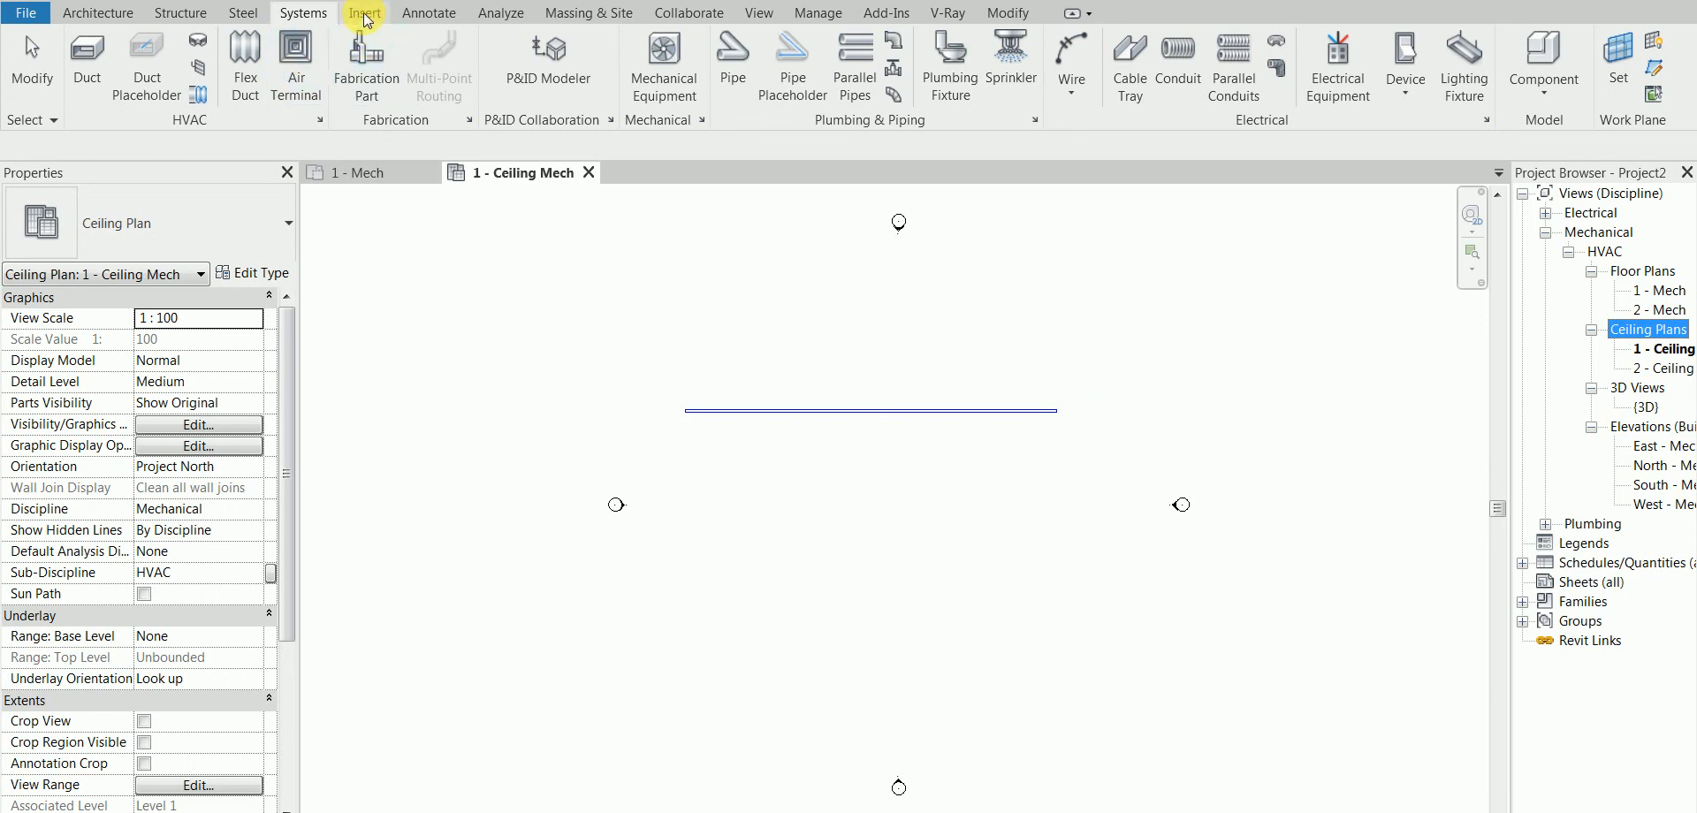
Step: Show the Insert tools: Link Revit, Link CAD and Manage Links
left_click(365, 11)
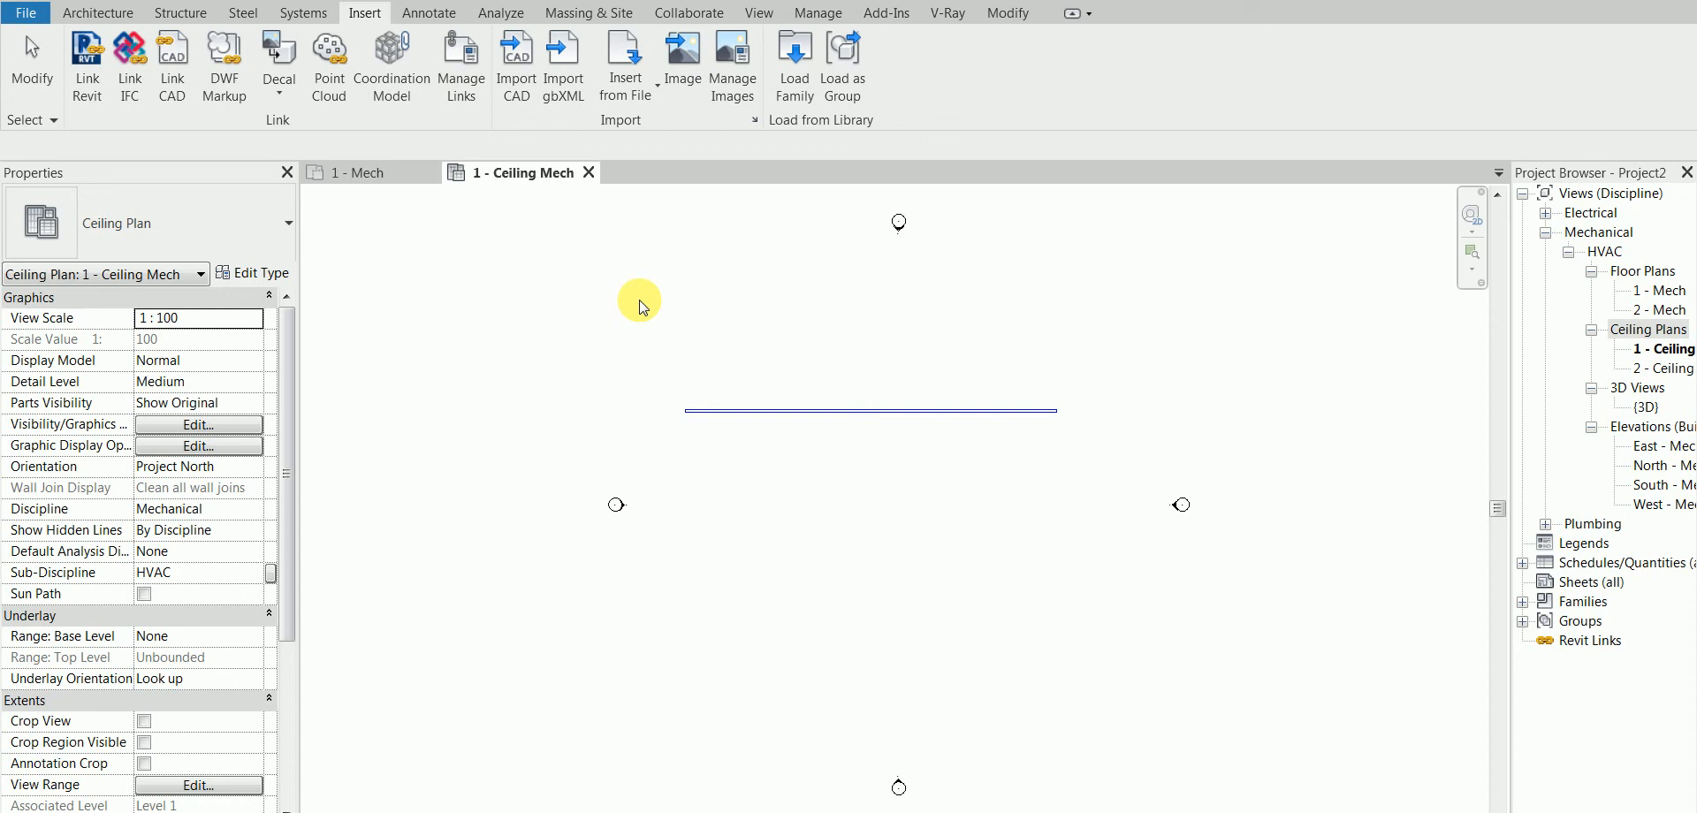
mouse_move(658, 191)
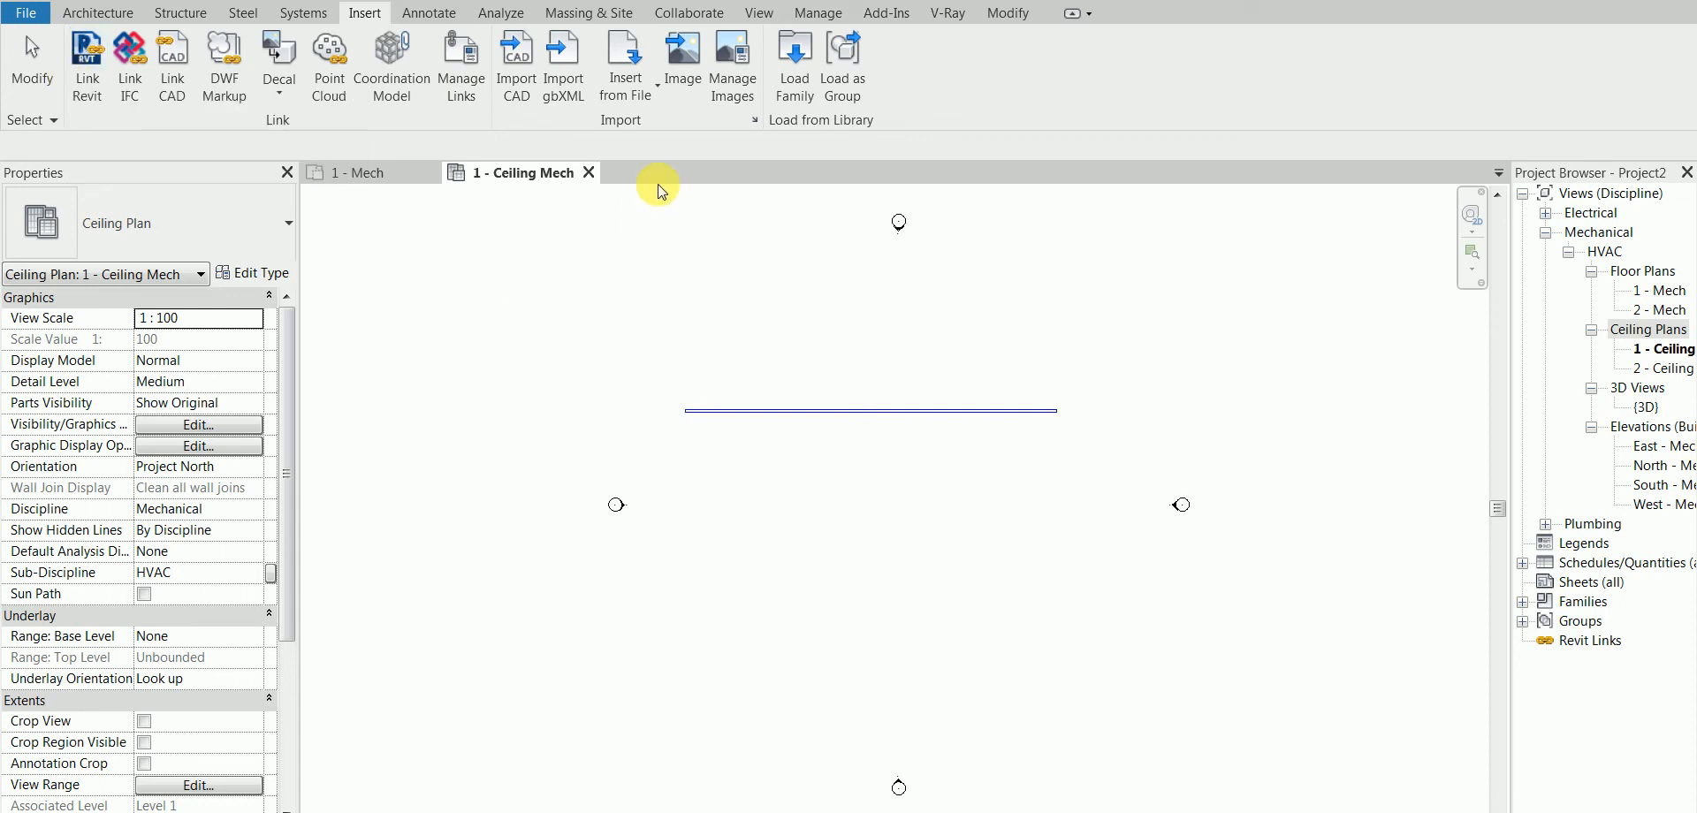
mouse_move(460, 59)
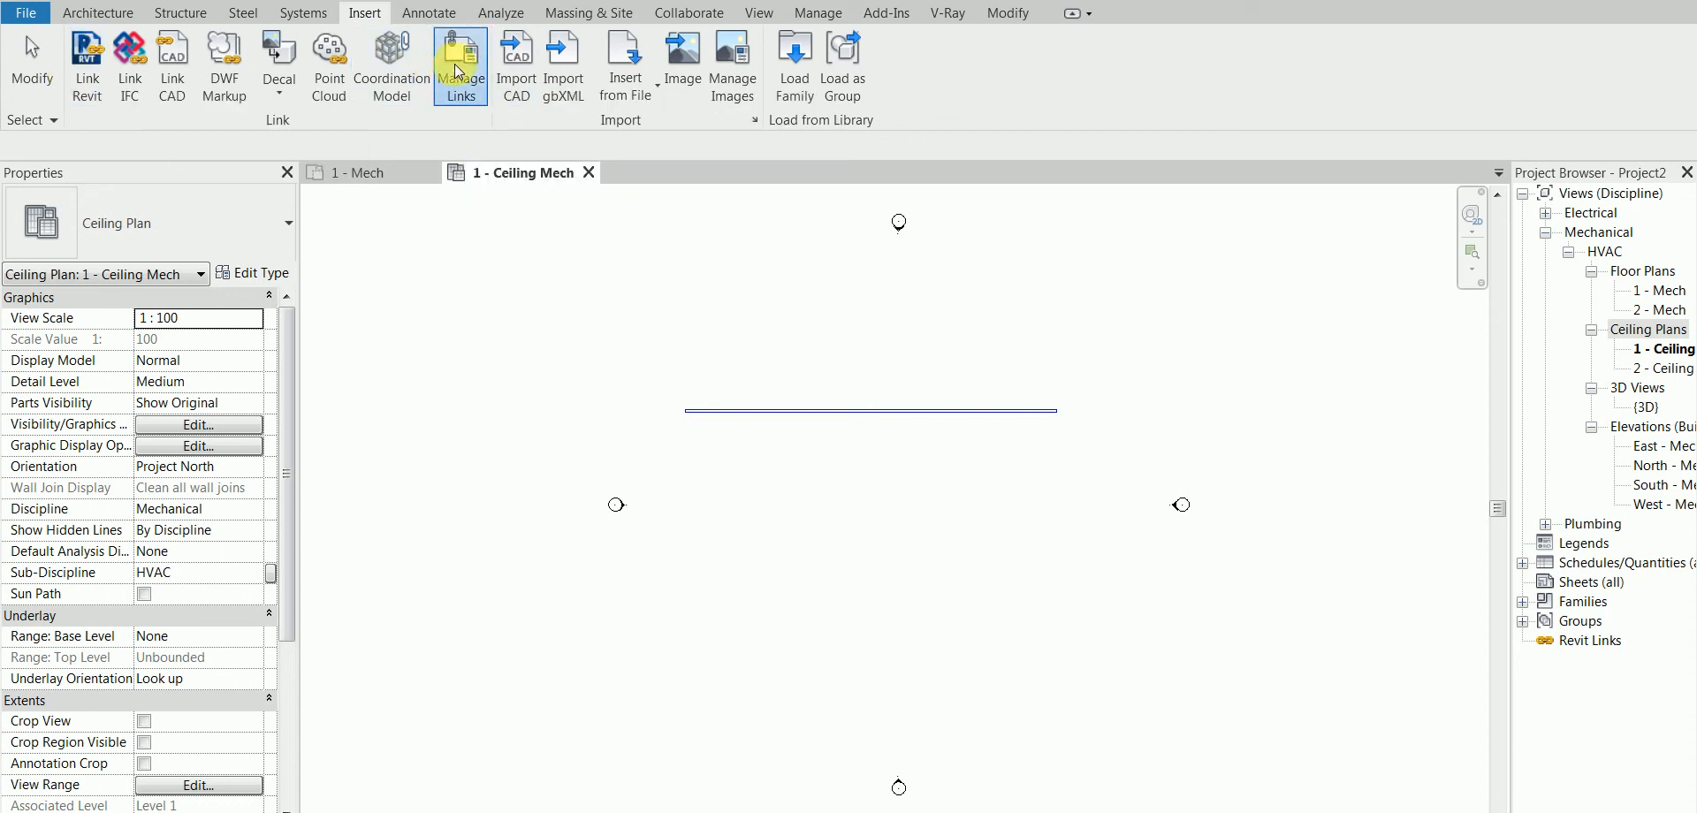
left_click(459, 59)
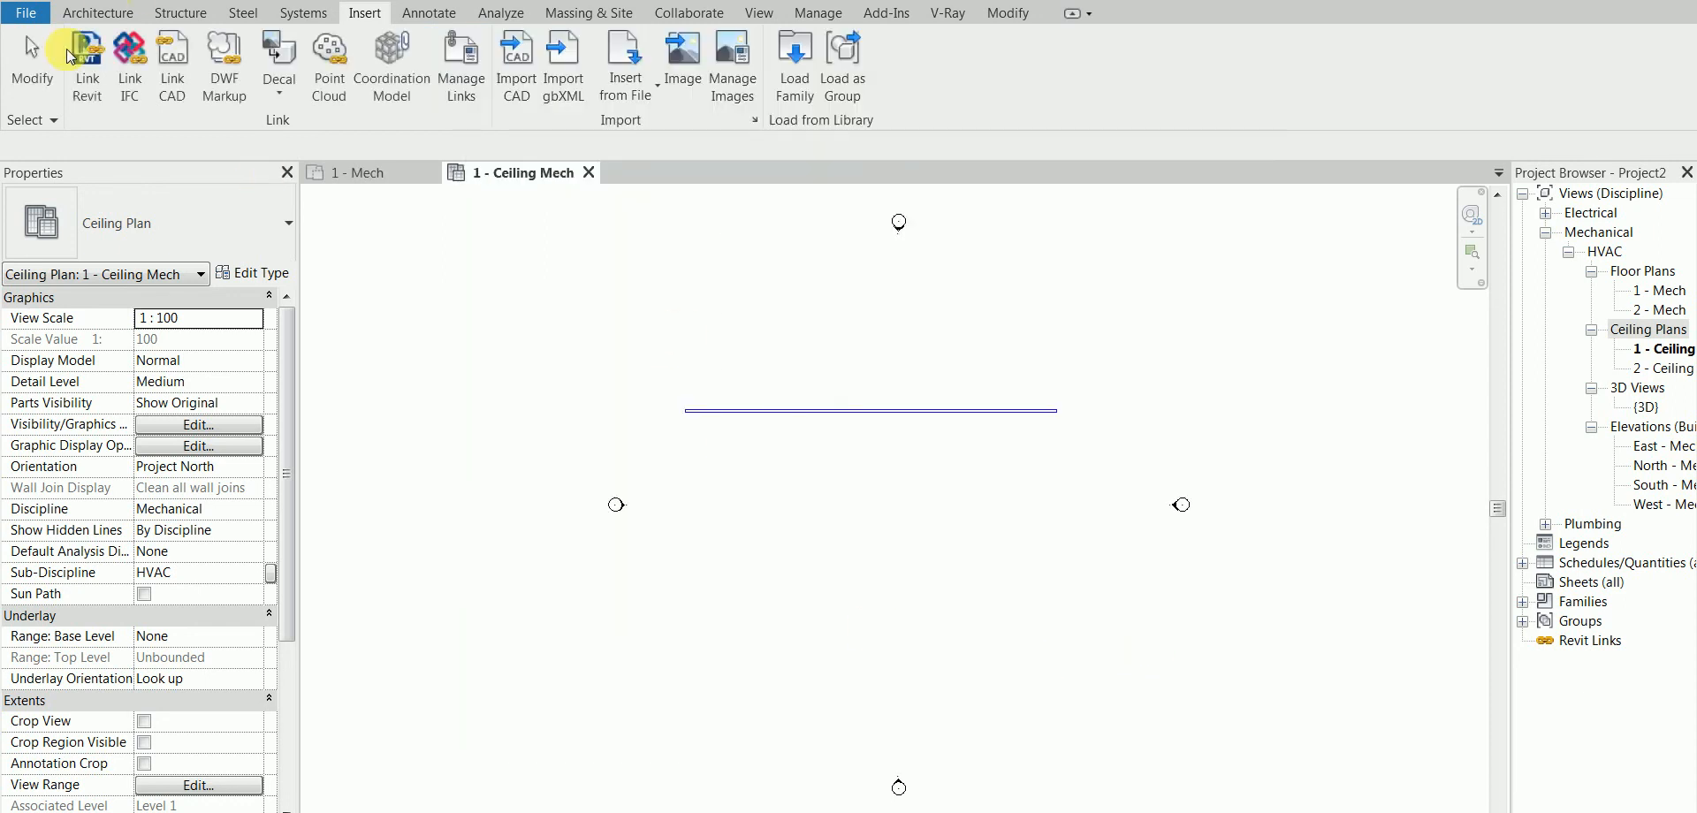
mouse_move(447, 128)
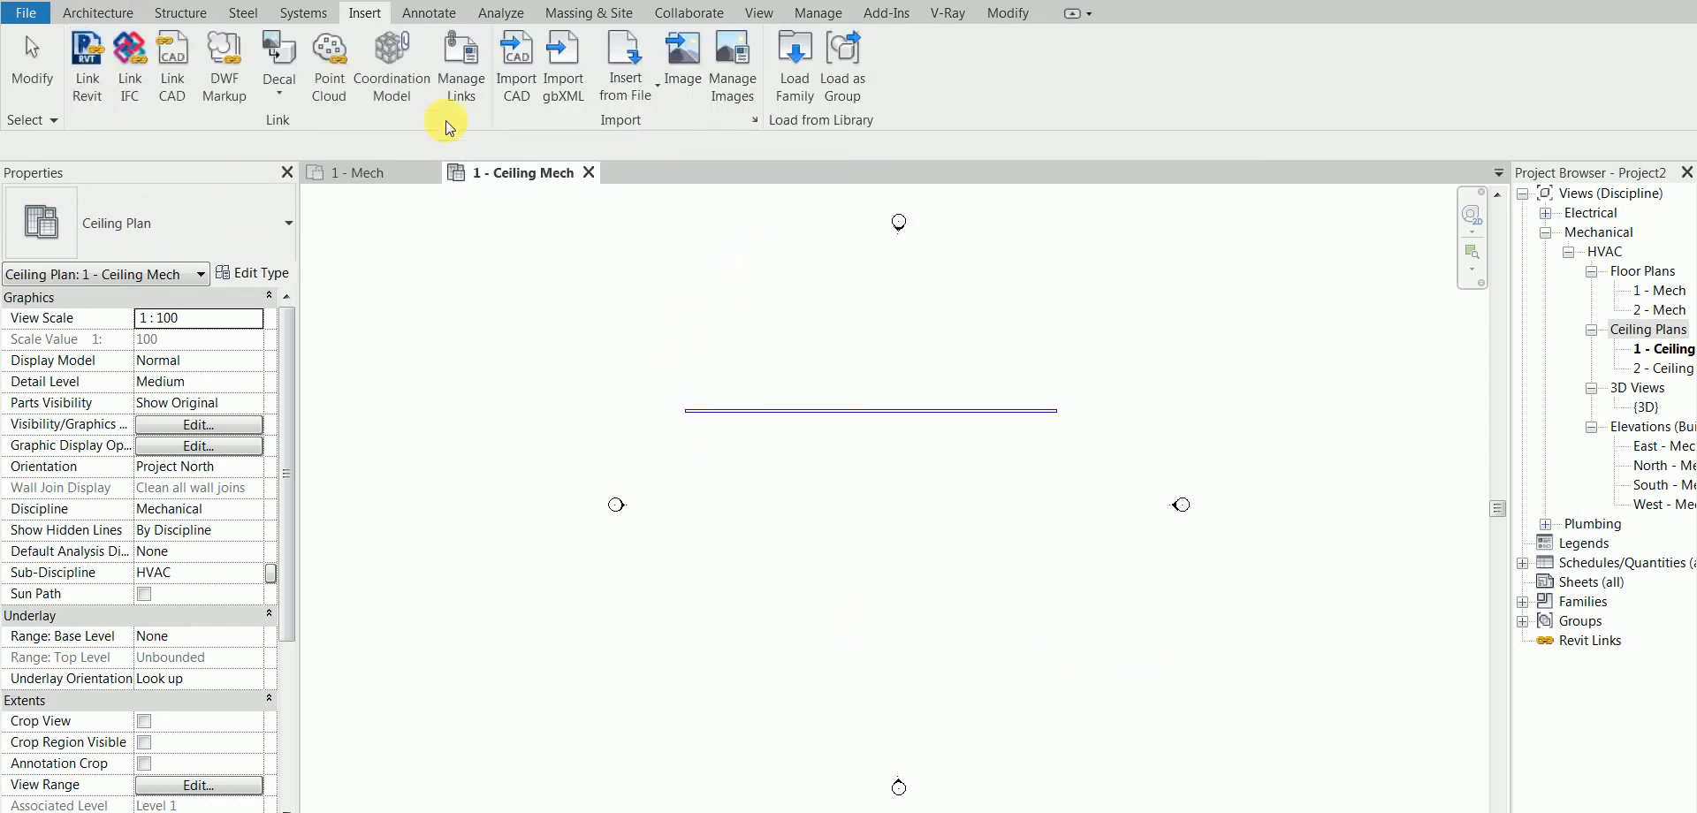
mouse_move(1550, 562)
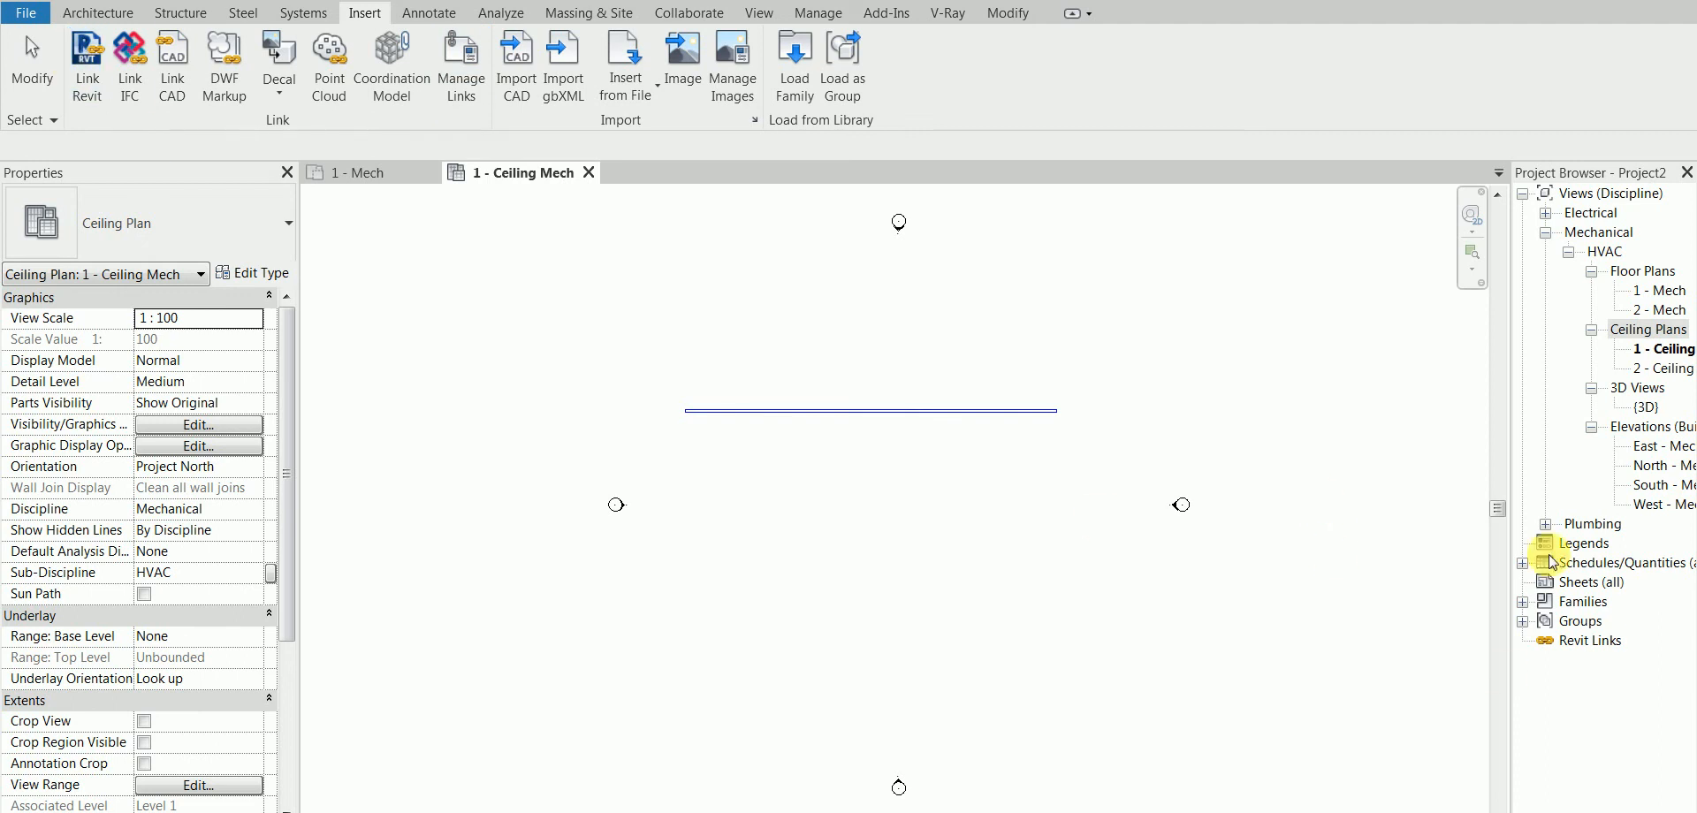
mouse_move(1199, 549)
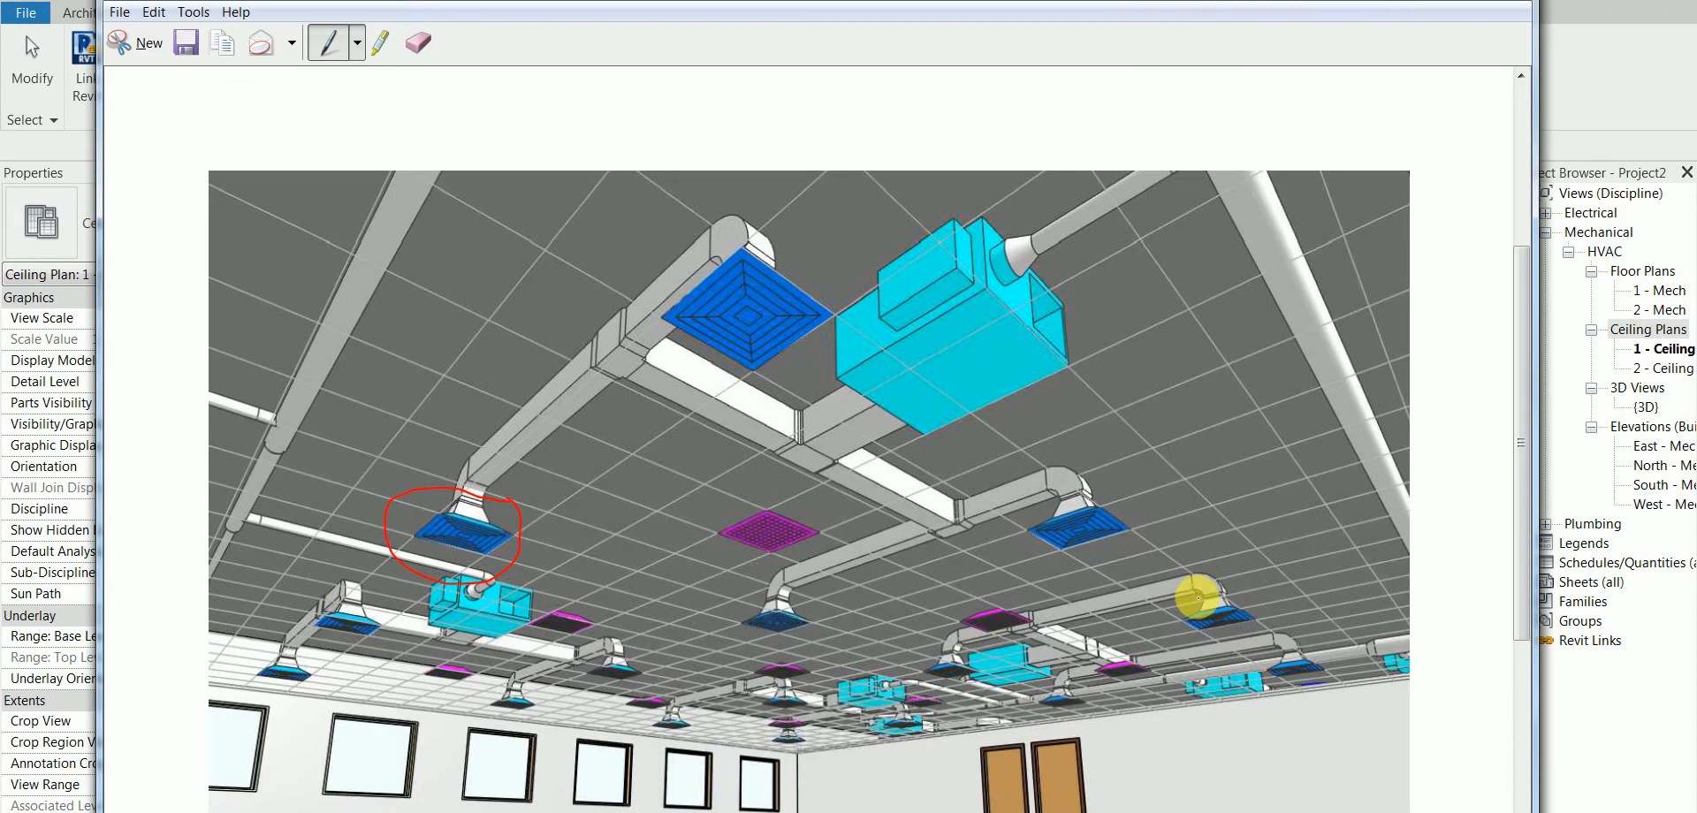
mouse_move(855, 357)
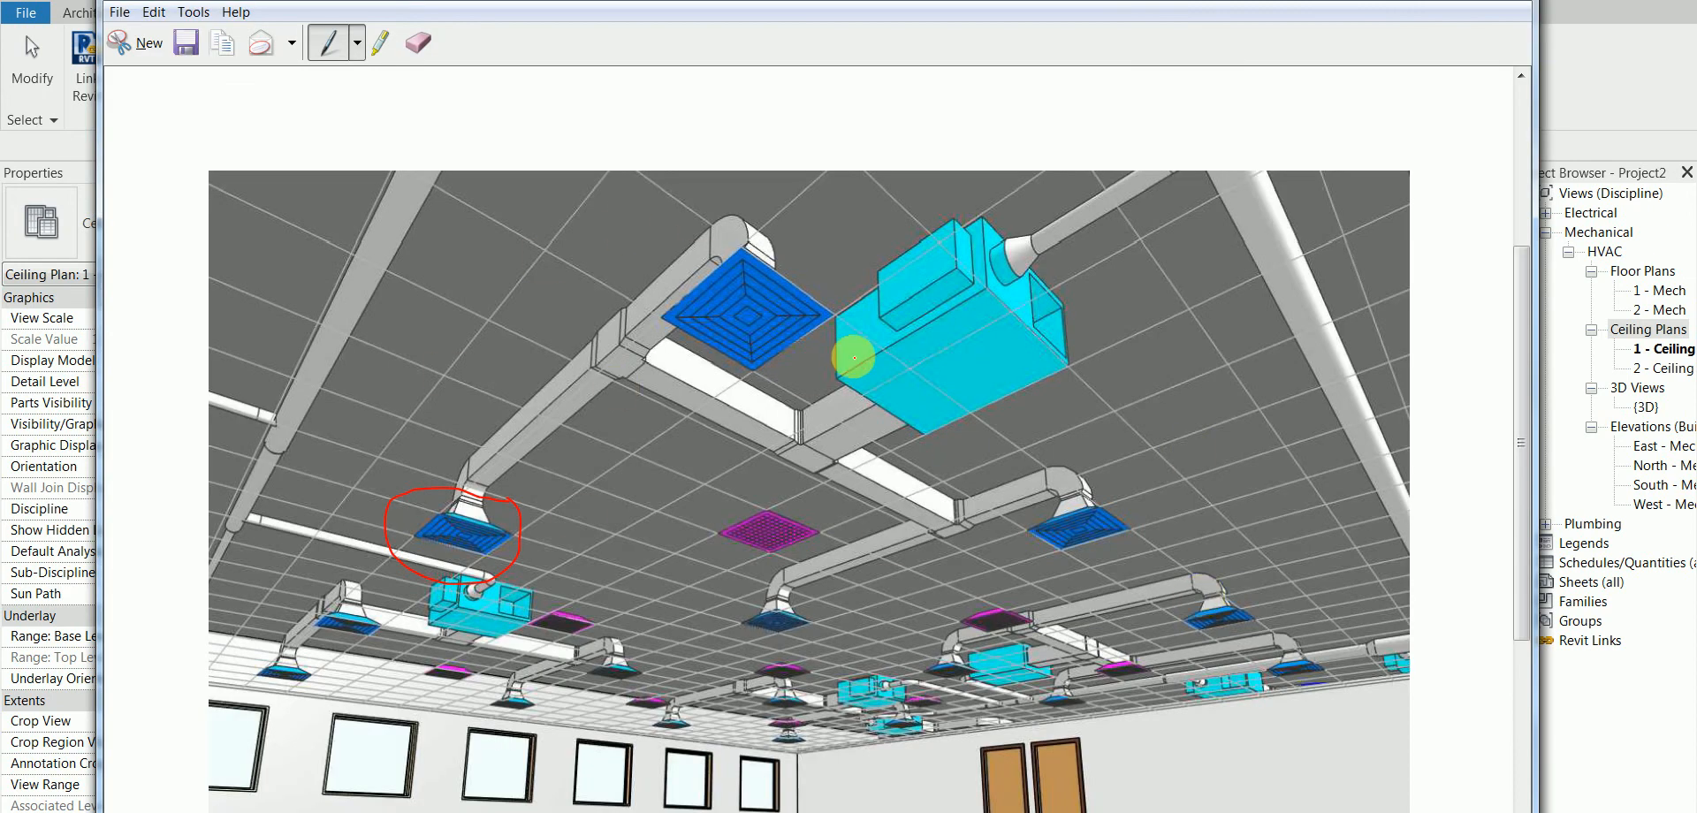
mouse_move(969, 433)
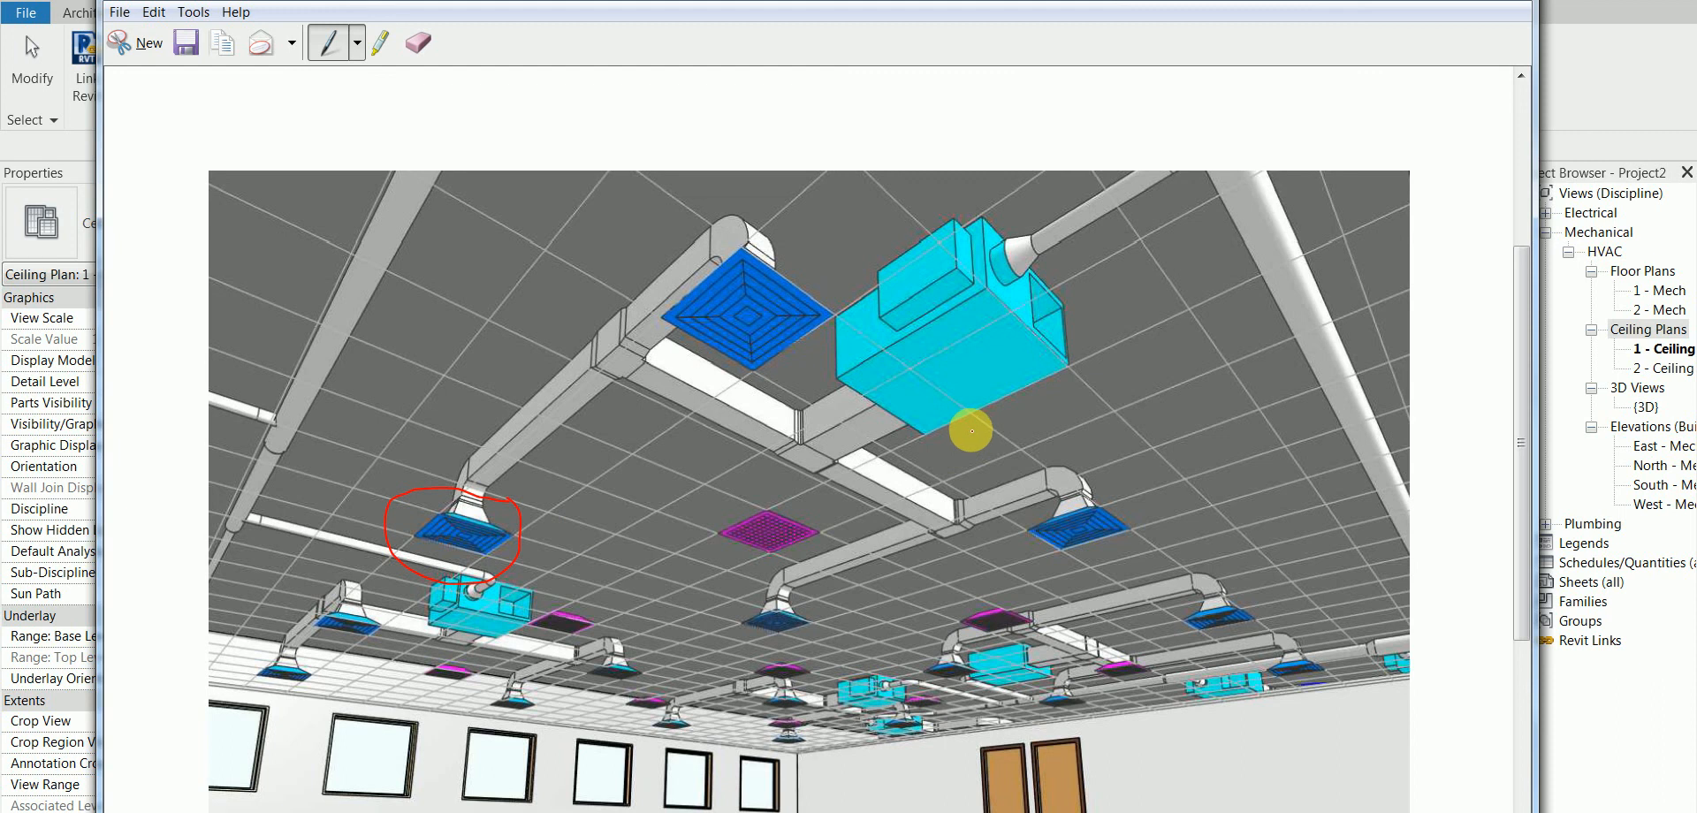
mouse_move(893, 485)
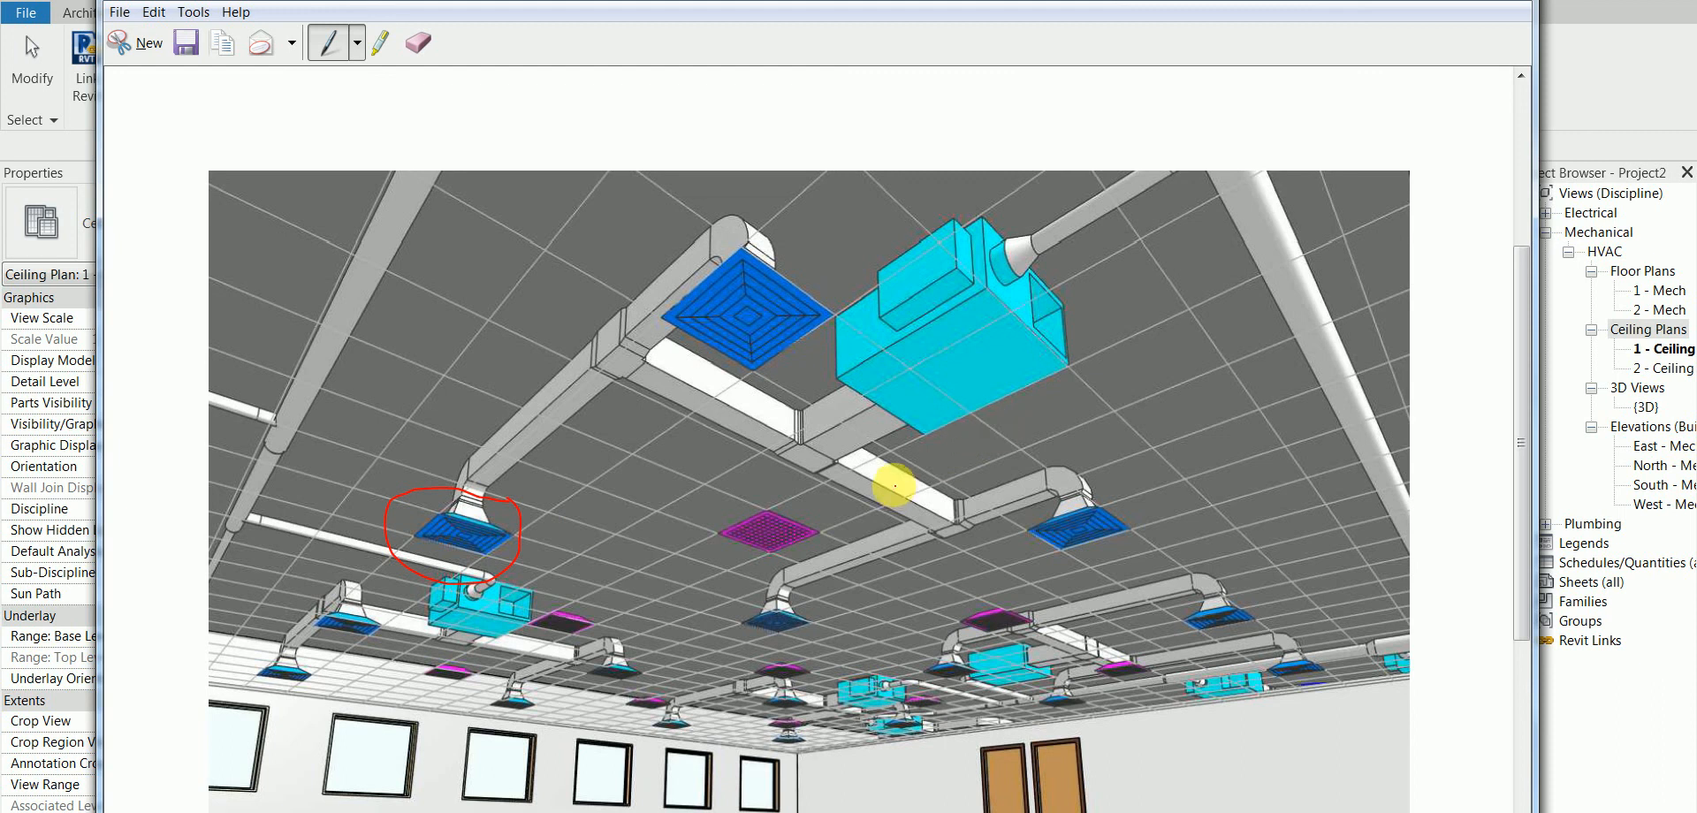